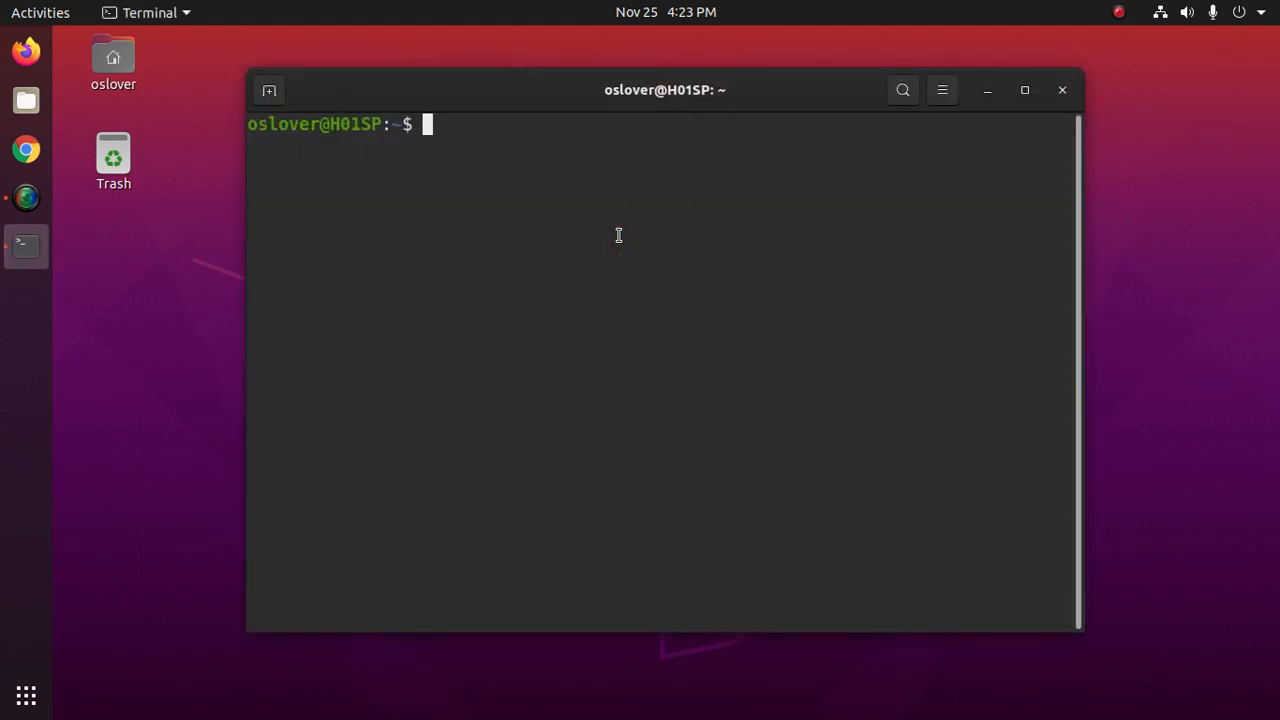
Start an apt command in Terminal: sudo apt install python3.9.
{"action": "left_click", "coordinate": [1052, 90]}
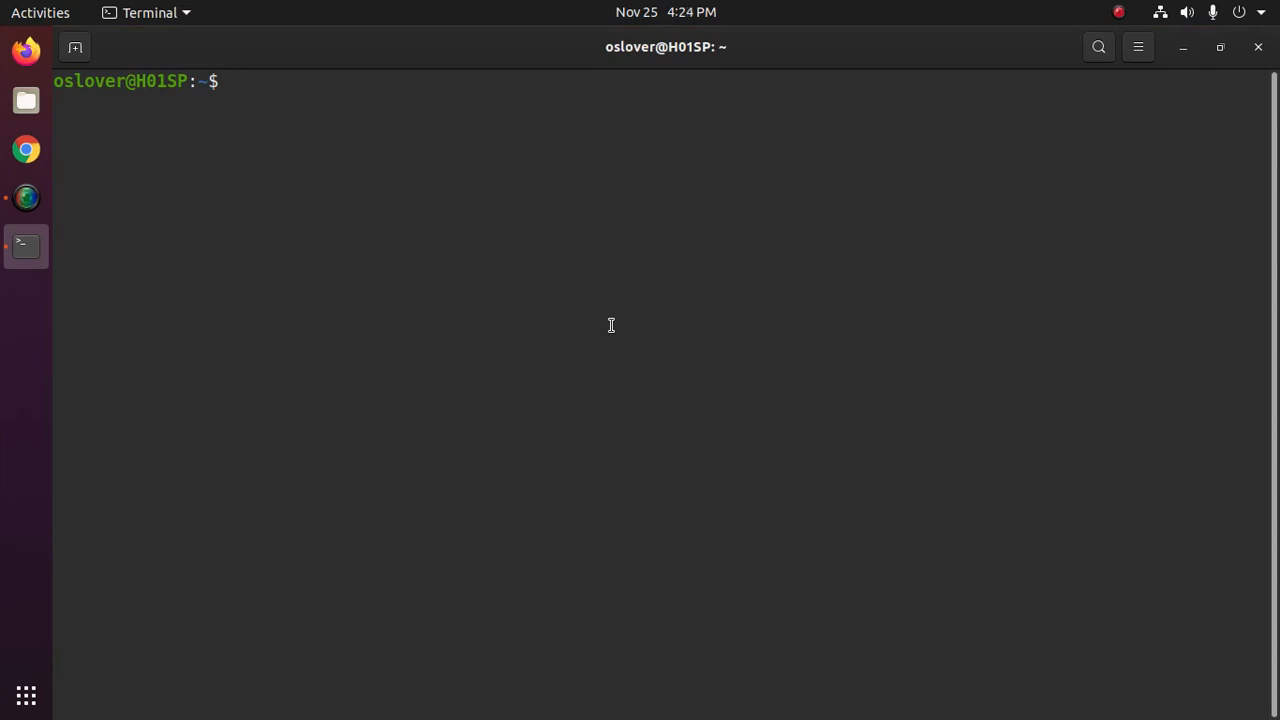
{"action": "type", "text": "sudo"}
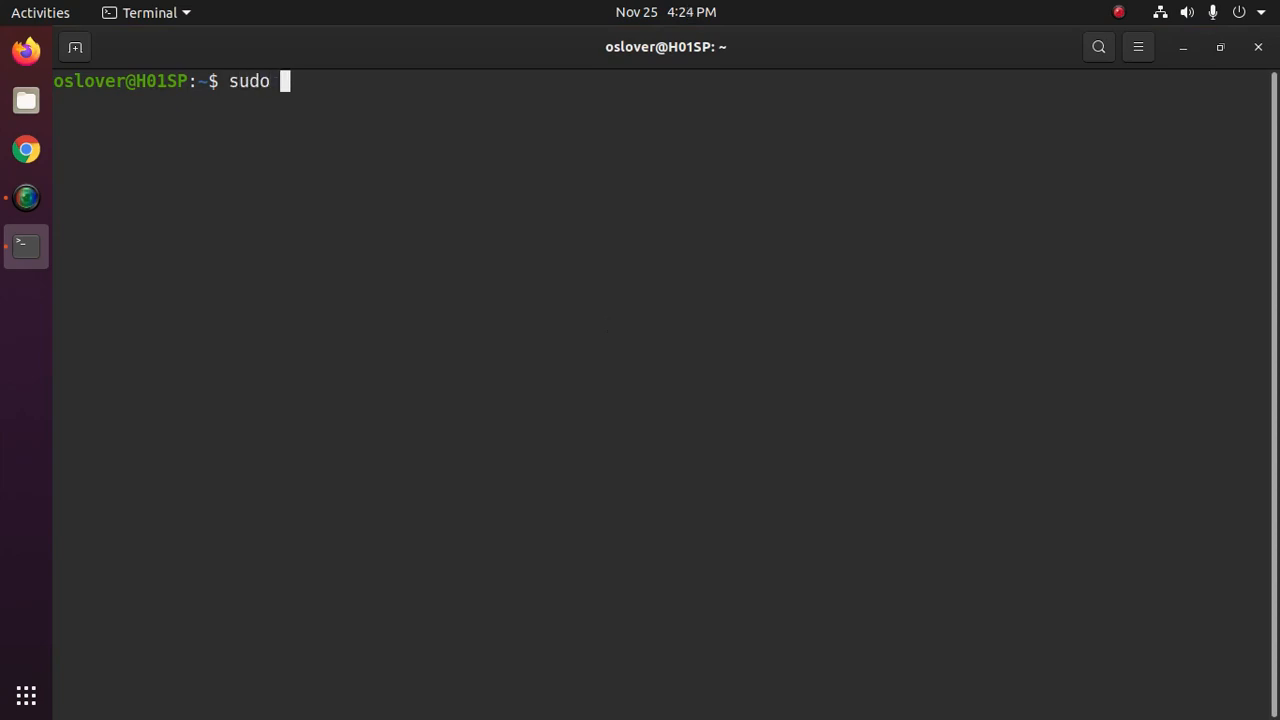
{"action": "type", "text": "apt"}
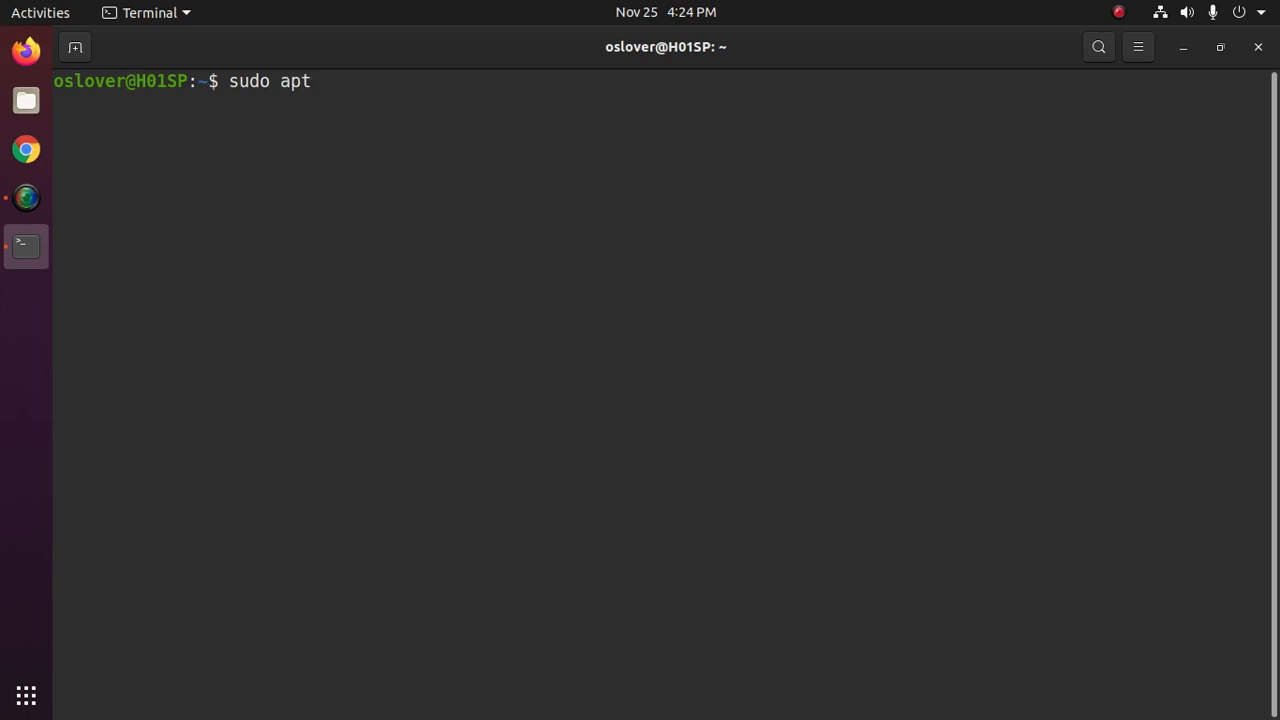
{"action": "type", "text": "install"}
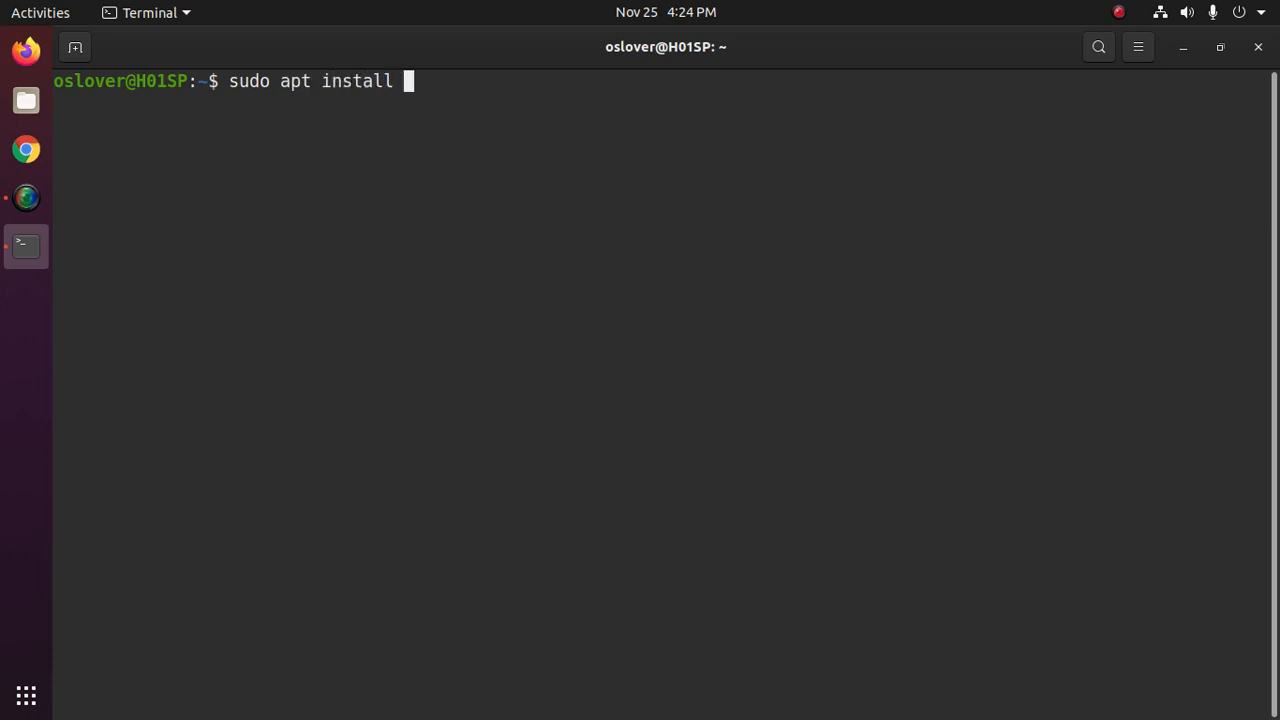
{"action": "type", "text": "python3."}
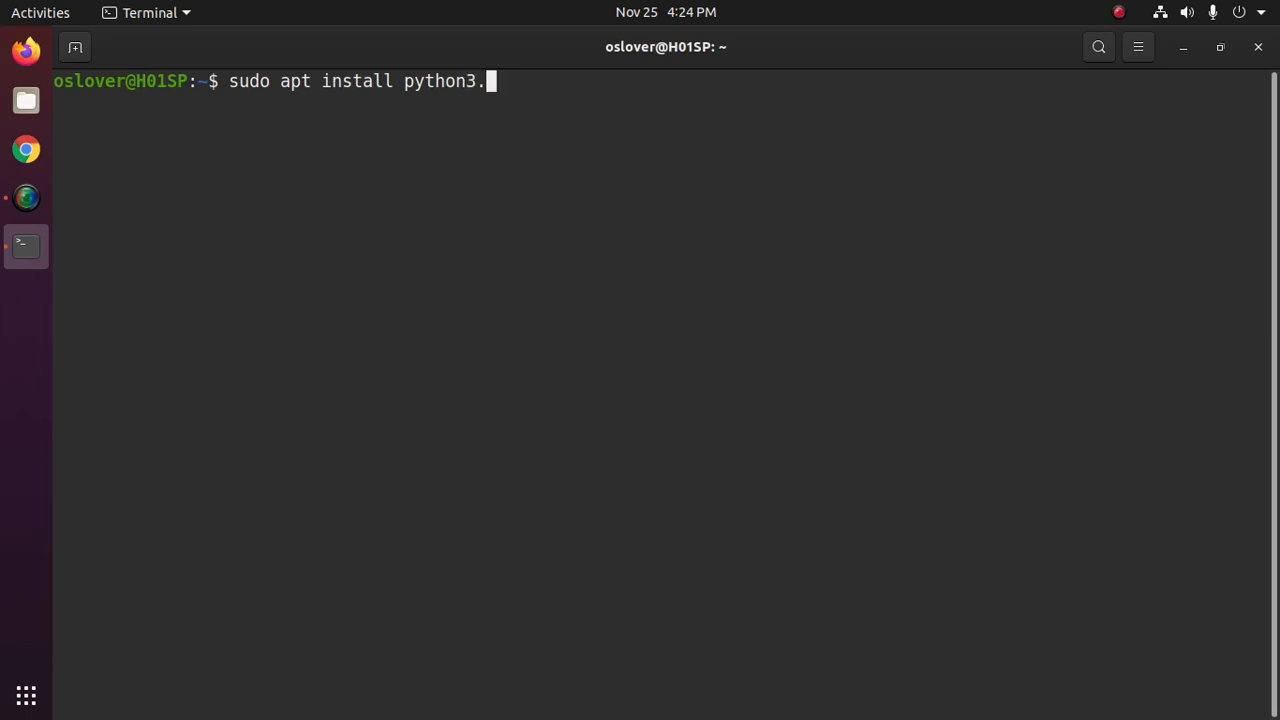
{"action": "type", "text": "9"}
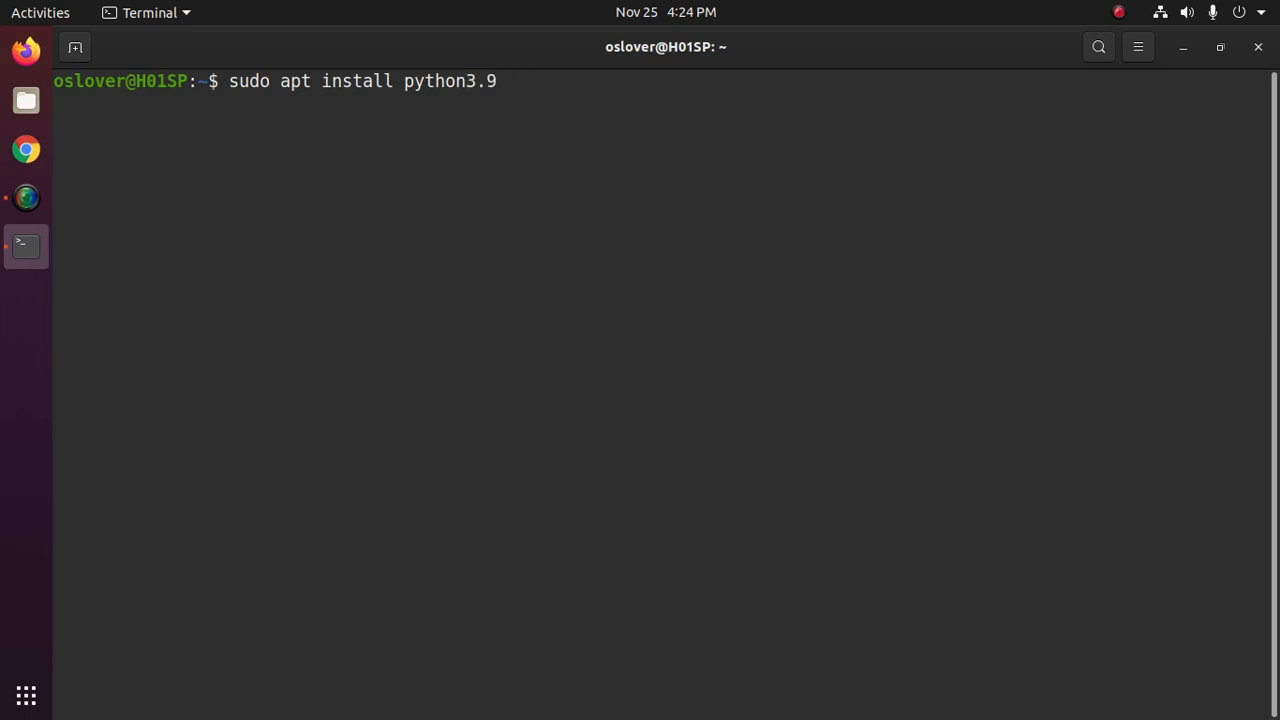
Extend the command with the python3.9-dev package and begin a third python3.9- package.
{"action": "type", "text": "pytho"}
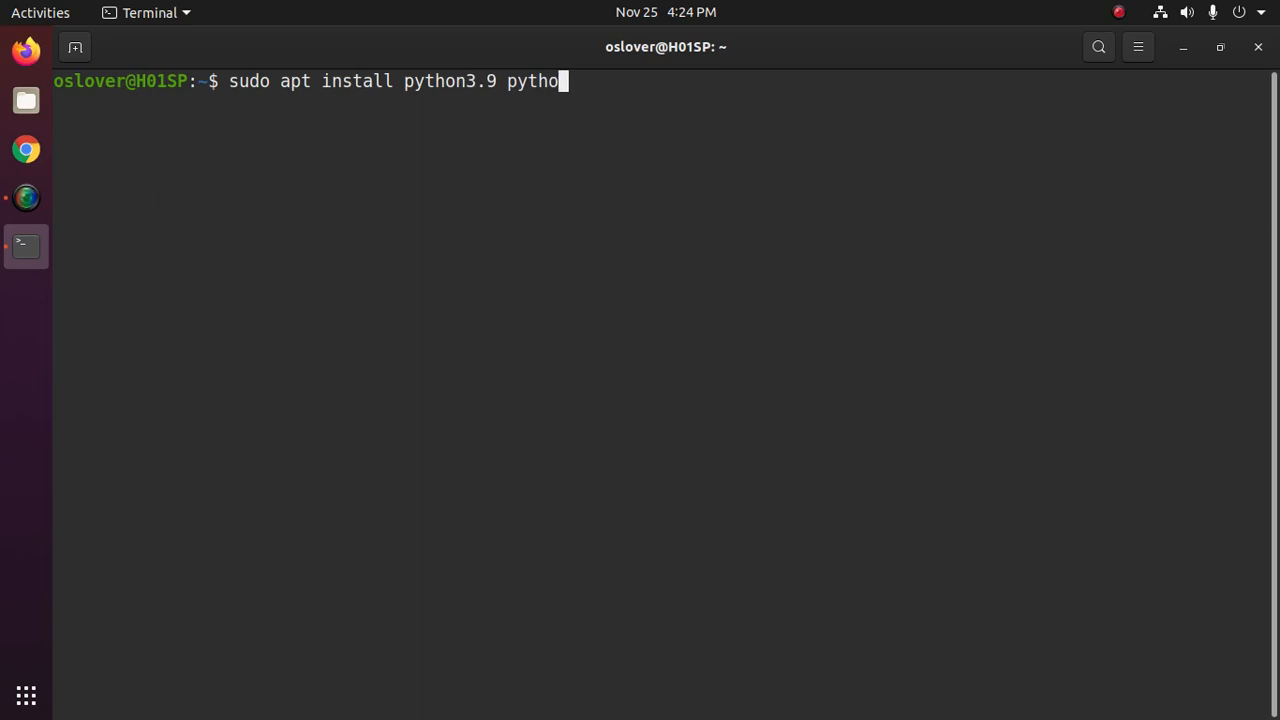
{"action": "type", "text": "n3.9"}
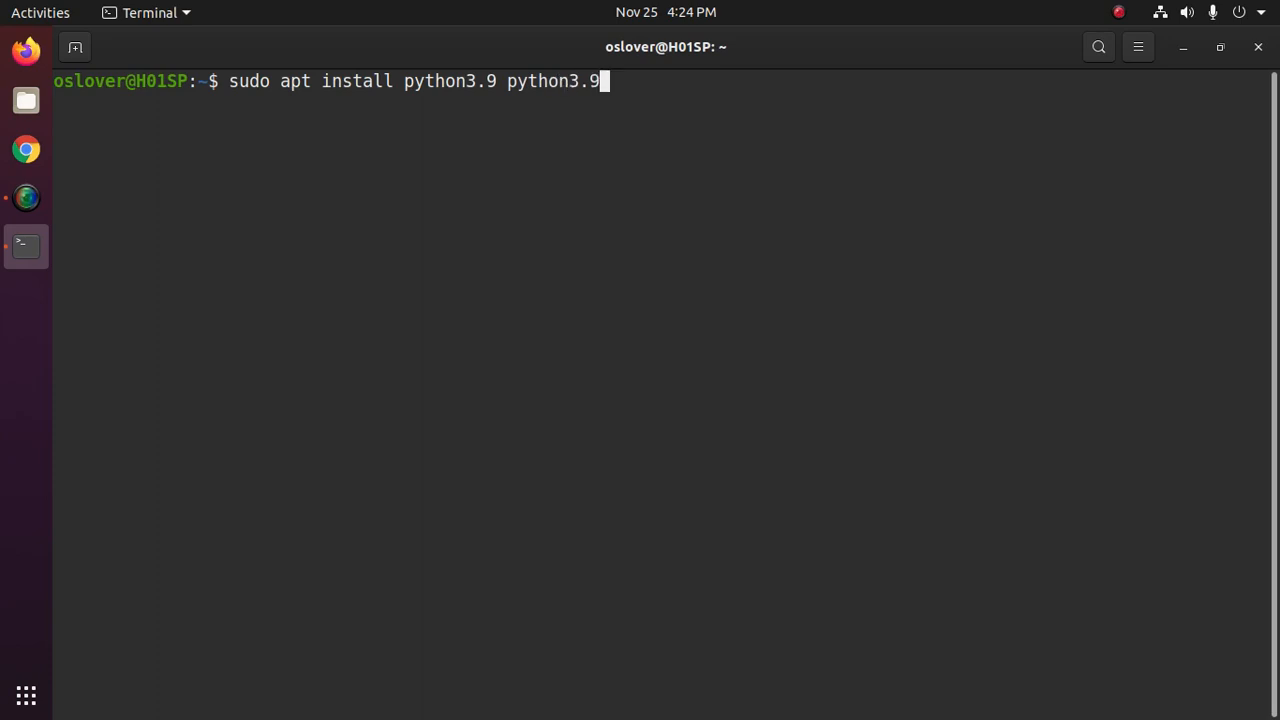
{"action": "type", "text": "-"}
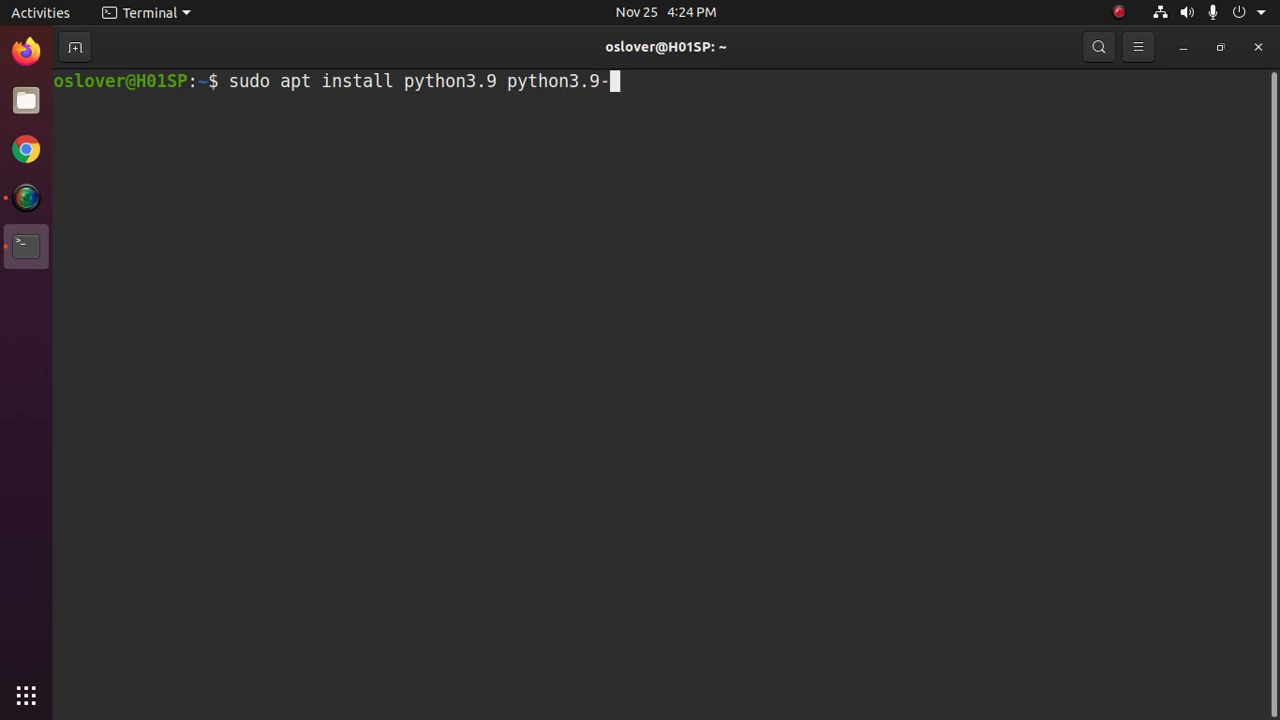
{"action": "type", "text": "dev"}
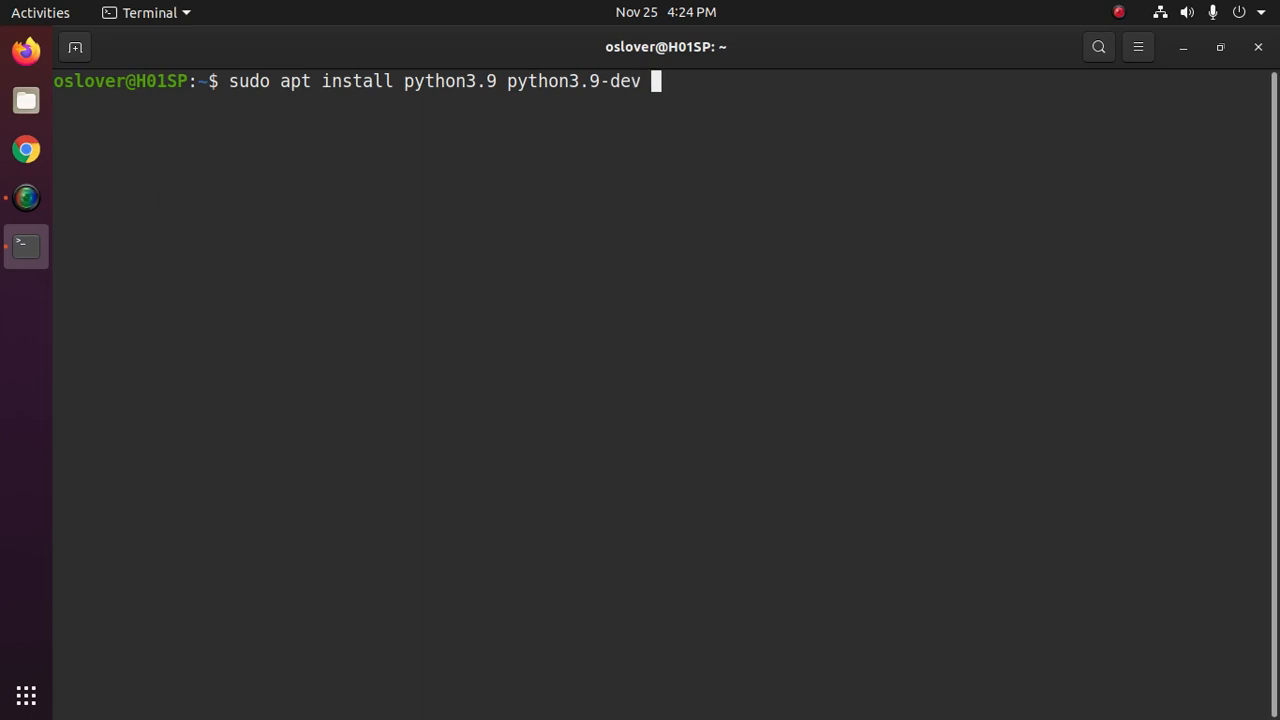
{"action": "type", "text": "python"}
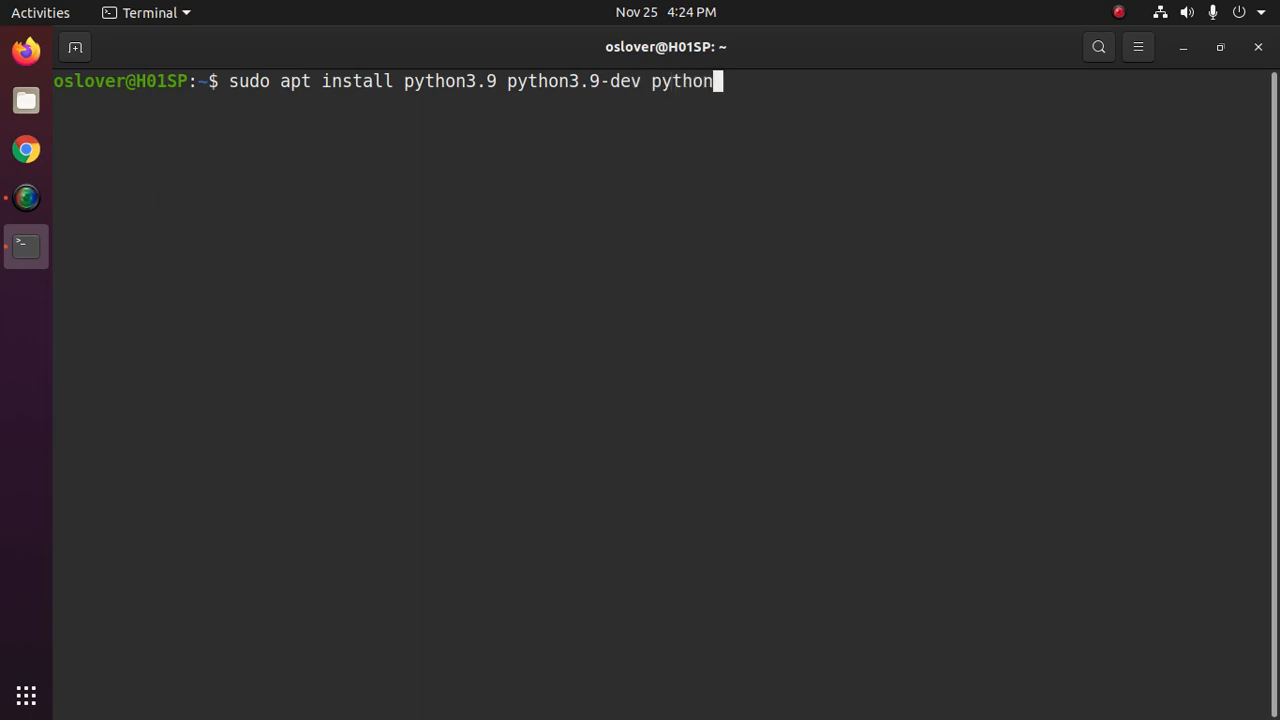
{"action": "type", "text": "3.9"}
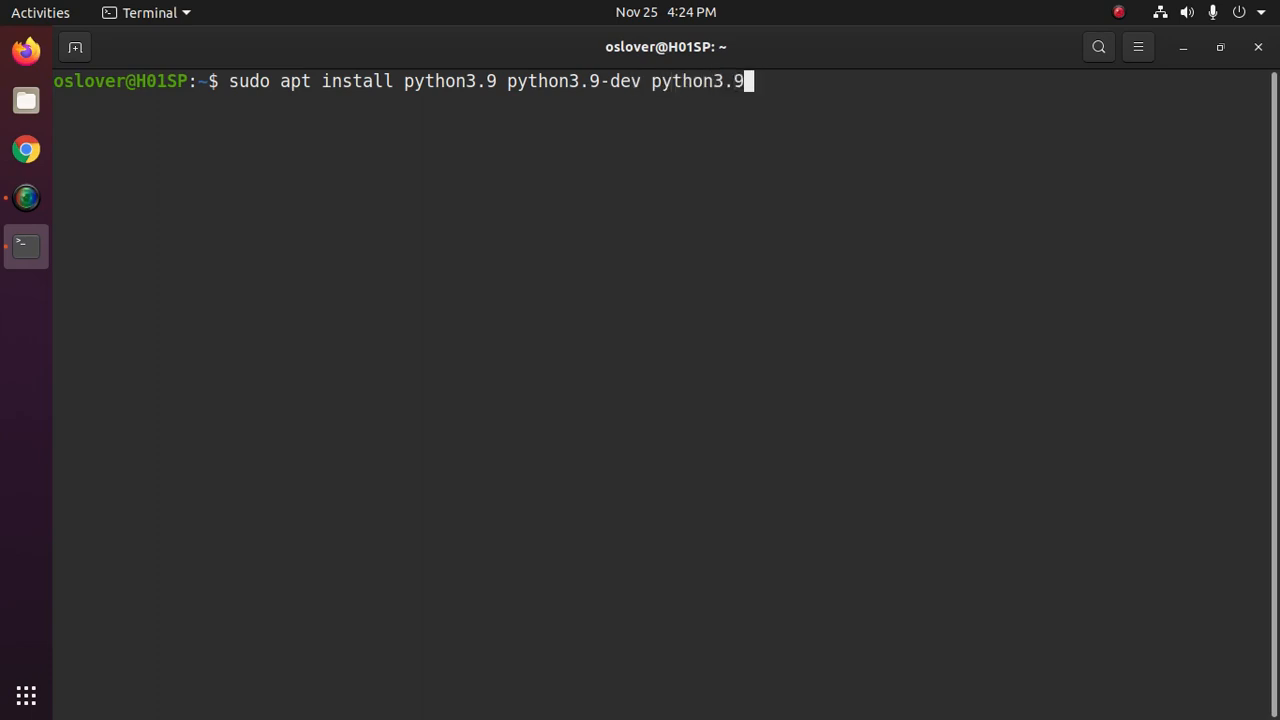
{"action": "type", "text": "-"}
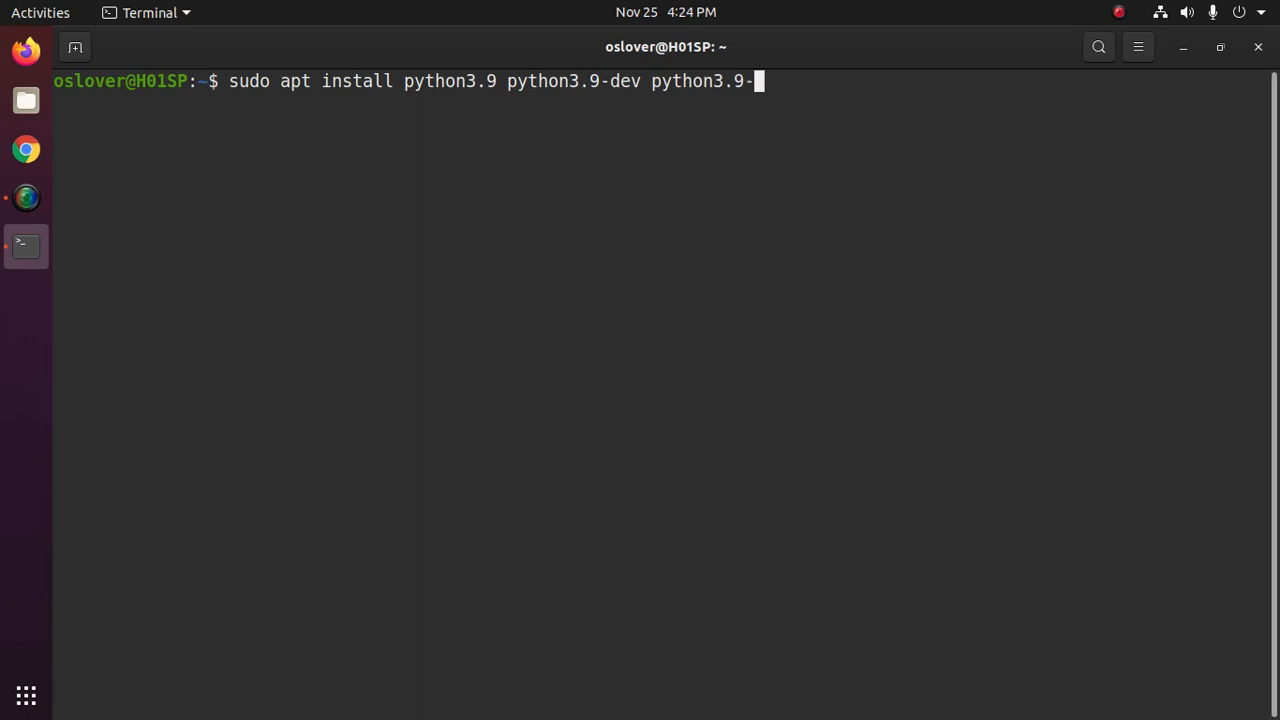
Finish the python3.9-venv package, run the install and answer Y to let it complete.
{"action": "type", "text": "venv"}
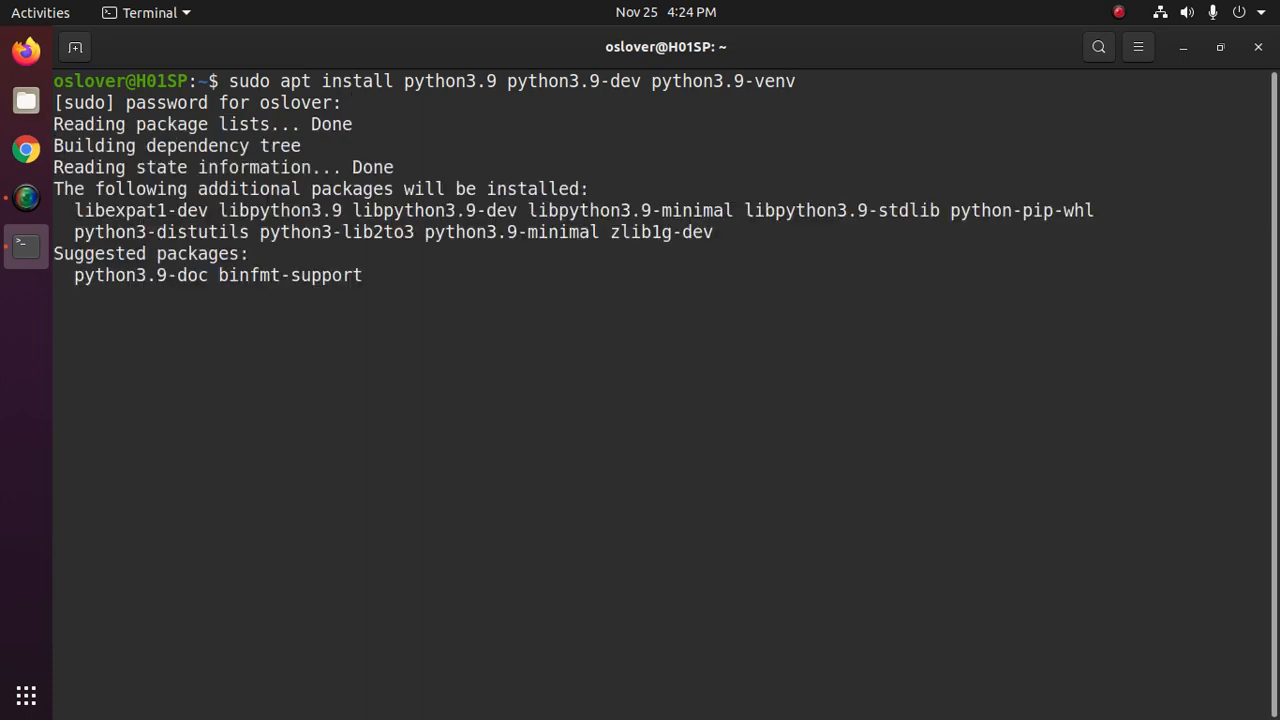
{"action": "type", "text": "Y"}
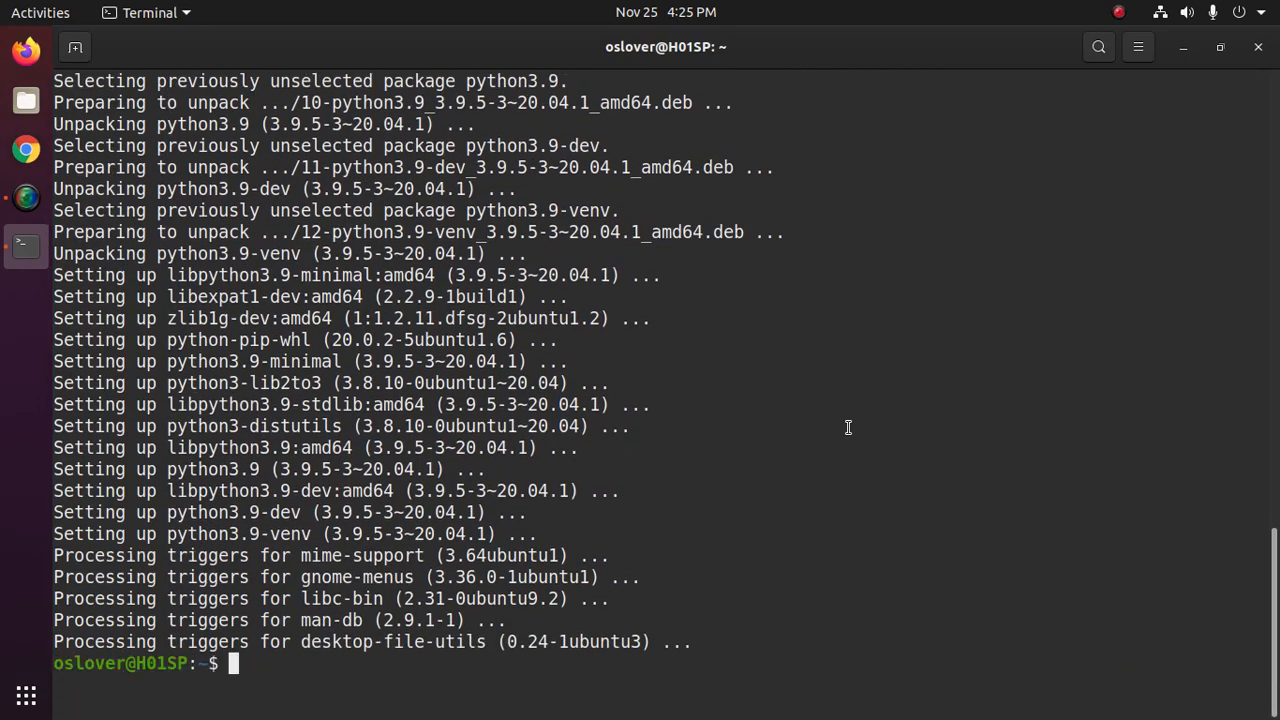
Launch PyCharm from the dock to reach its welcome screen.
{"action": "left_click", "coordinate": [24, 696]}
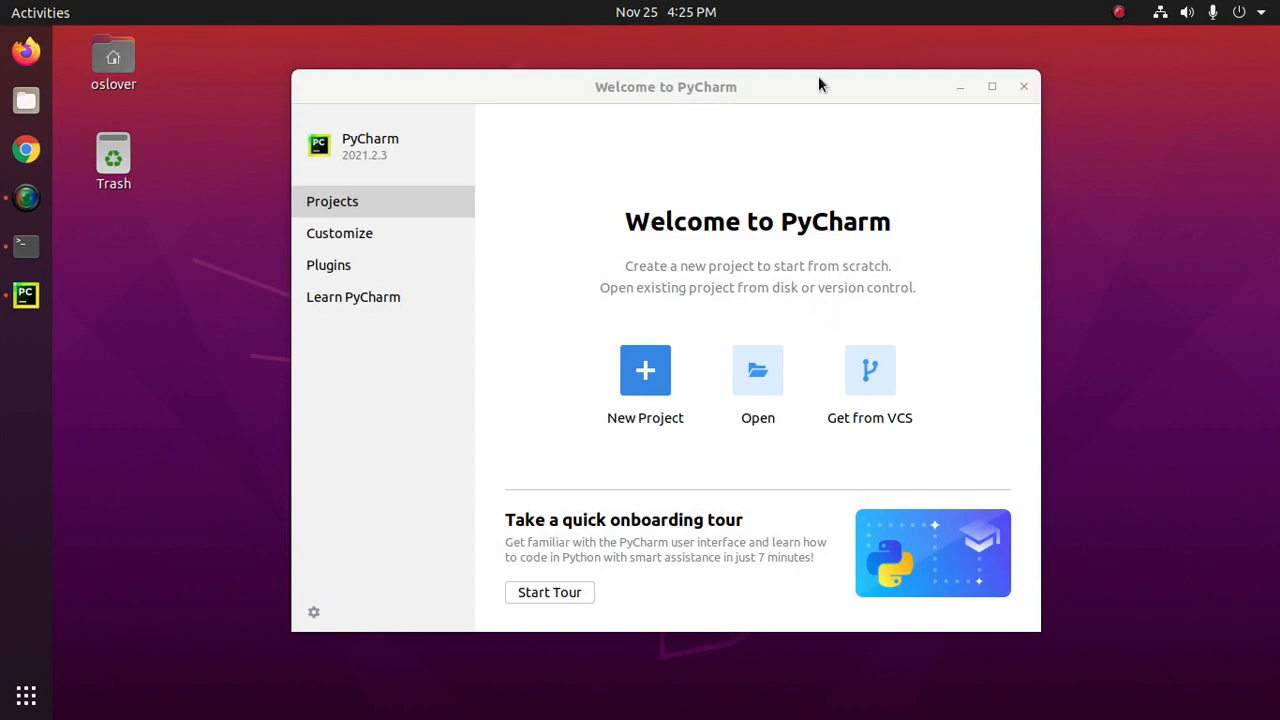
{"action": "mouse_move", "coordinate": [360, 206]}
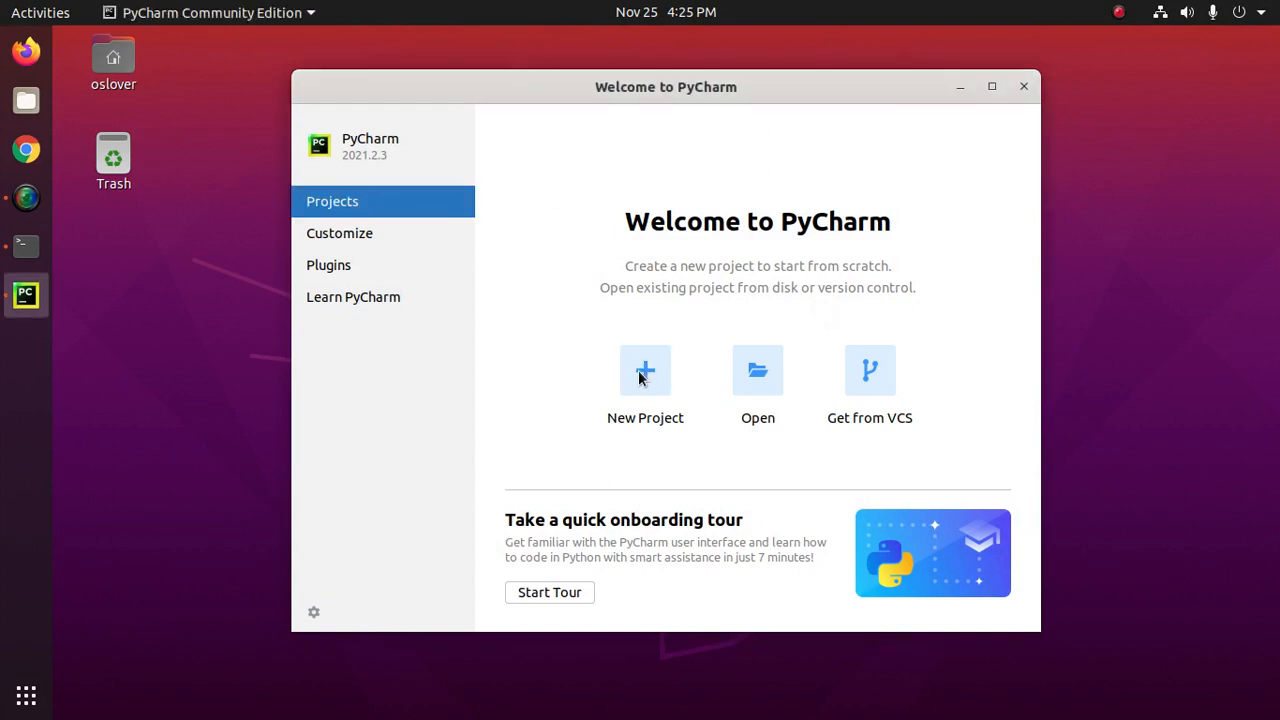
Start a New Project and review the project location path and folder name.
{"action": "left_click", "coordinate": [644, 370]}
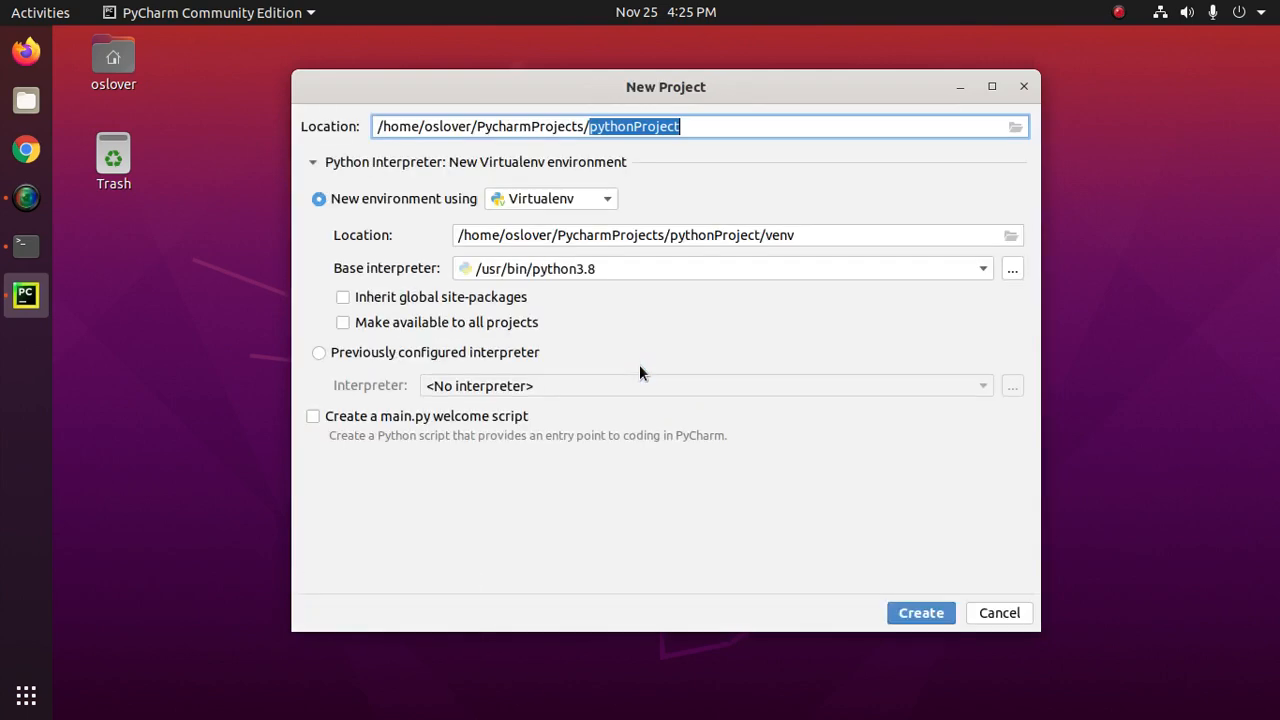
{"action": "left_click", "coordinate": [696, 126]}
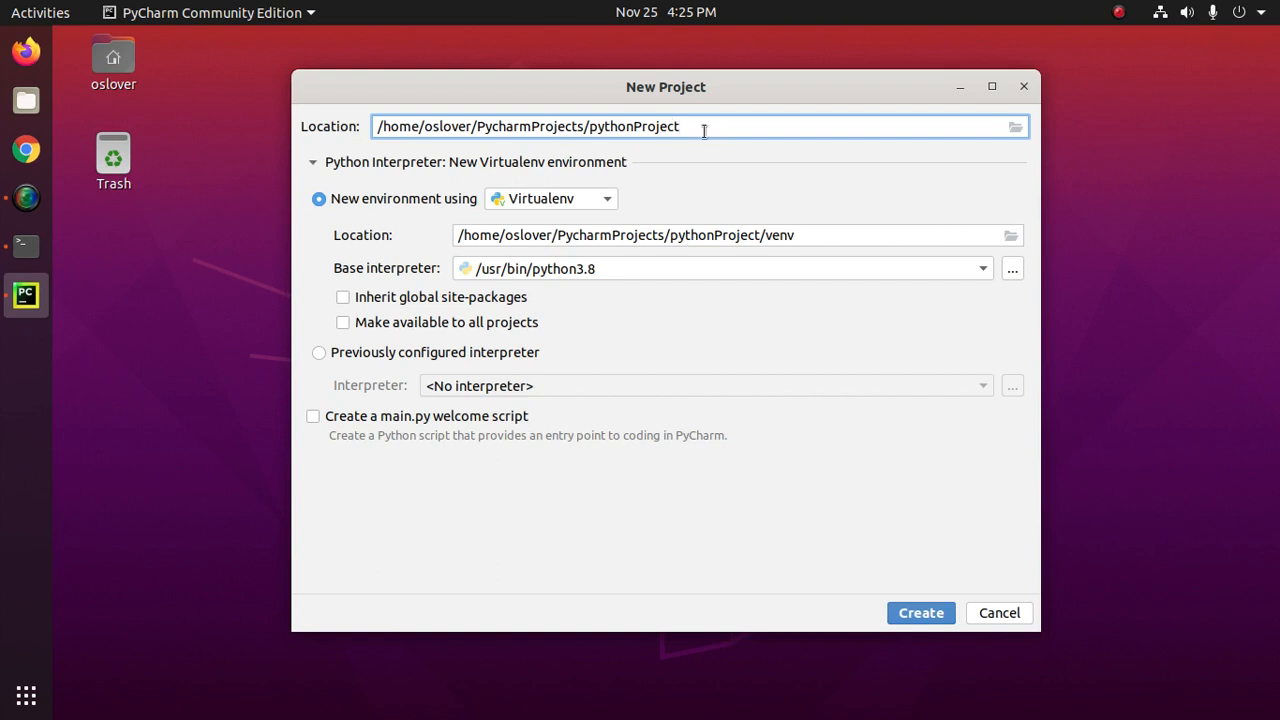
{"action": "double_click", "coordinate": [630, 126]}
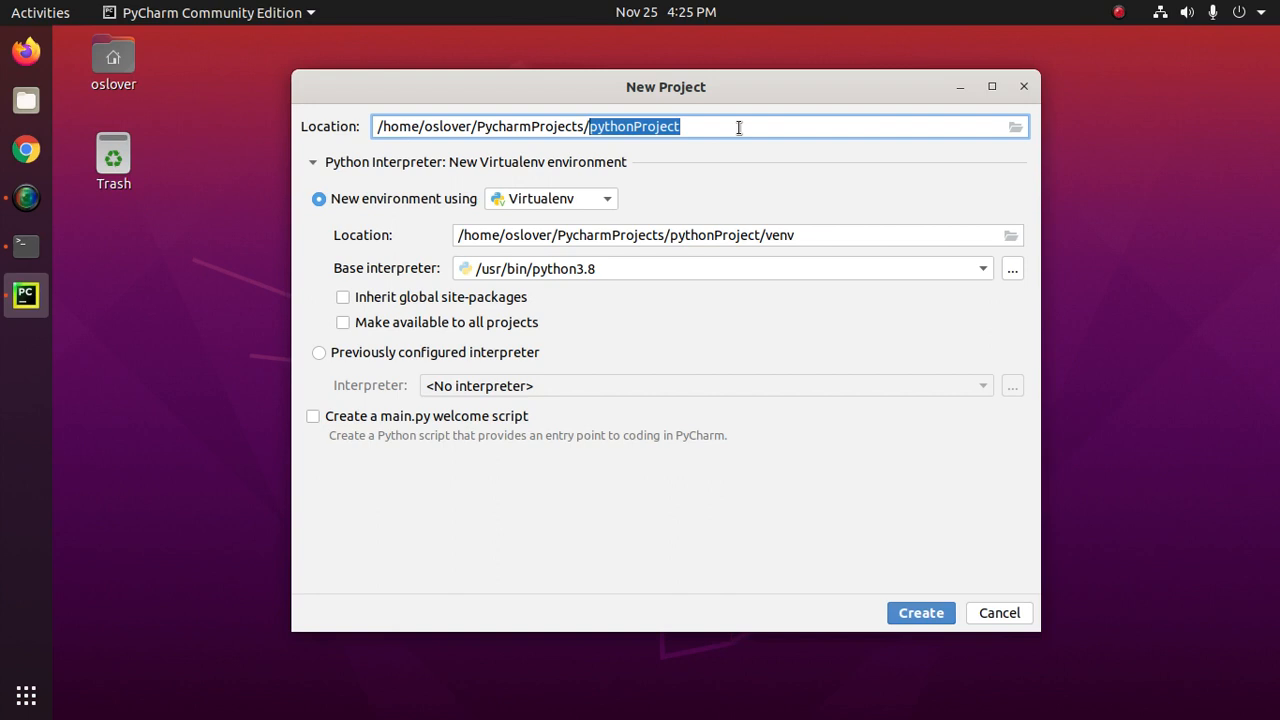
Expand the Python Interpreter section, check the venv path and list the available base interpreters.
{"action": "left_click", "coordinate": [312, 162]}
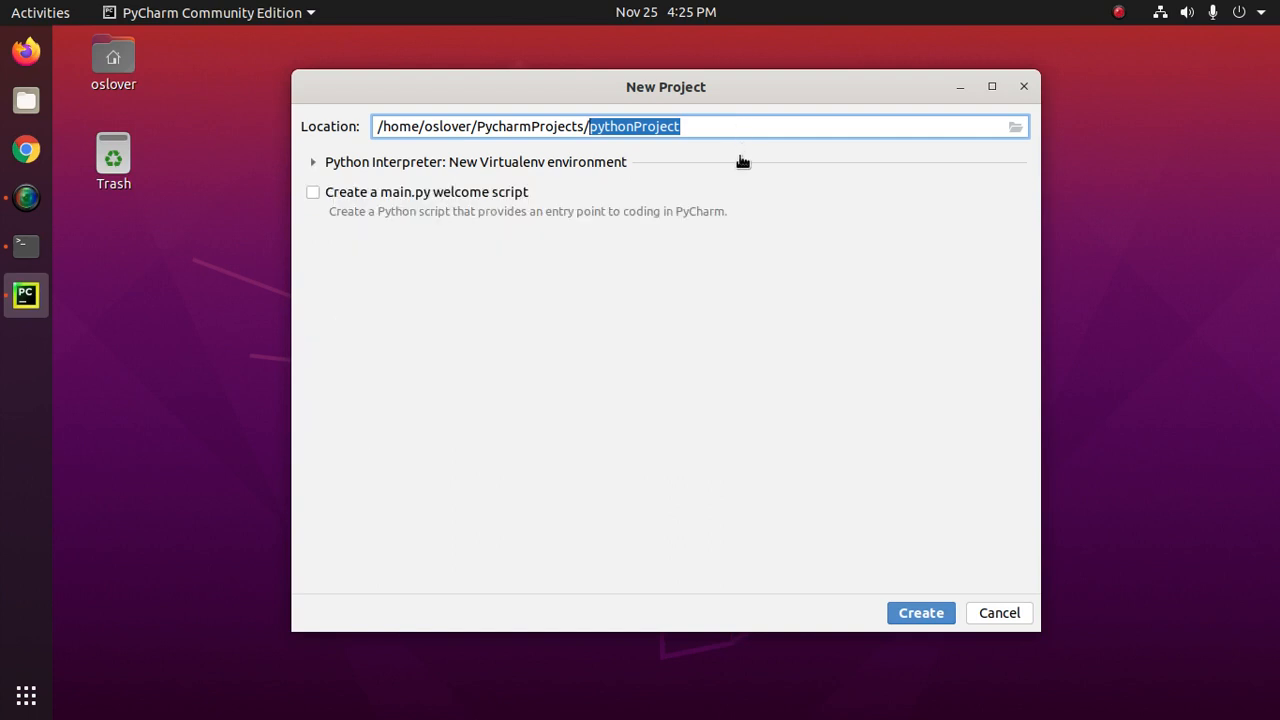
{"action": "left_click", "coordinate": [312, 162]}
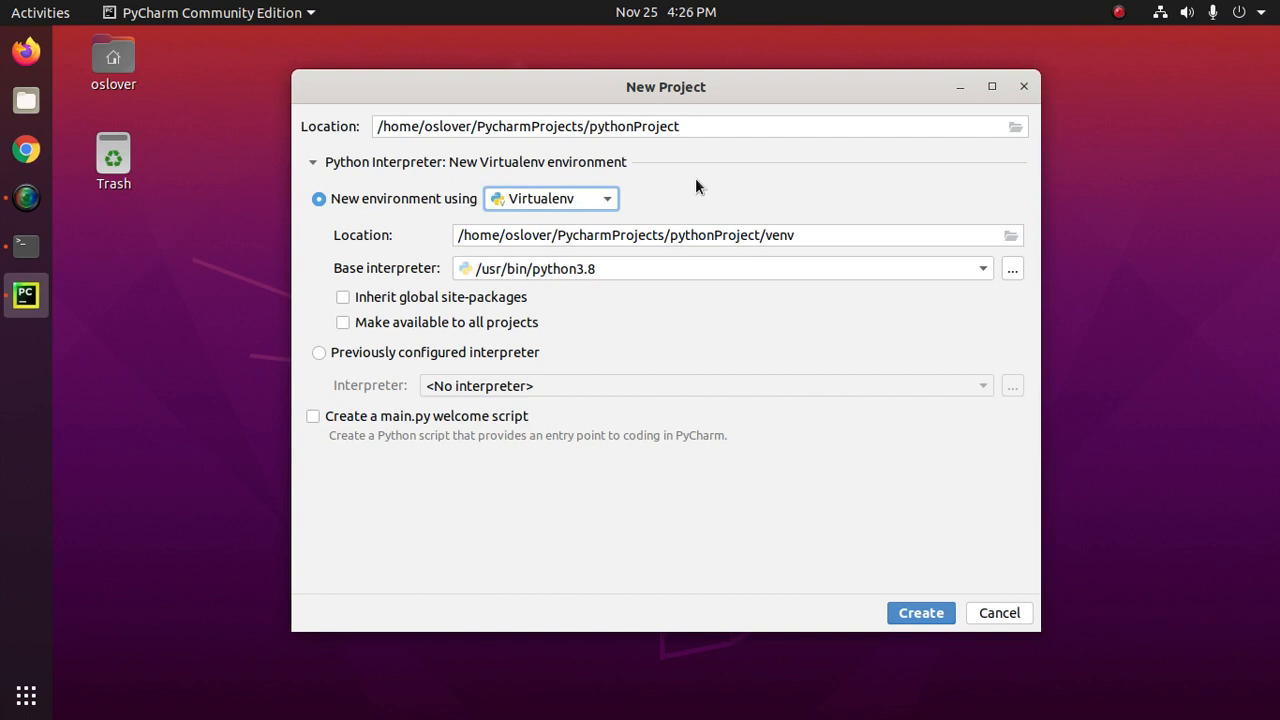
{"action": "mouse_move", "coordinate": [570, 198]}
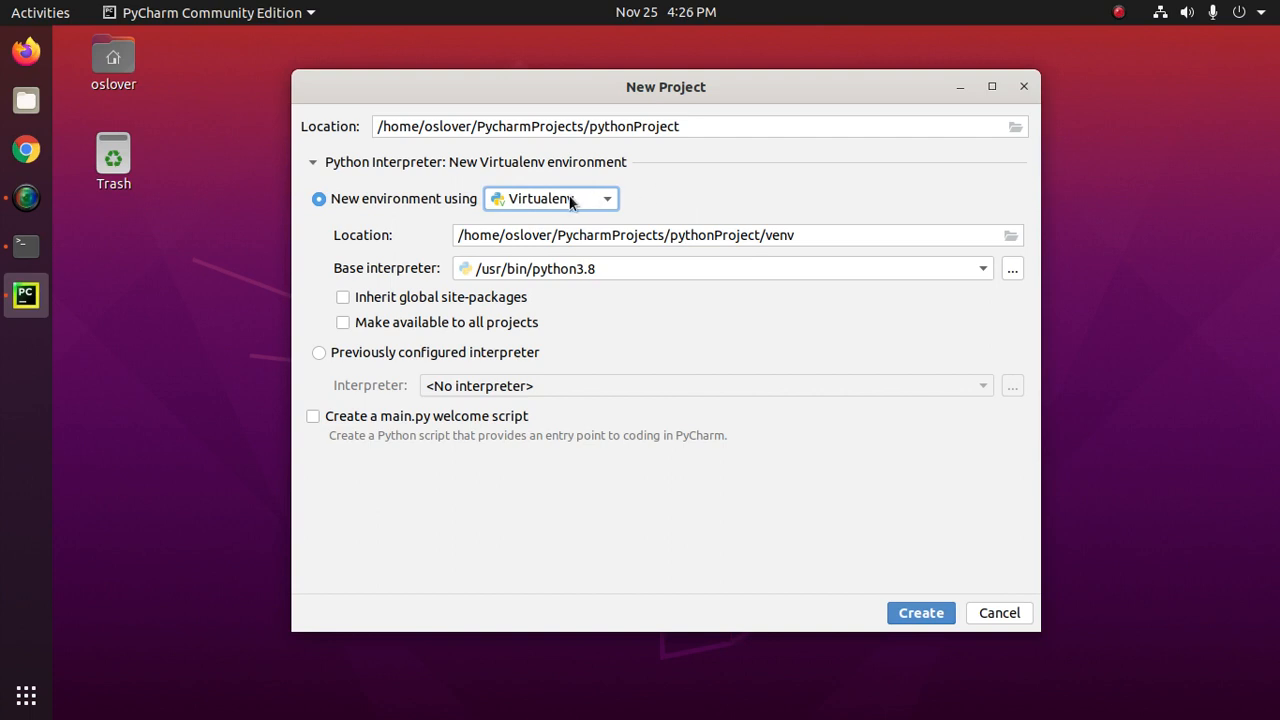
{"action": "mouse_move", "coordinate": [728, 220]}
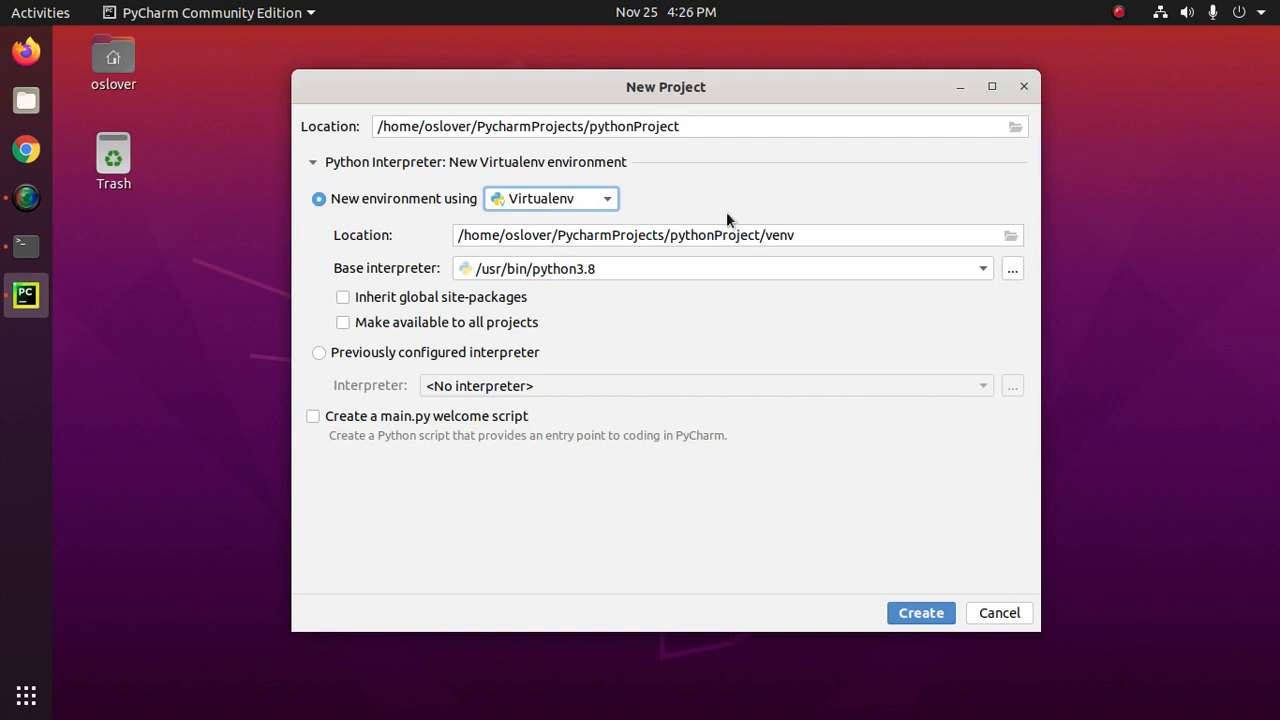
{"action": "double_click", "coordinate": [784, 236]}
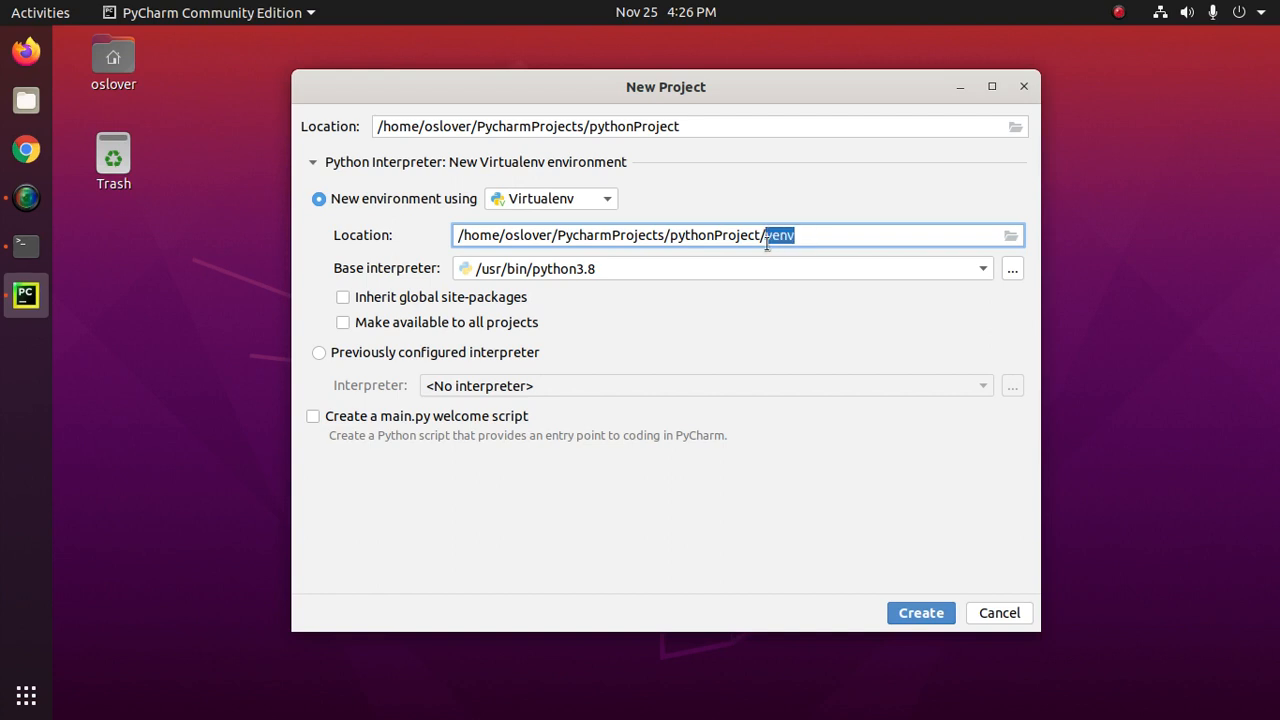
{"action": "mouse_move", "coordinate": [396, 256]}
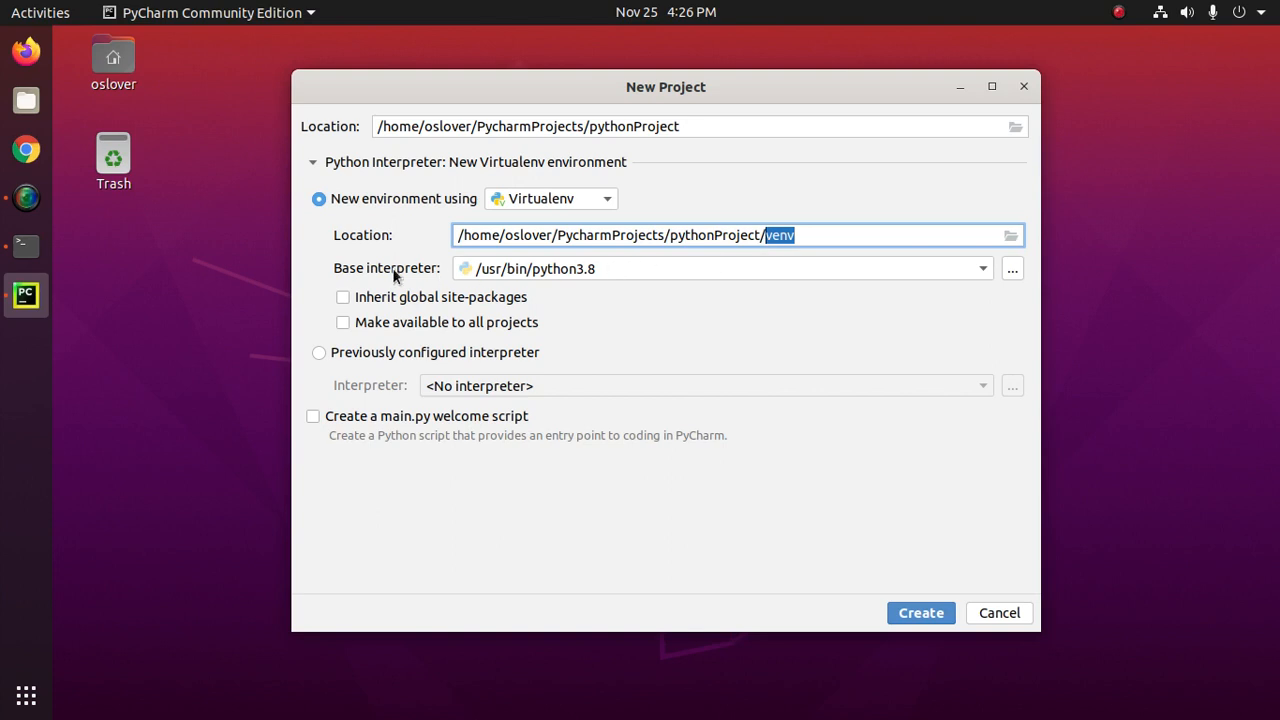
{"action": "left_click", "coordinate": [980, 268]}
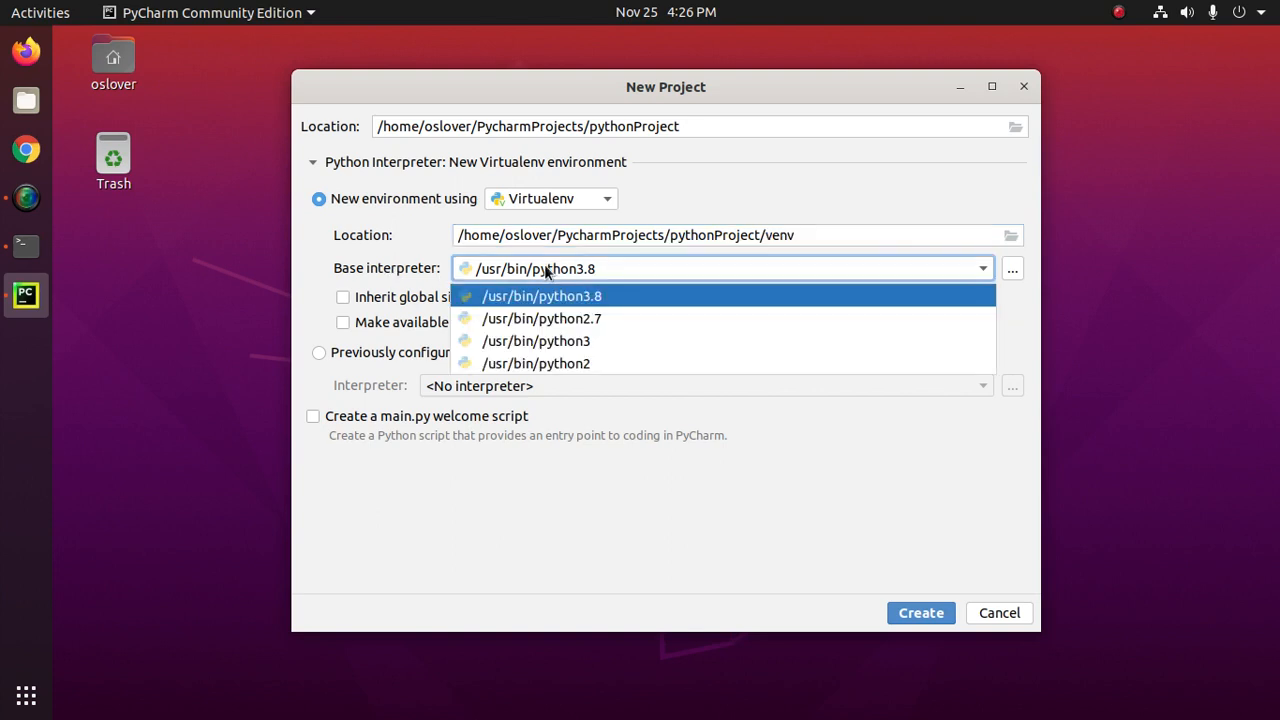
{"action": "mouse_move", "coordinate": [952, 268]}
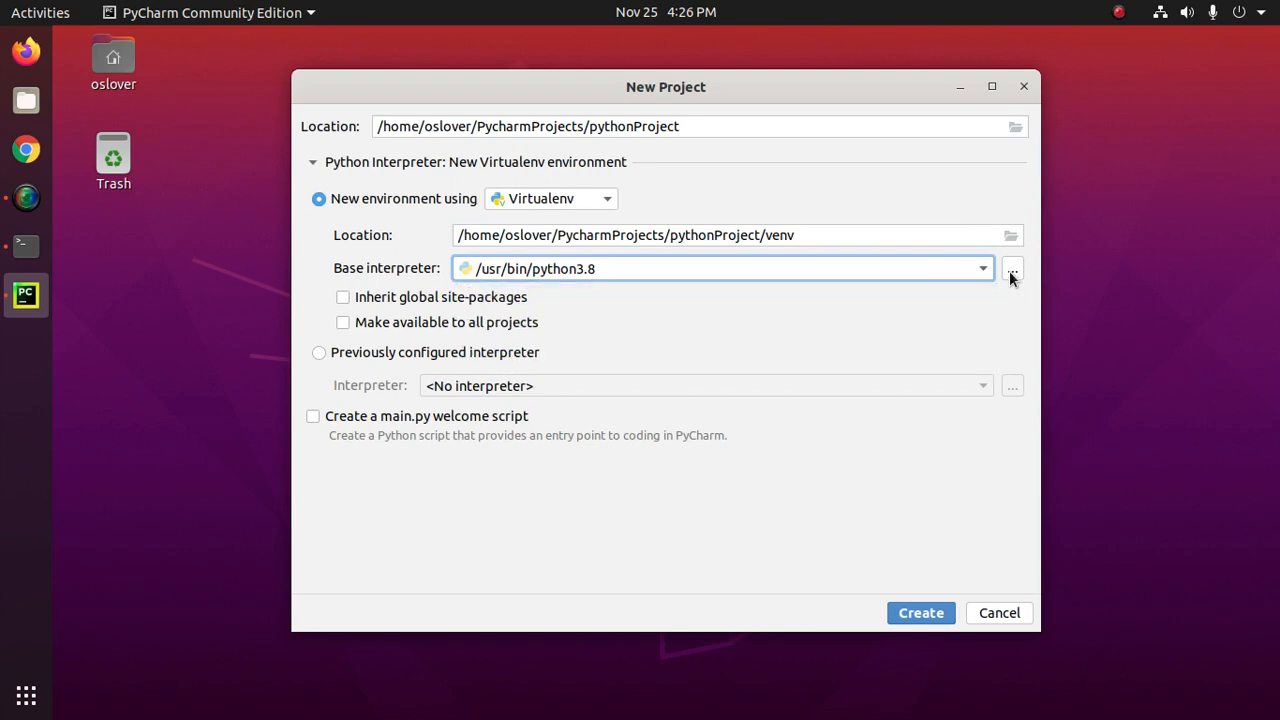
Browse the file system for a base interpreter and navigate into /usr/bin.
{"action": "left_click", "coordinate": [1012, 268]}
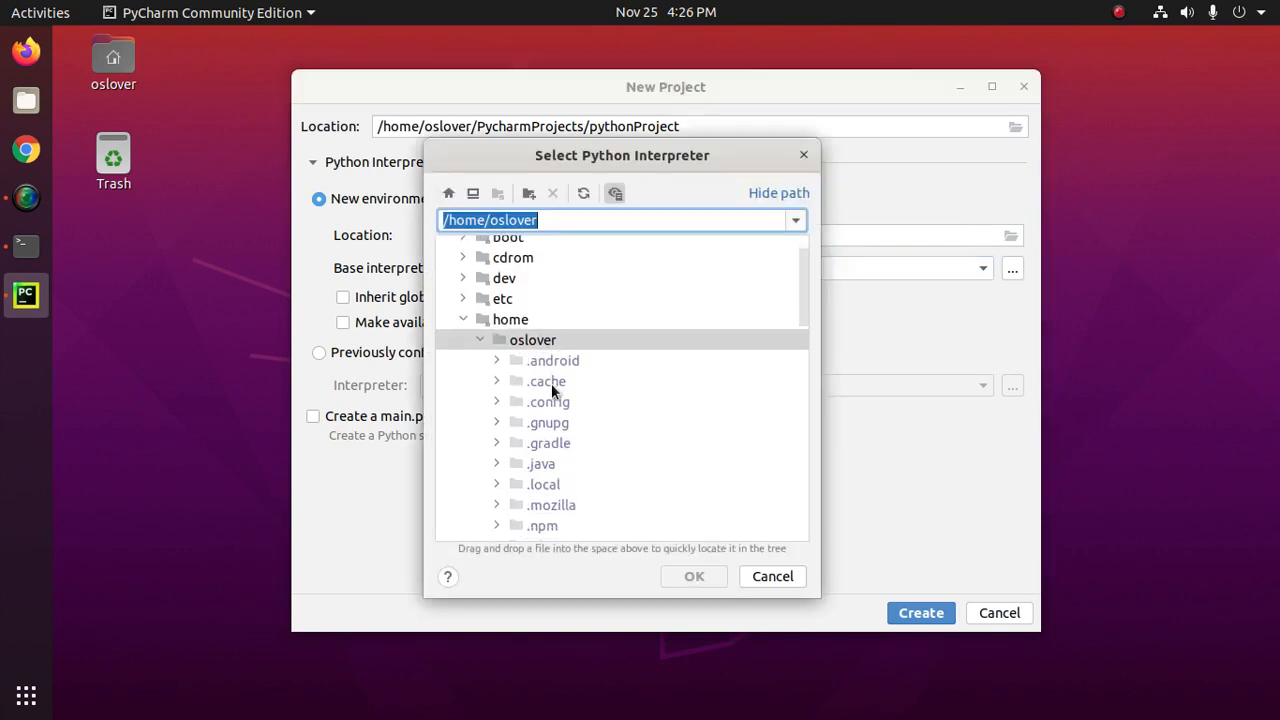
{"action": "scroll", "scroll_direction": "down", "scroll_amount": 3}
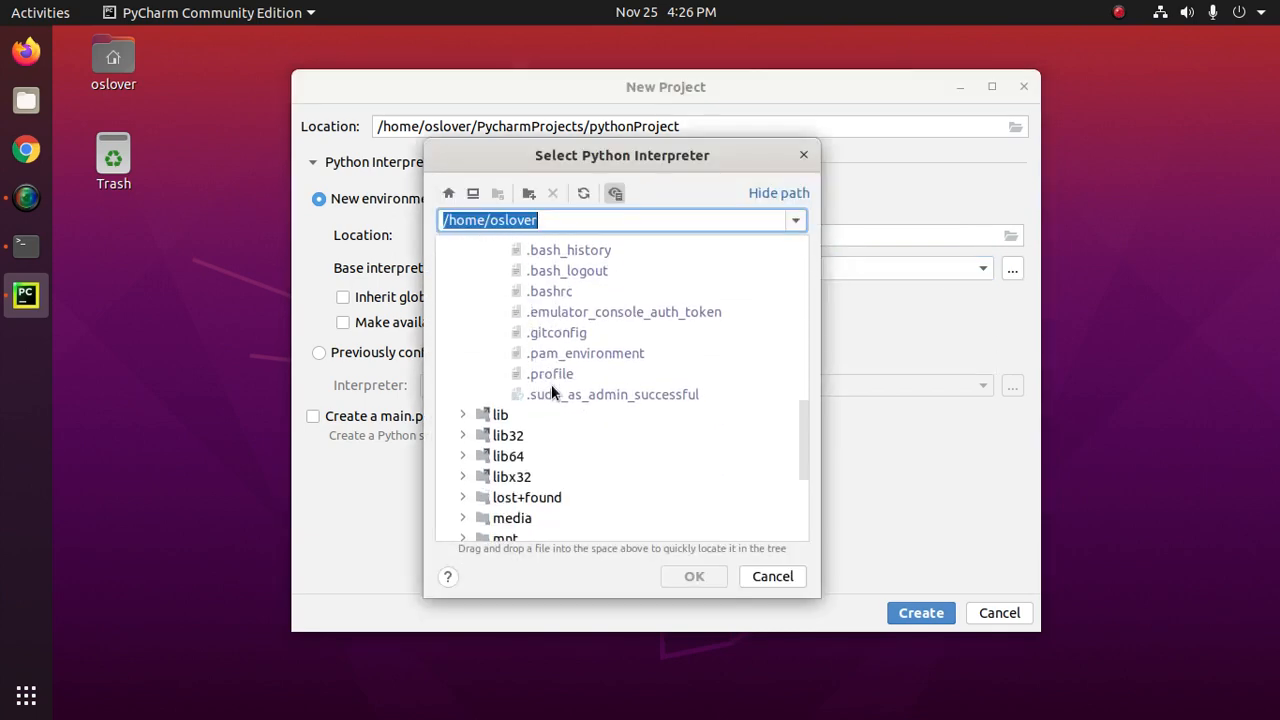
{"action": "scroll", "scroll_direction": "down", "scroll_amount": 3}
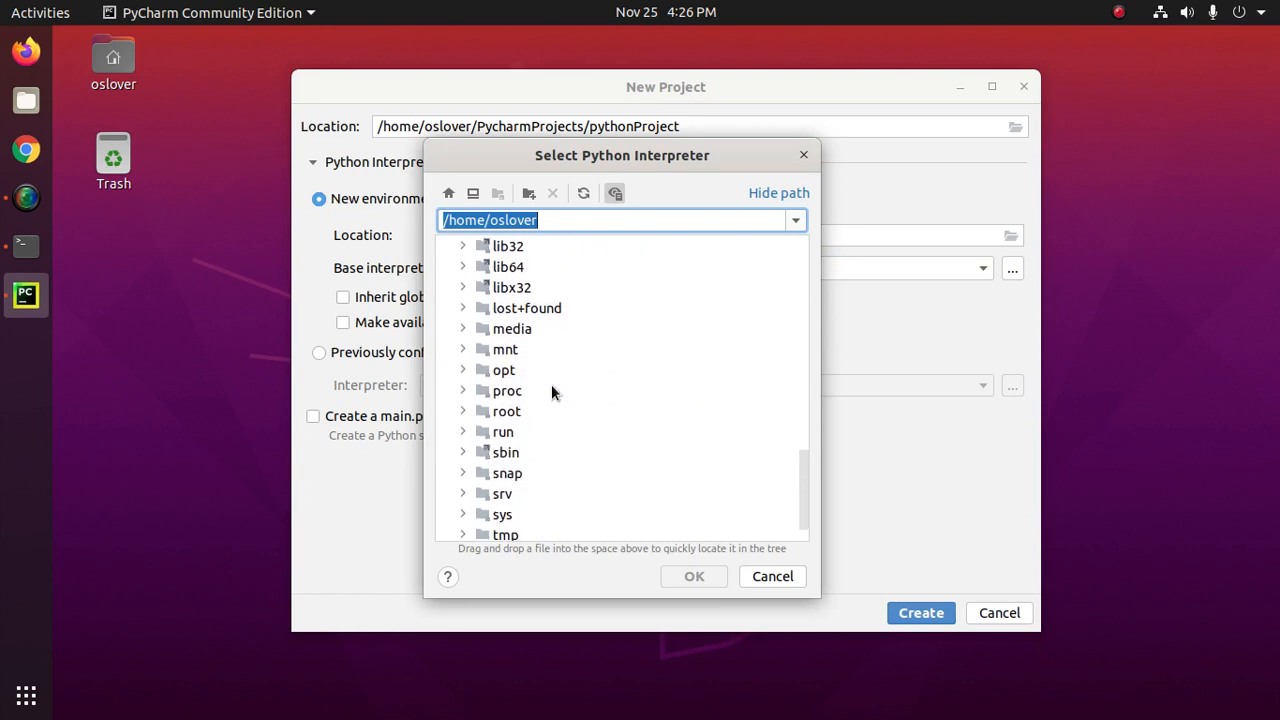
{"action": "scroll", "scroll_direction": "down", "scroll_amount": 3}
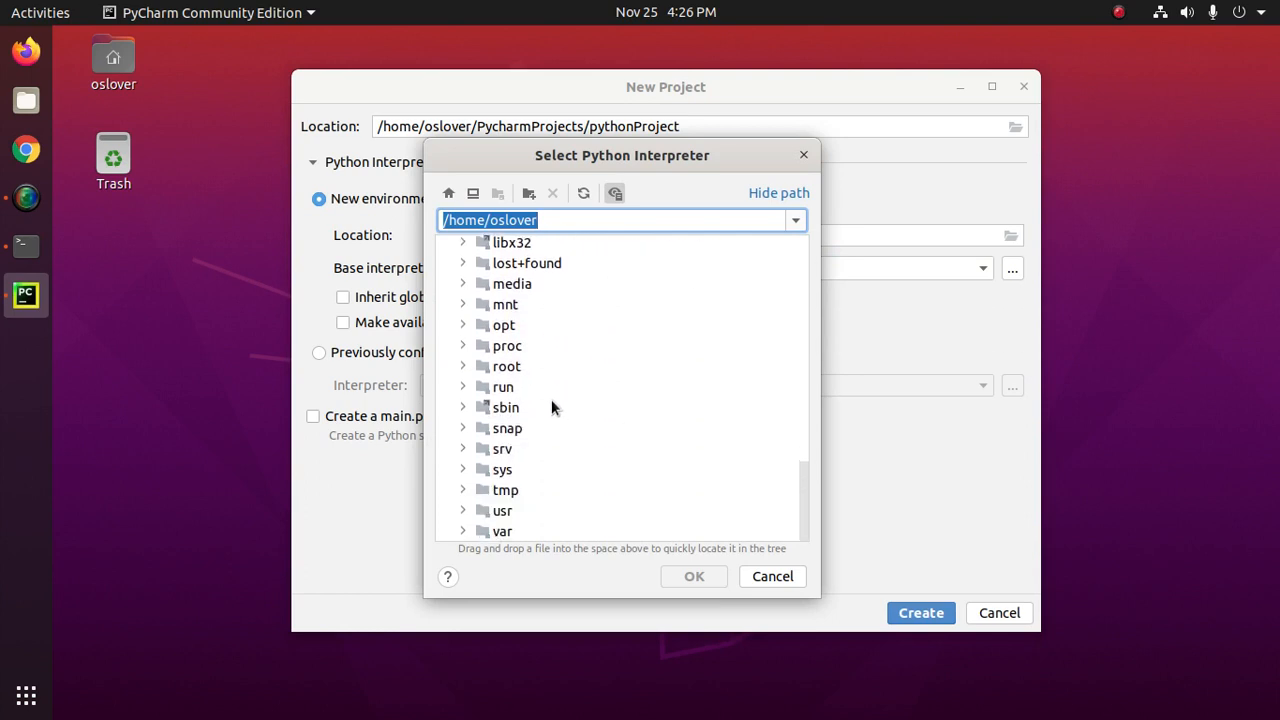
{"action": "left_click", "coordinate": [464, 510]}
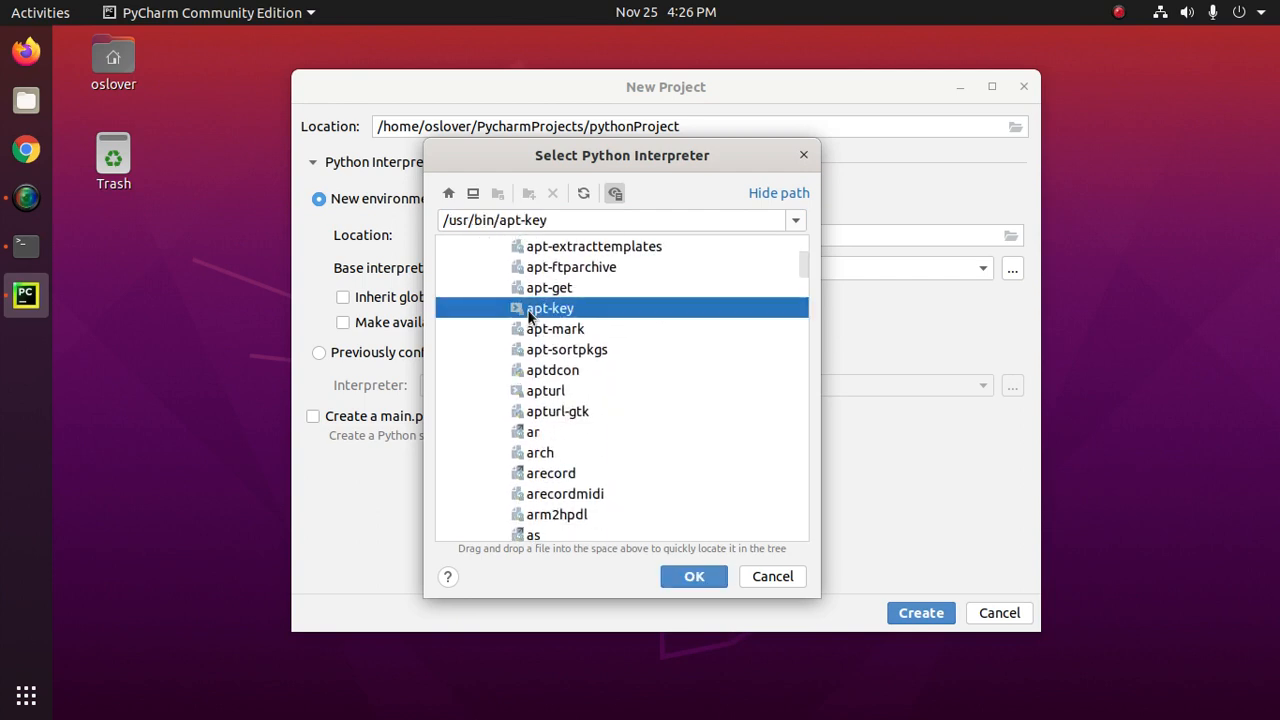
Filter the /usr/bin listing for python and select the python3.9 executable.
{"action": "type", "text": "py"}
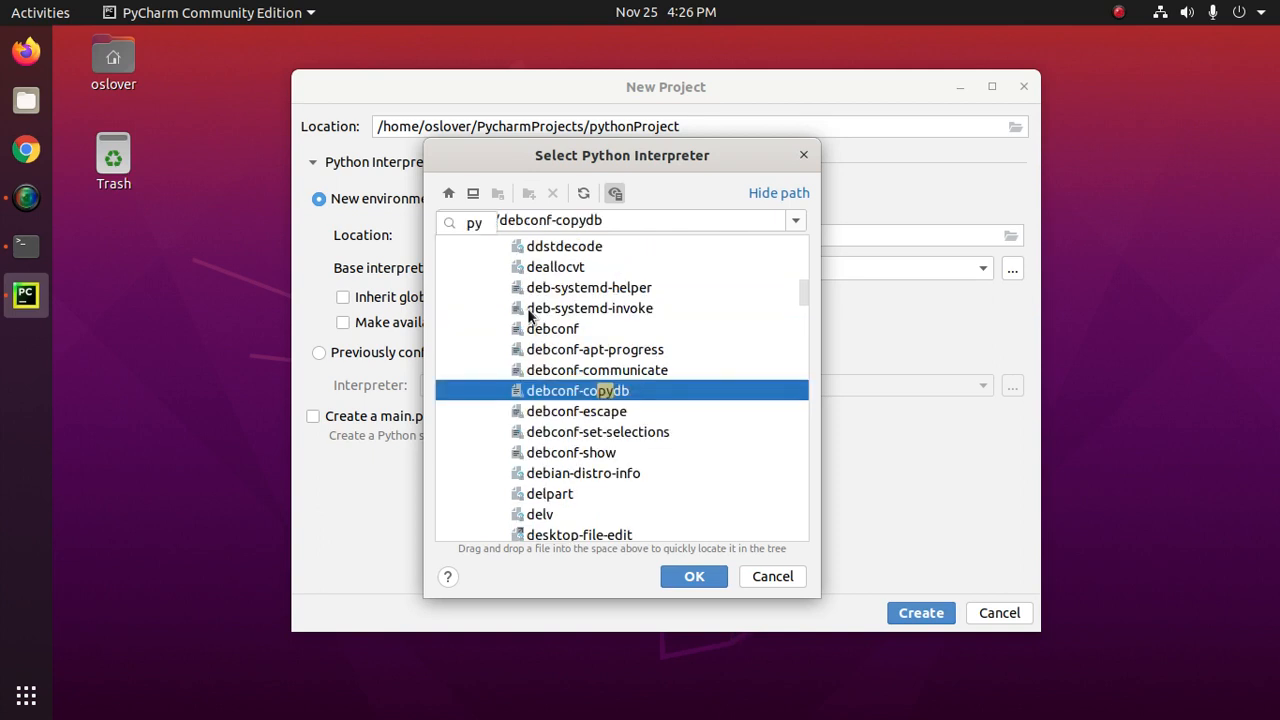
{"action": "type", "text": "python2"}
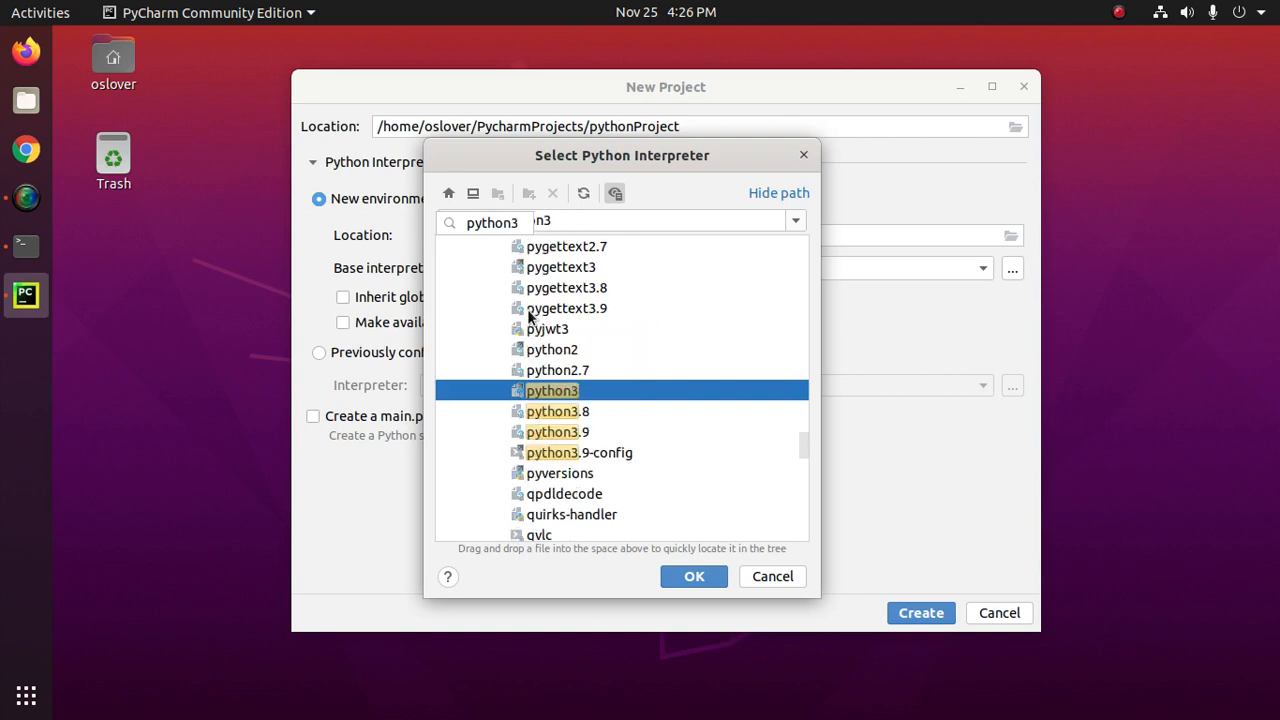
{"action": "left_click", "coordinate": [556, 432]}
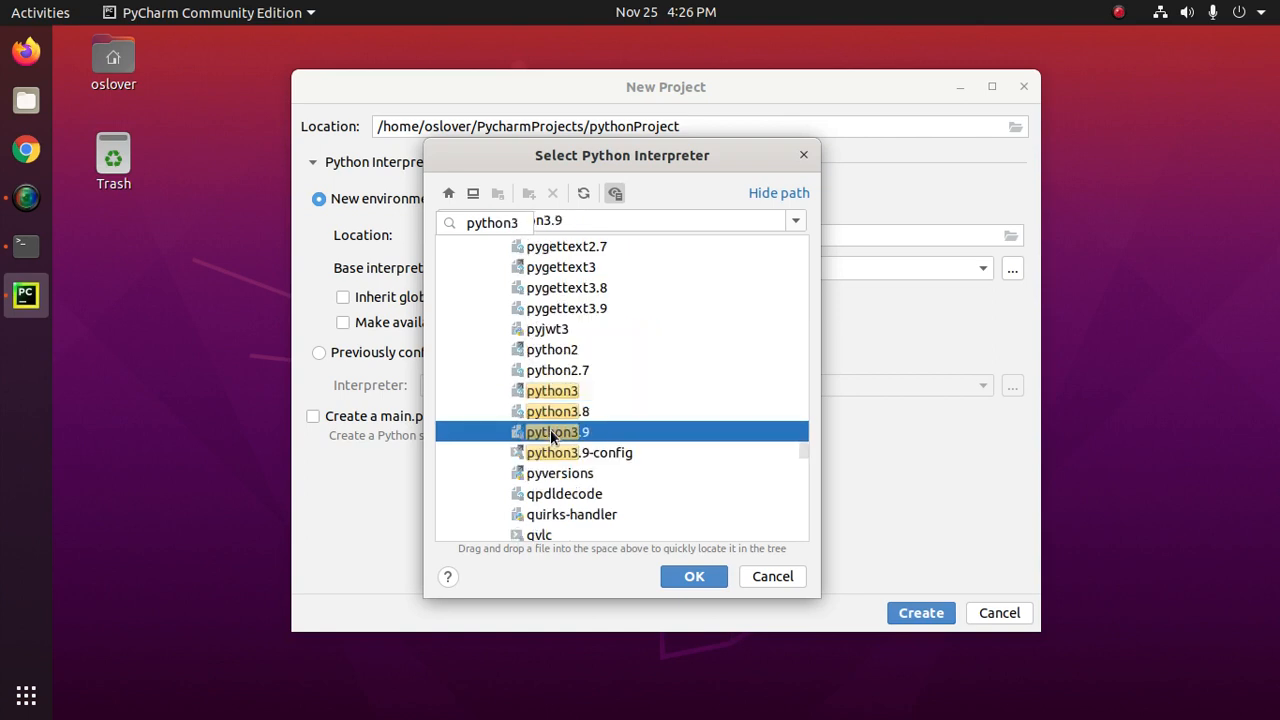
Confirm /usr/bin/python3.9 and tick inherit global site-packages, available to all projects, and main.py welcome script.
{"action": "left_click", "coordinate": [692, 576]}
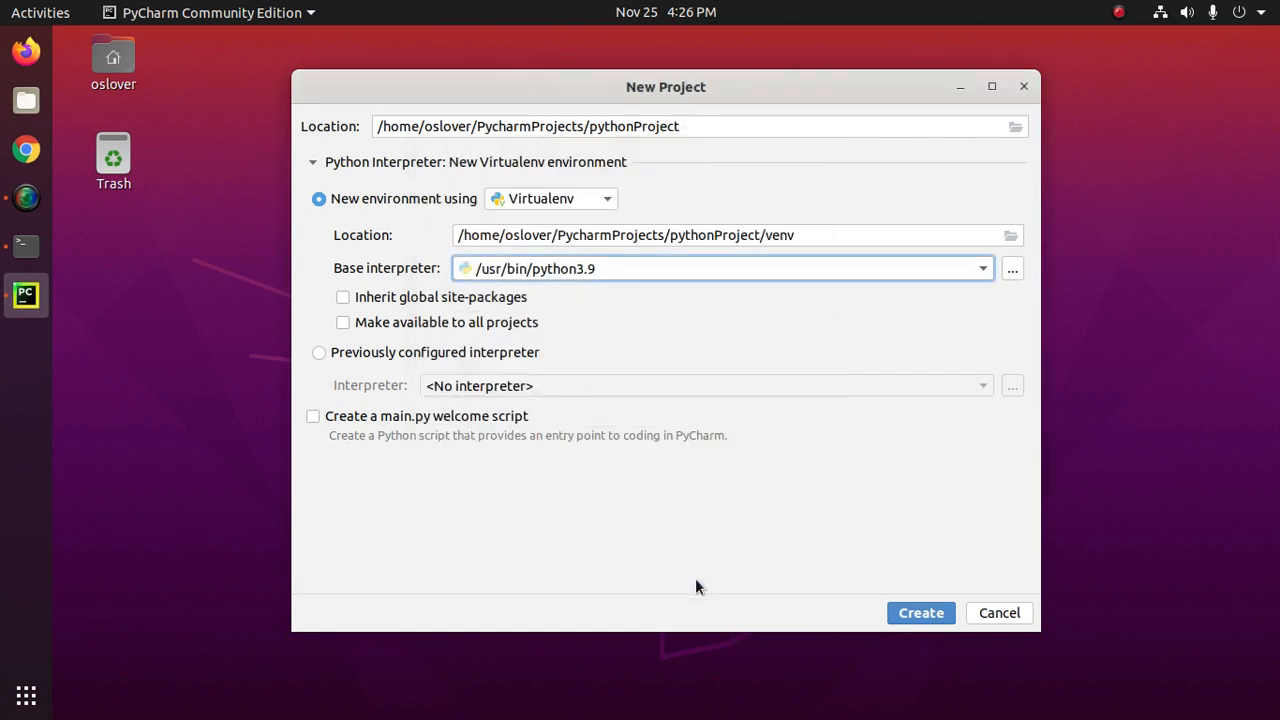
{"action": "mouse_move", "coordinate": [340, 352]}
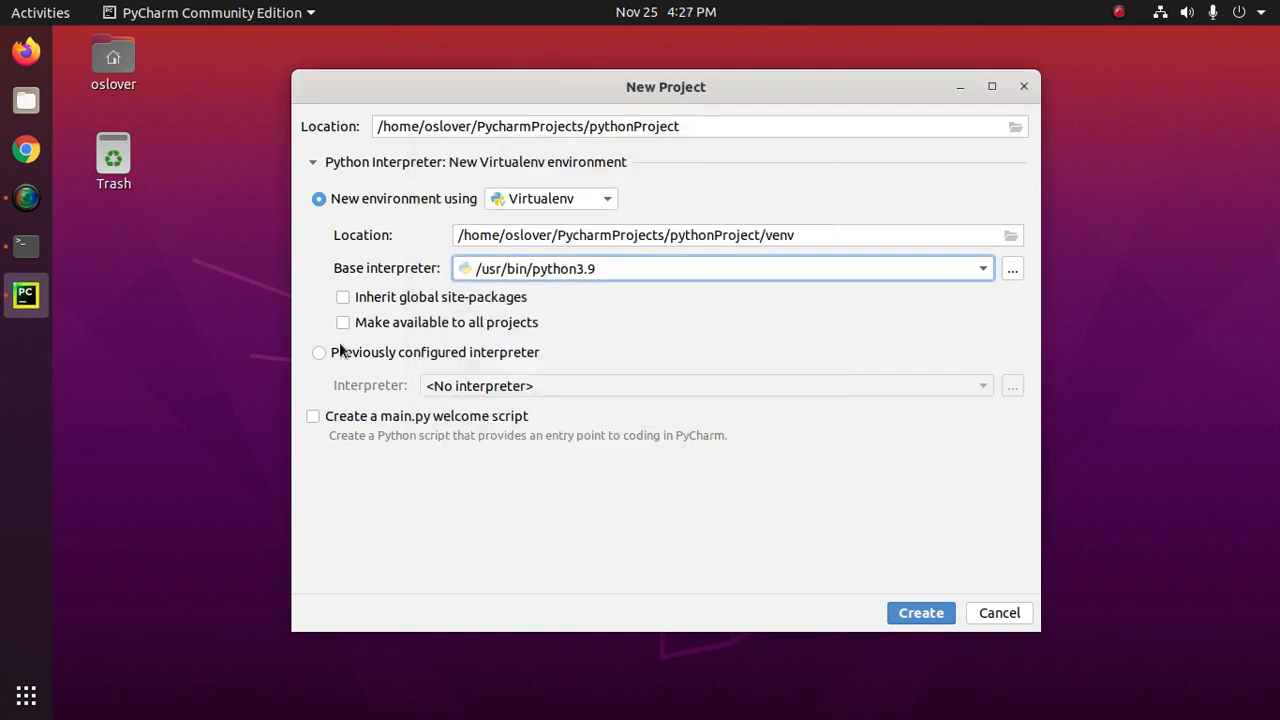
{"action": "left_click", "coordinate": [342, 296]}
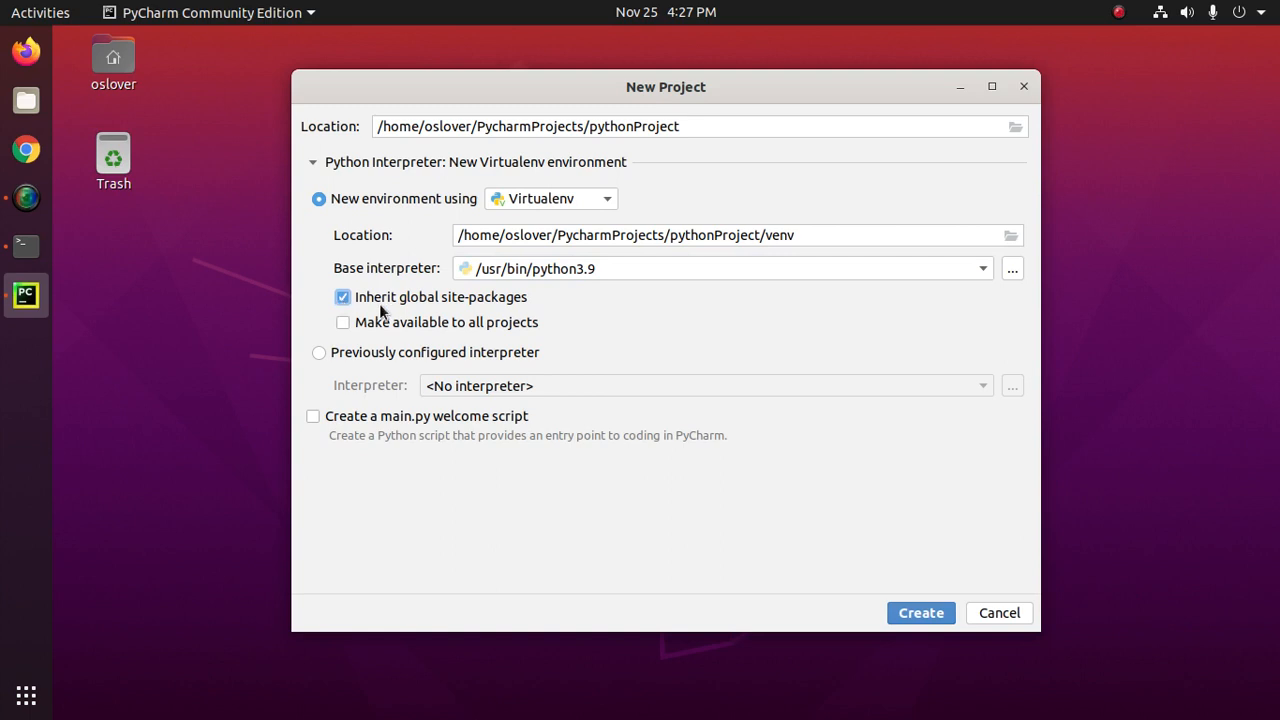
{"action": "left_click", "coordinate": [344, 322]}
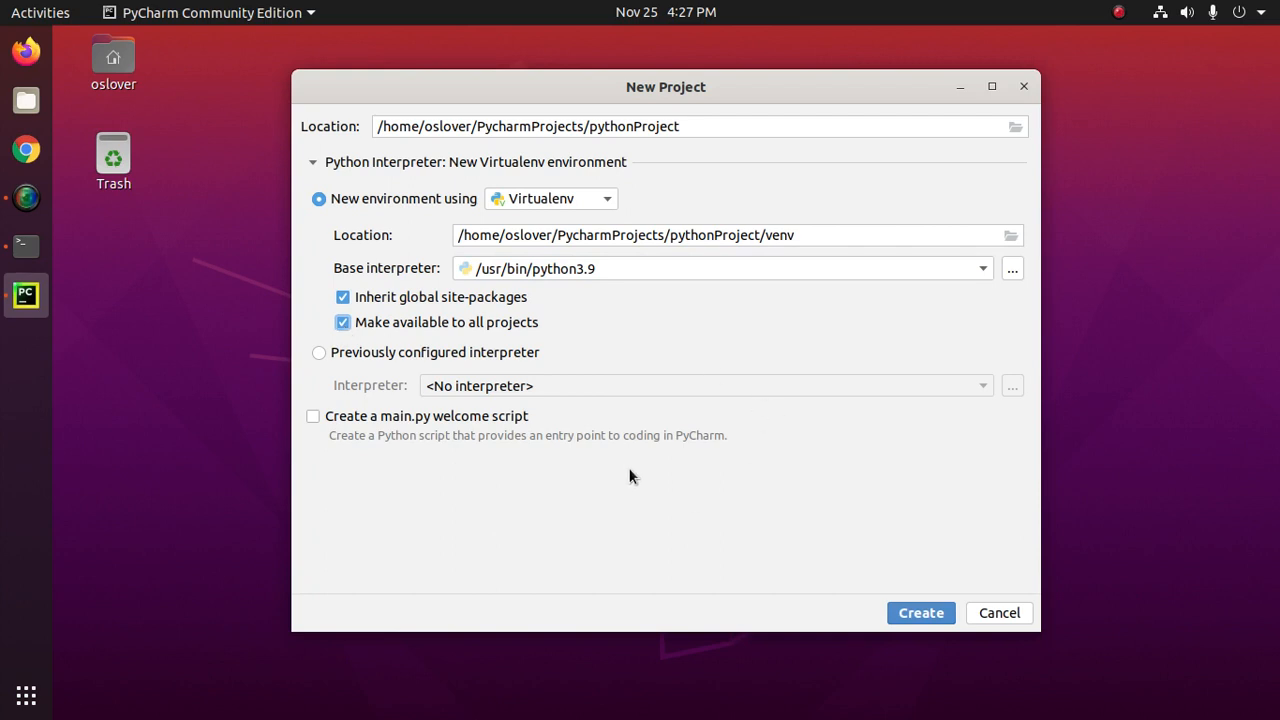
{"action": "left_click", "coordinate": [312, 416]}
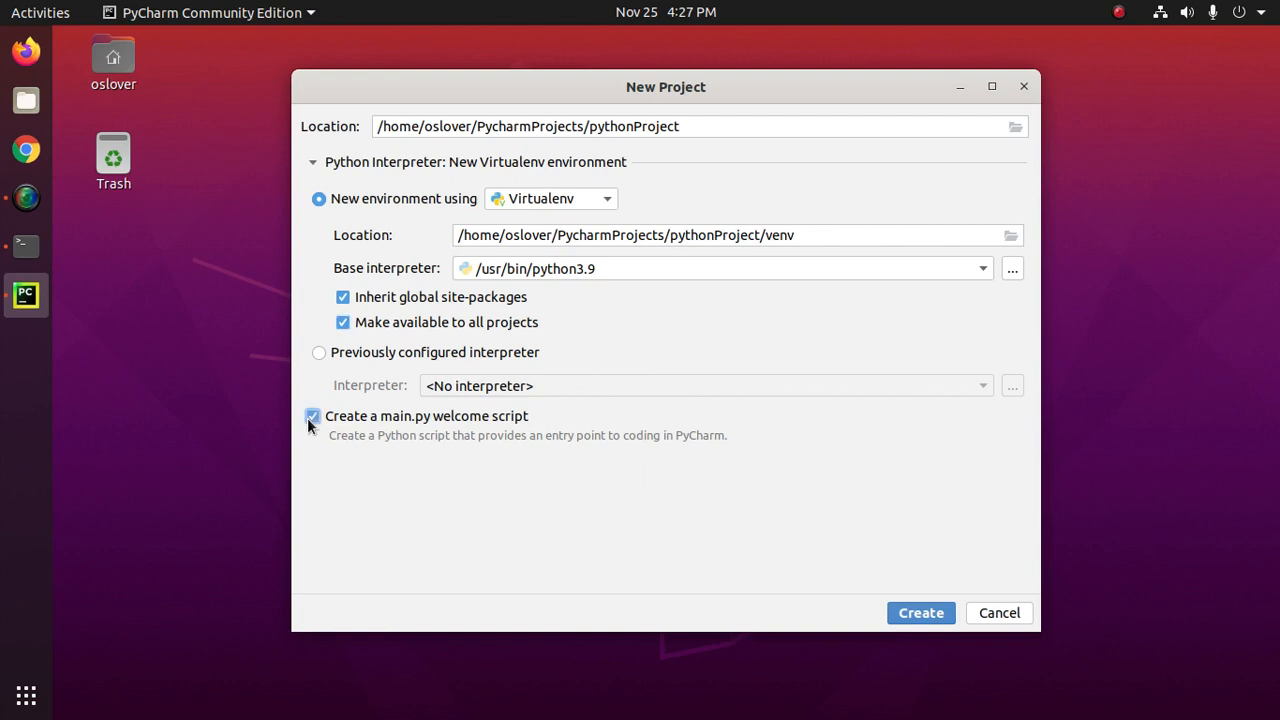
{"action": "mouse_move", "coordinate": [436, 432]}
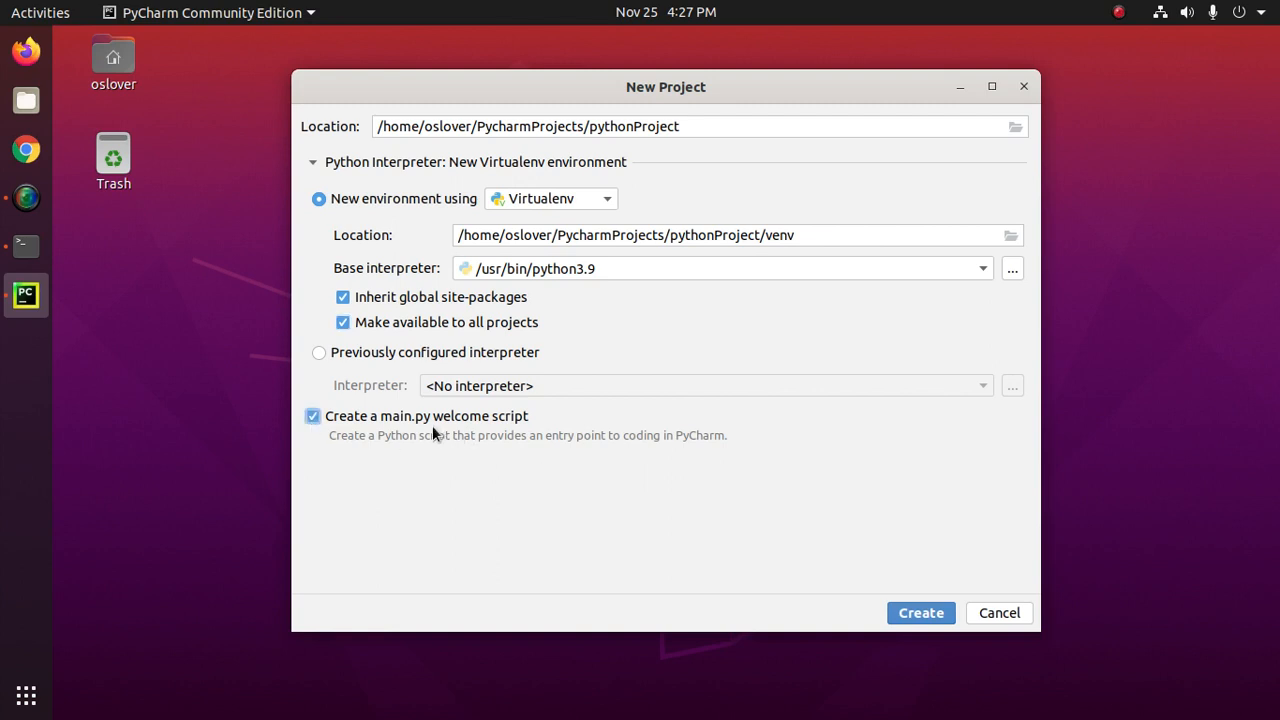
{"action": "mouse_move", "coordinate": [516, 496]}
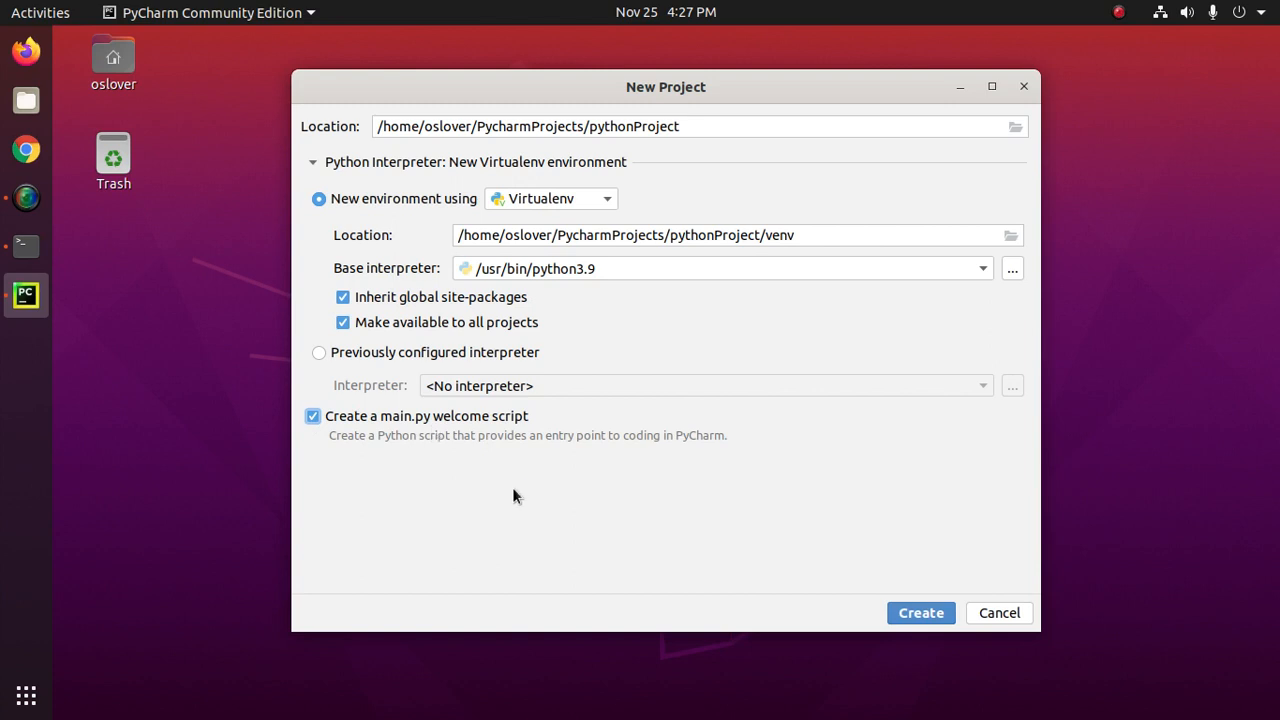
{"action": "mouse_move", "coordinate": [526, 442]}
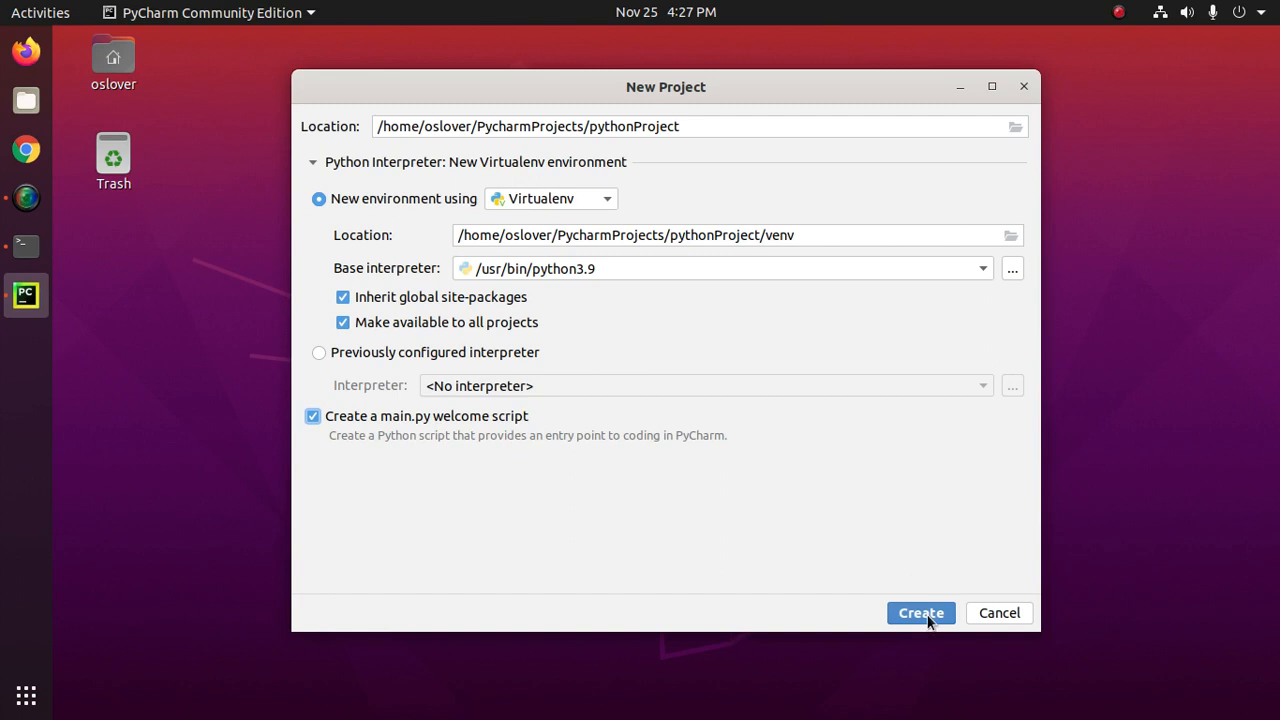
Create the pythonProject with the Python 3.9 virtualenv settings.
{"action": "left_click", "coordinate": [920, 612]}
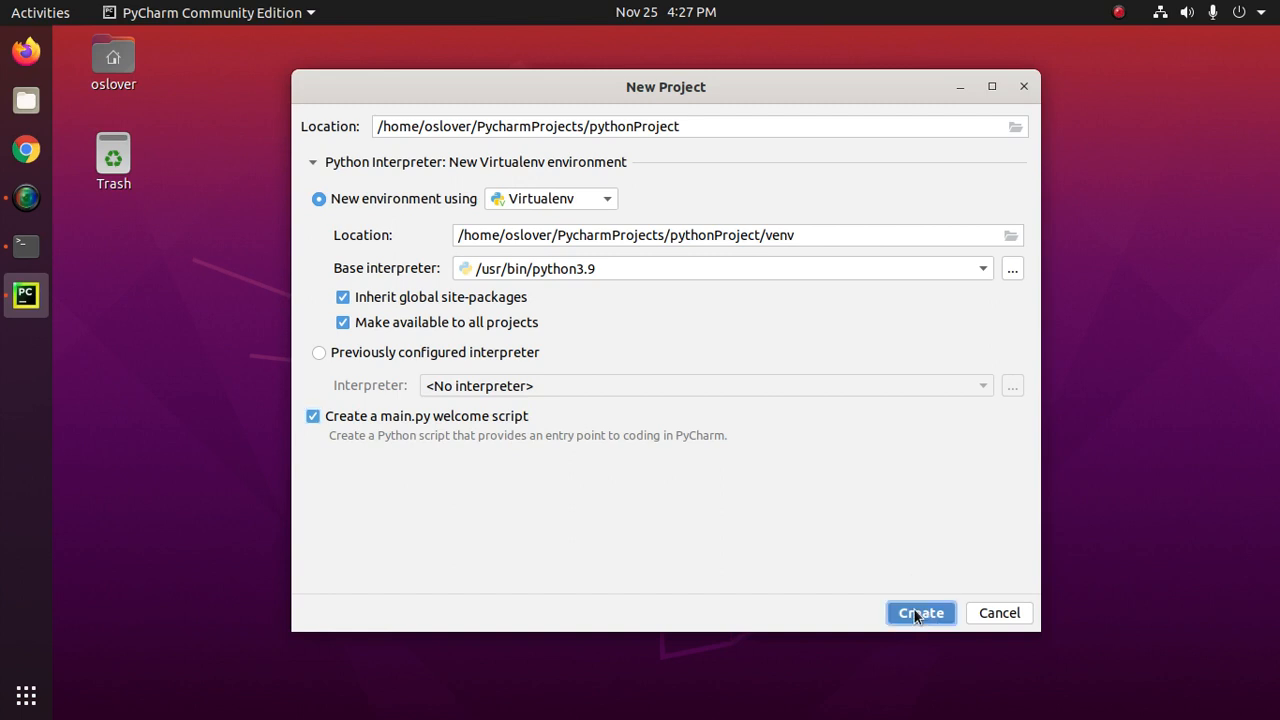
{"action": "left_click", "coordinate": [920, 612]}
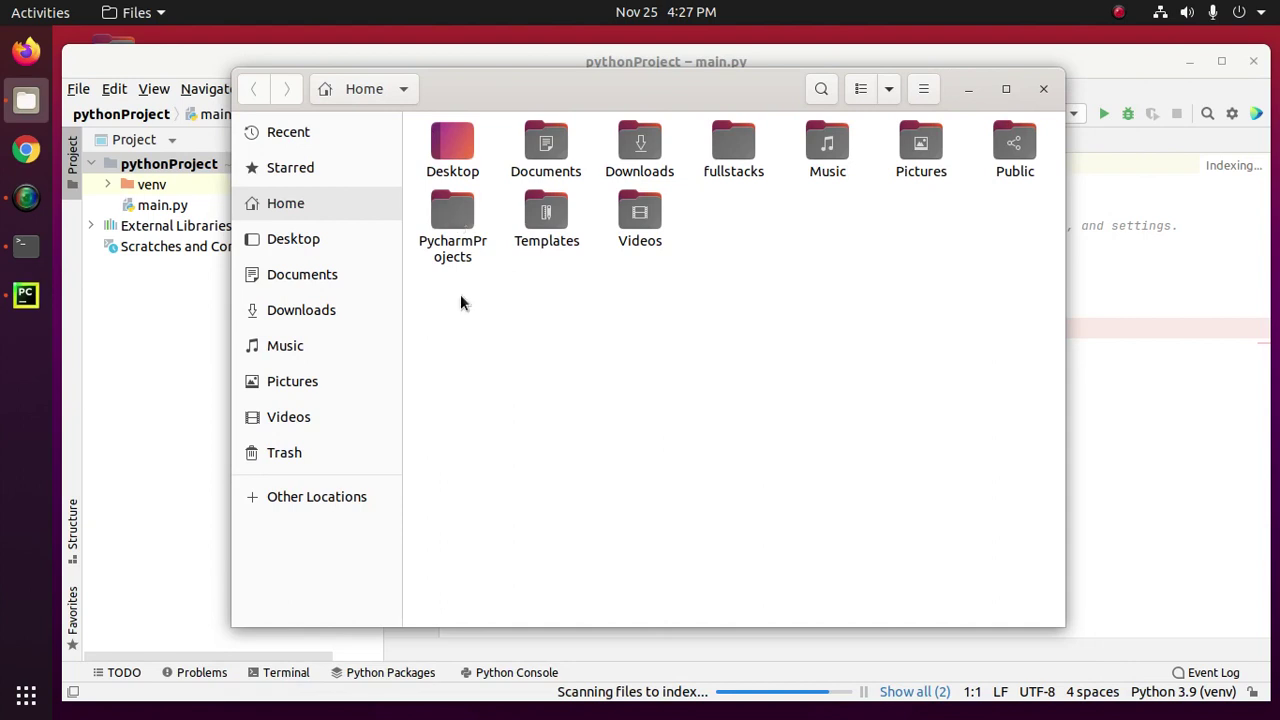
{"action": "mouse_move", "coordinate": [452, 208]}
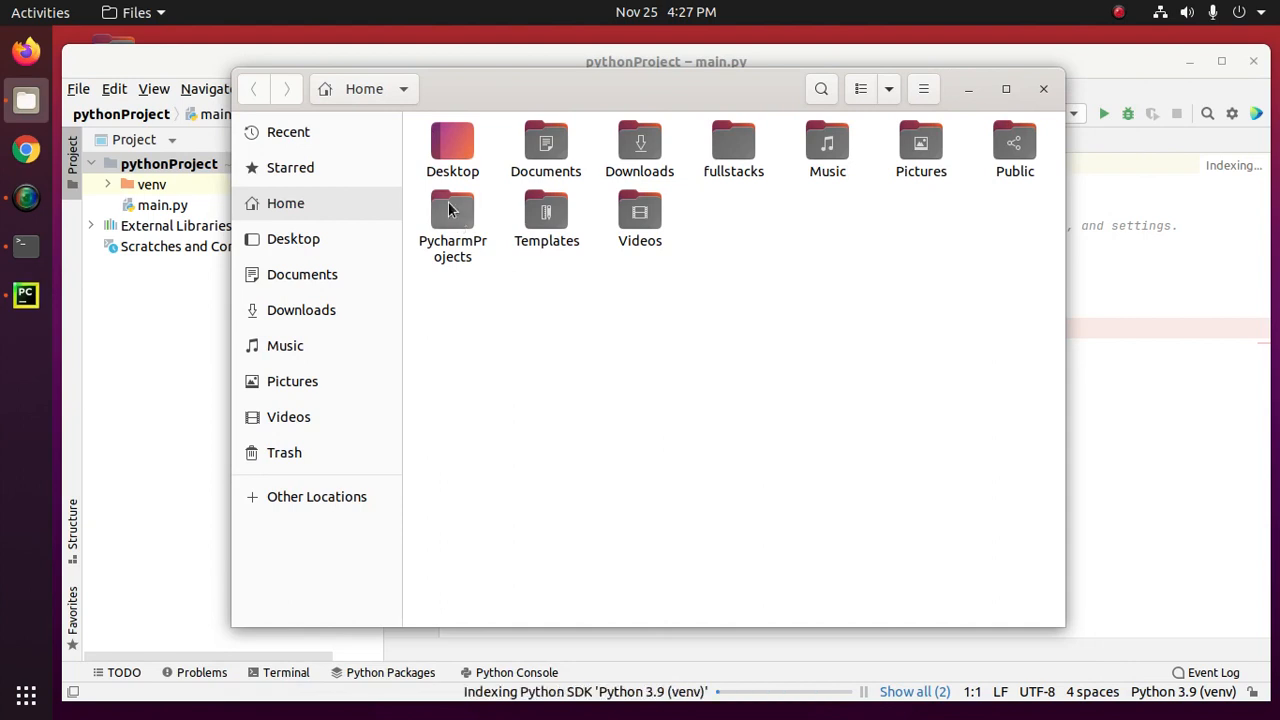
Browse PycharmProjects/pythonProject/venv/bin in Files to see the python3.9 executables, then return to PyCharm.
{"action": "double_click", "coordinate": [452, 210]}
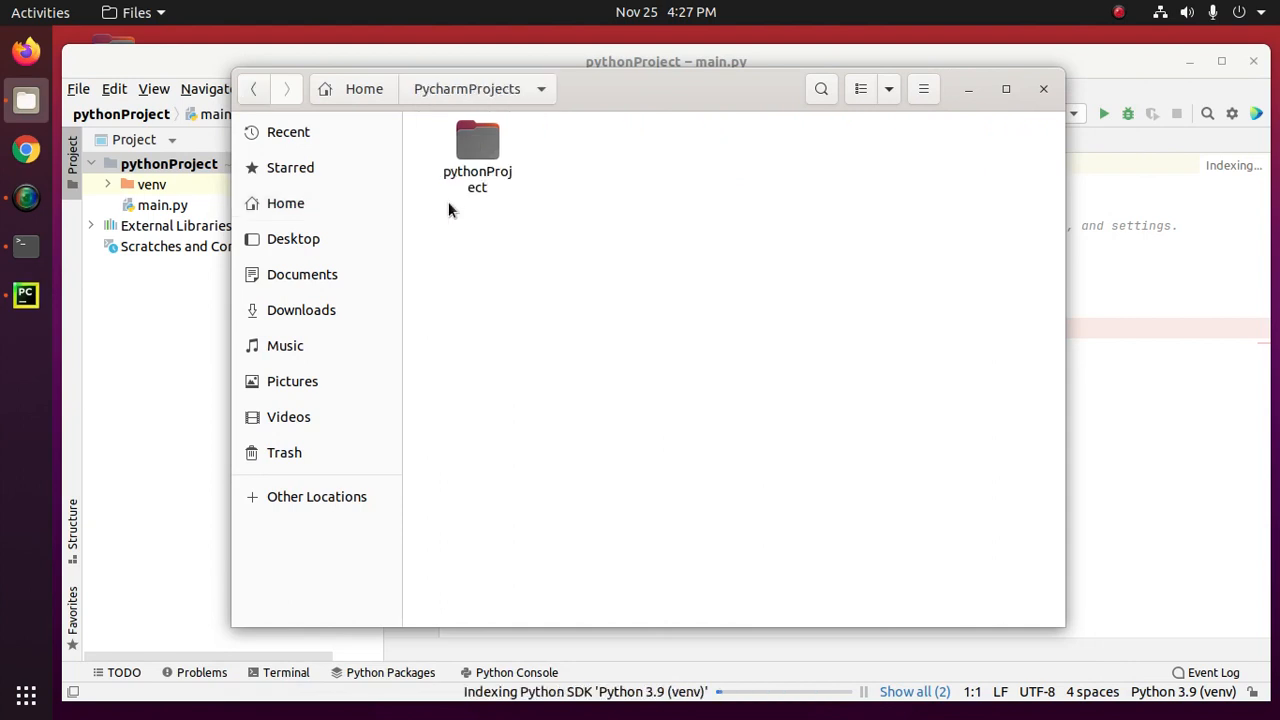
{"action": "double_click", "coordinate": [476, 140]}
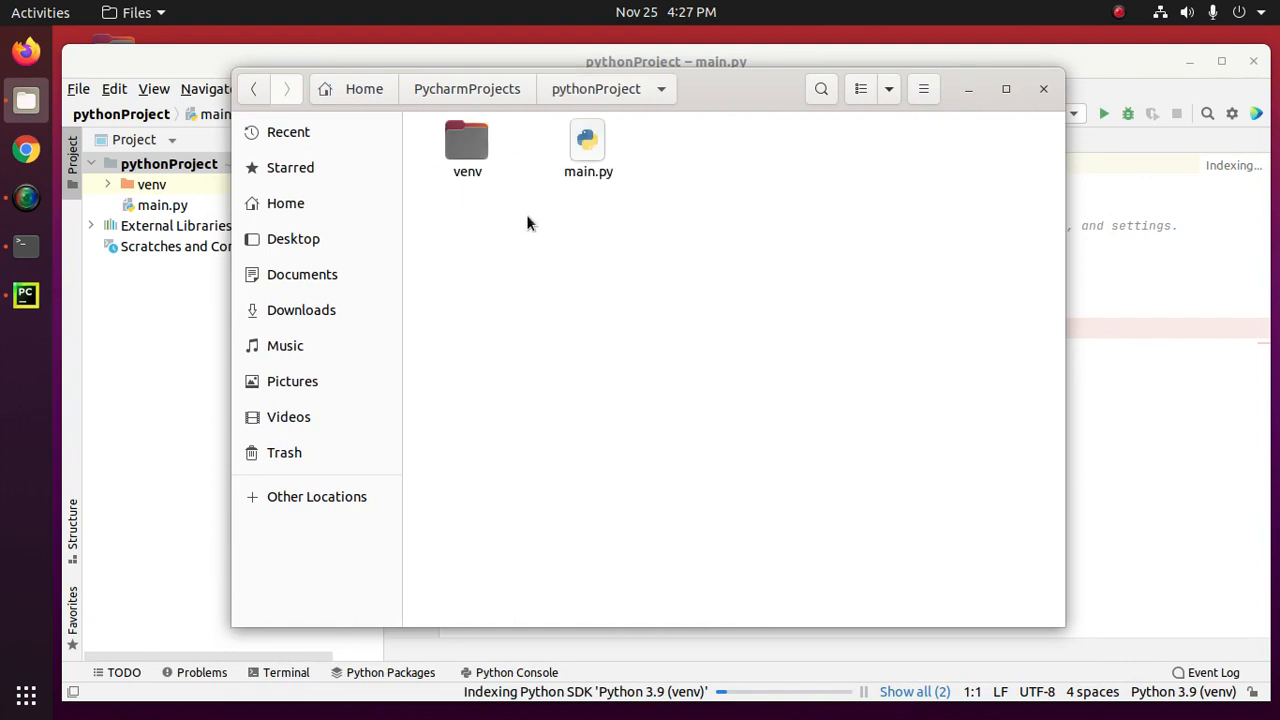
{"action": "double_click", "coordinate": [468, 136]}
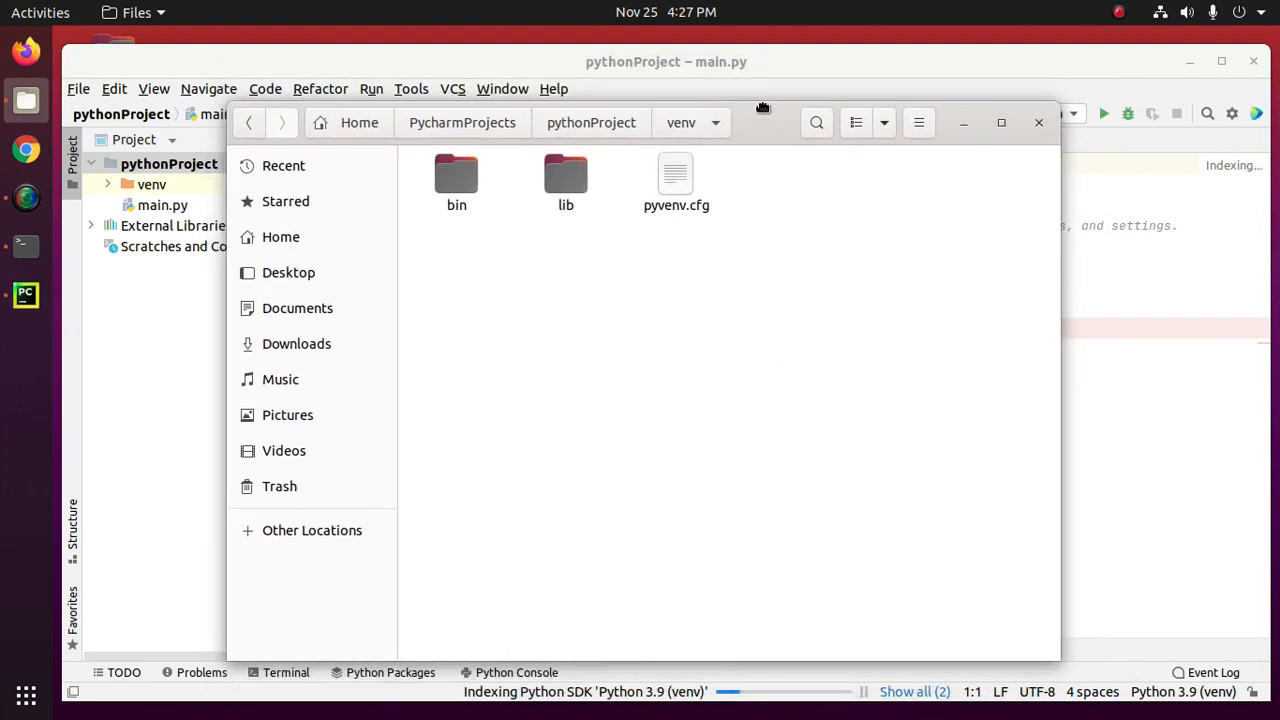
{"action": "left_click", "coordinate": [456, 176]}
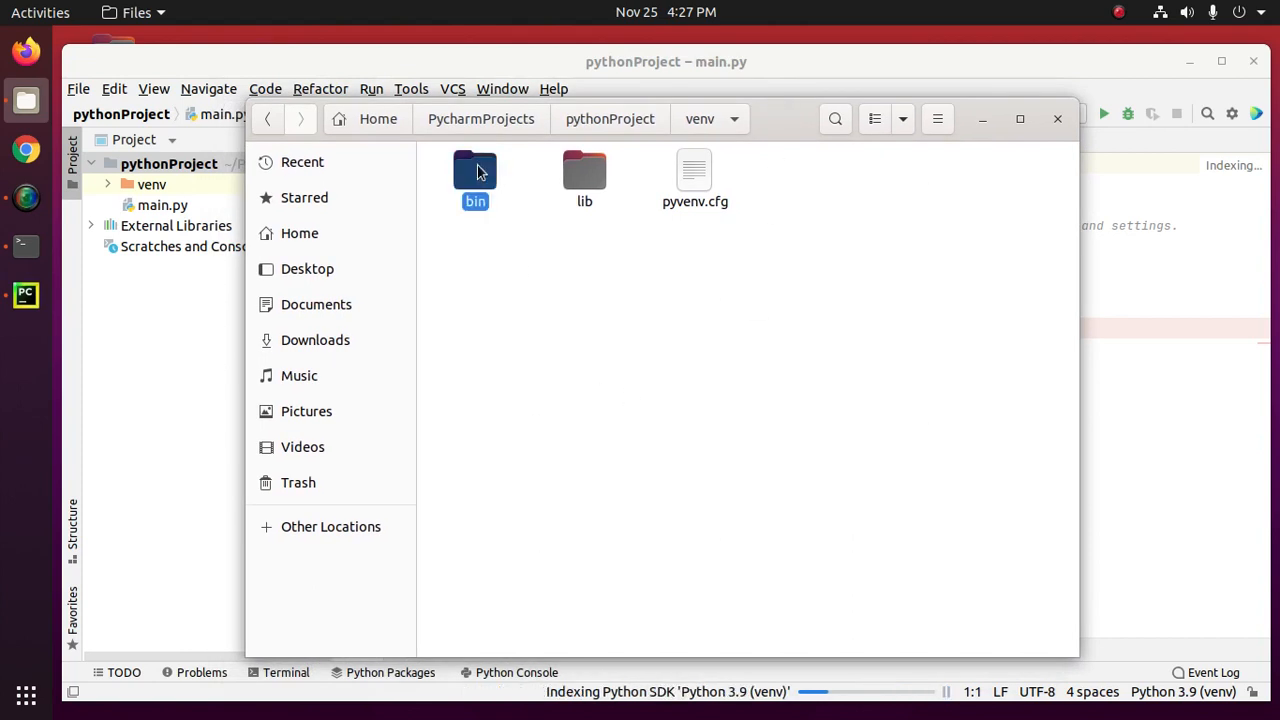
{"action": "double_click", "coordinate": [474, 170]}
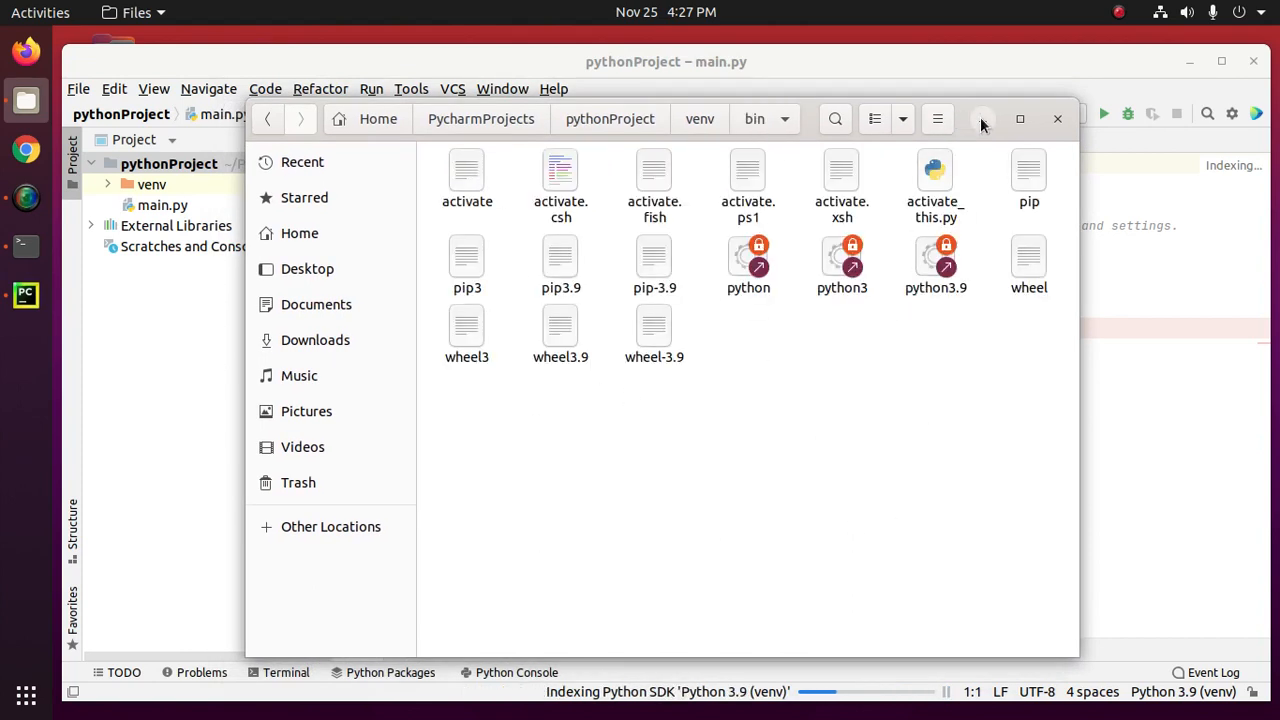
{"action": "left_click", "coordinate": [1056, 118]}
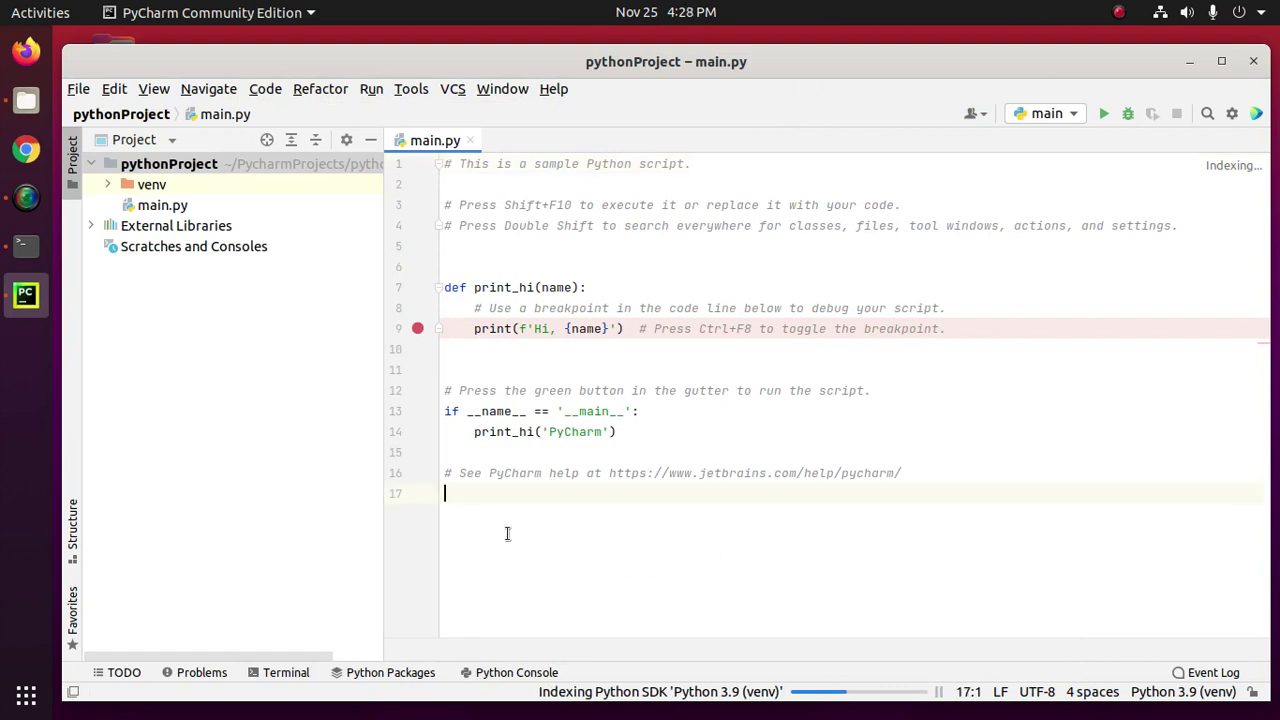
Replace main.py's template code with the single line print("Hello World!").
{"action": "key", "text": "ctrl+a"}
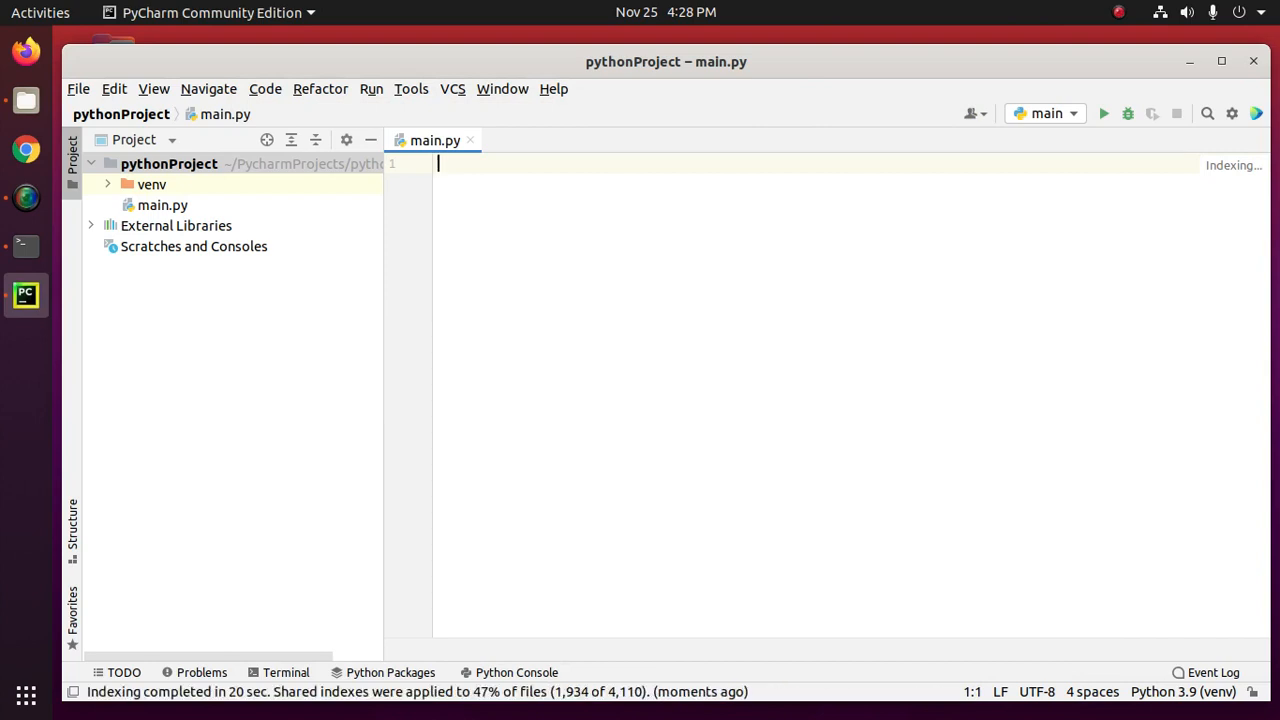
{"action": "type", "text": "print"}
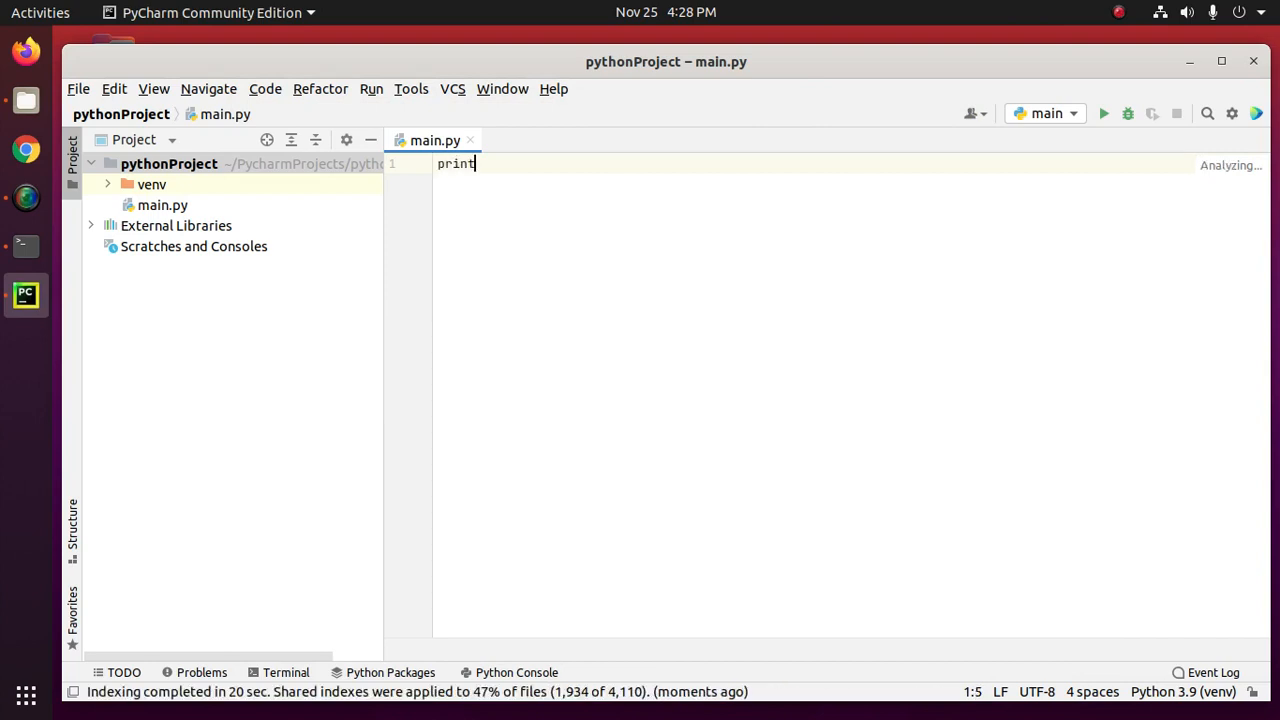
{"action": "type", "text": "("}
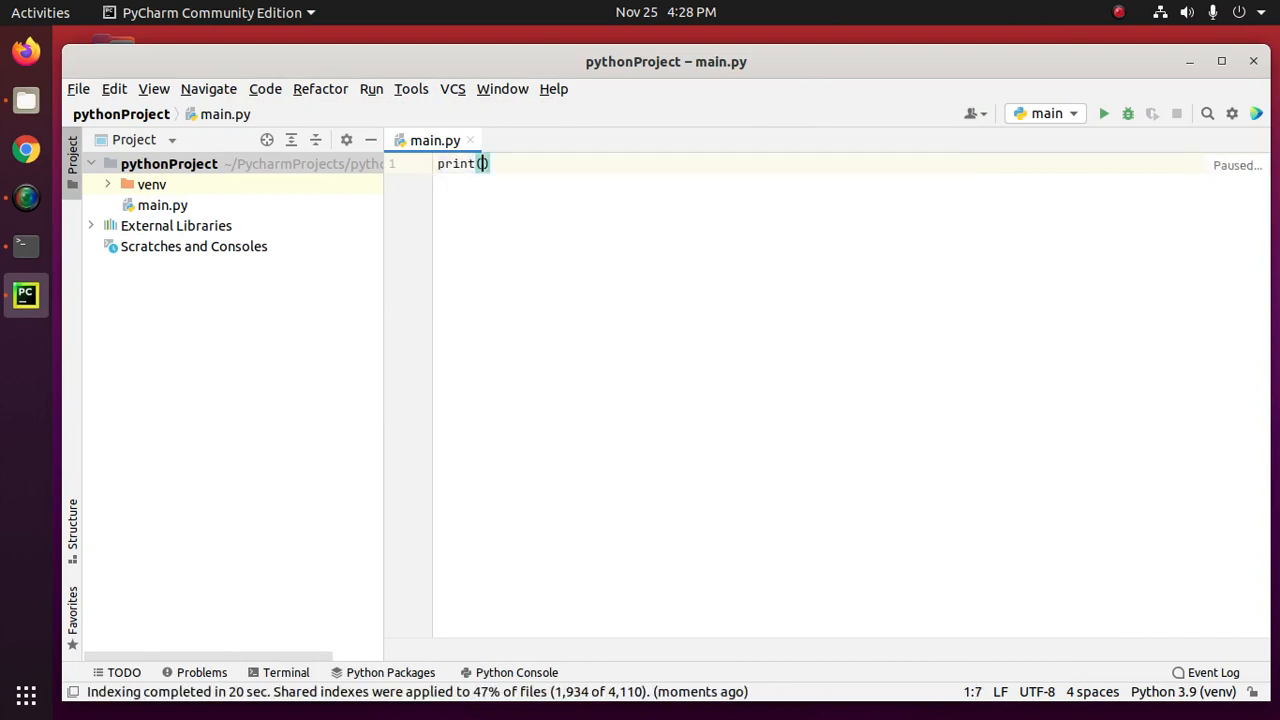
{"action": "left_click", "coordinate": [484, 164]}
{"action": "type", "text": "\""}
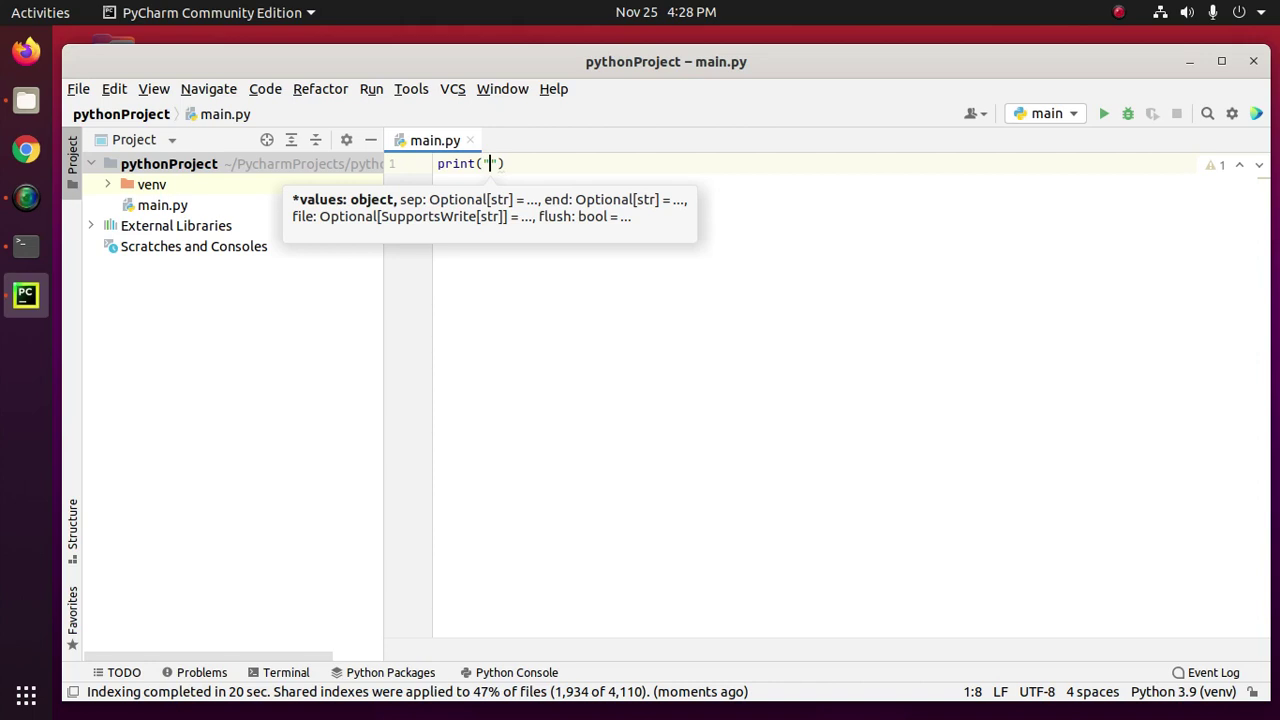
{"action": "type", "text": "Hello W"}
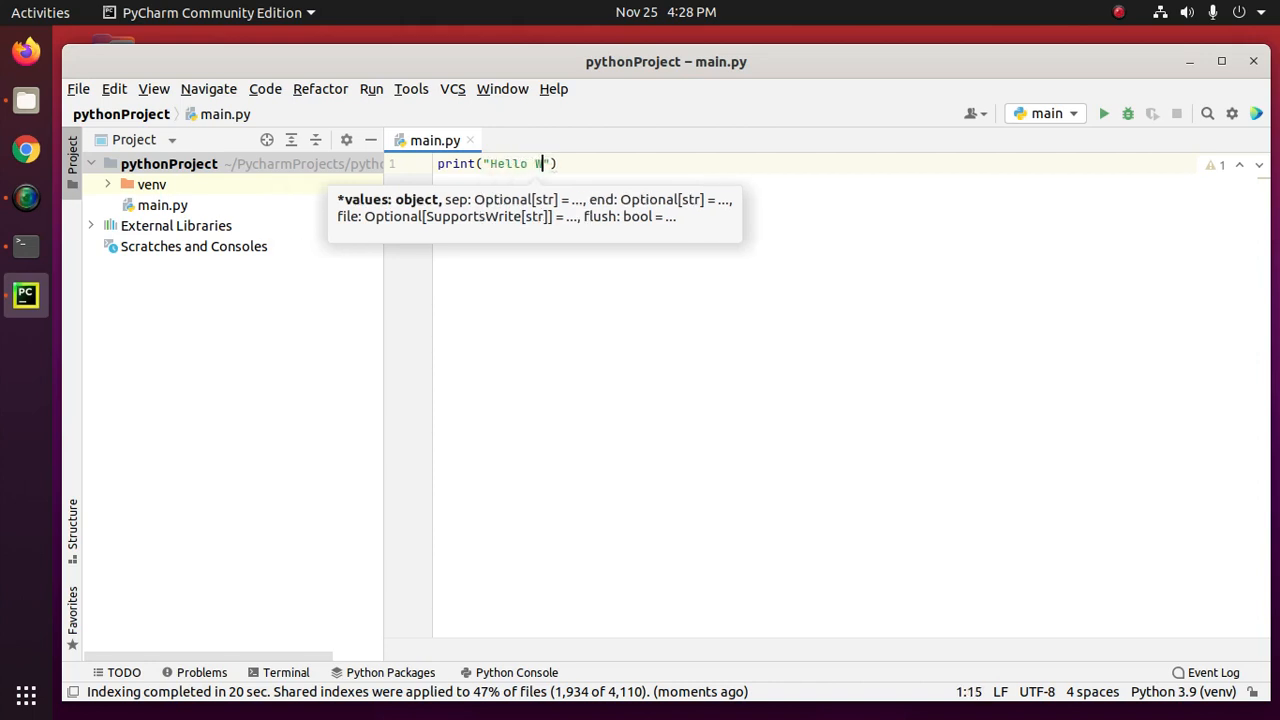
{"action": "type", "text": "orld"}
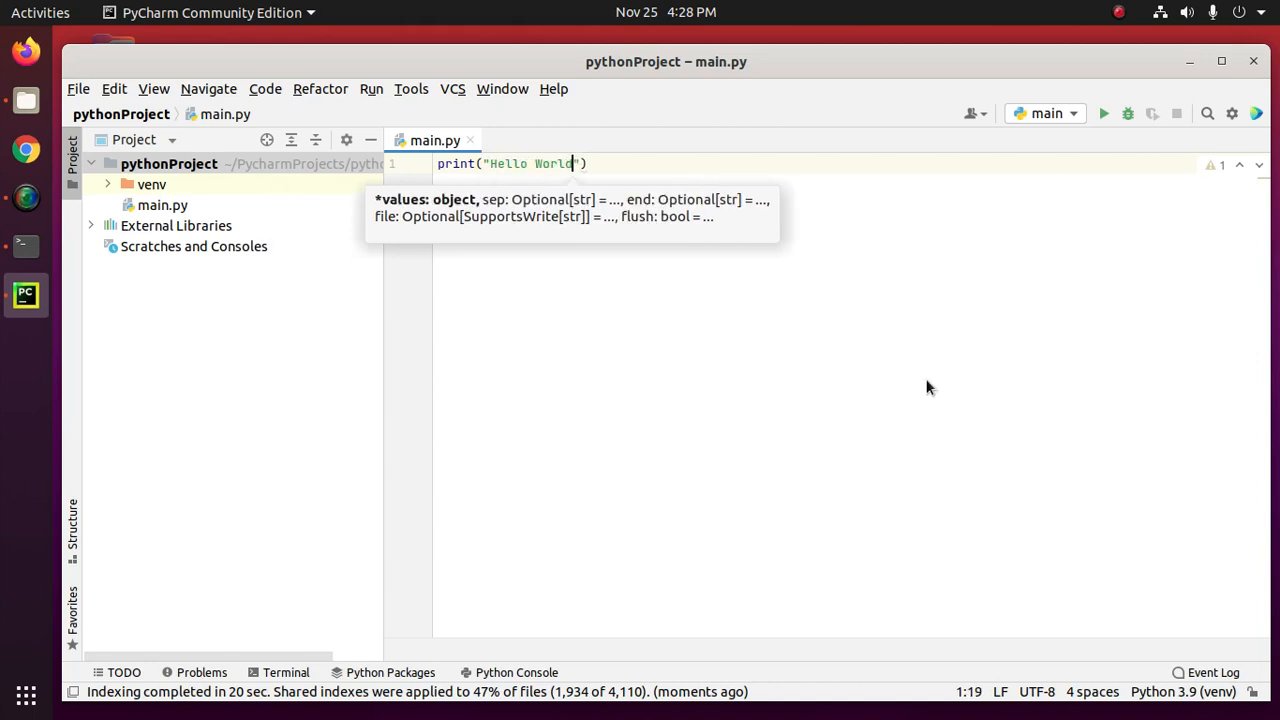
{"action": "type", "text": "!"}
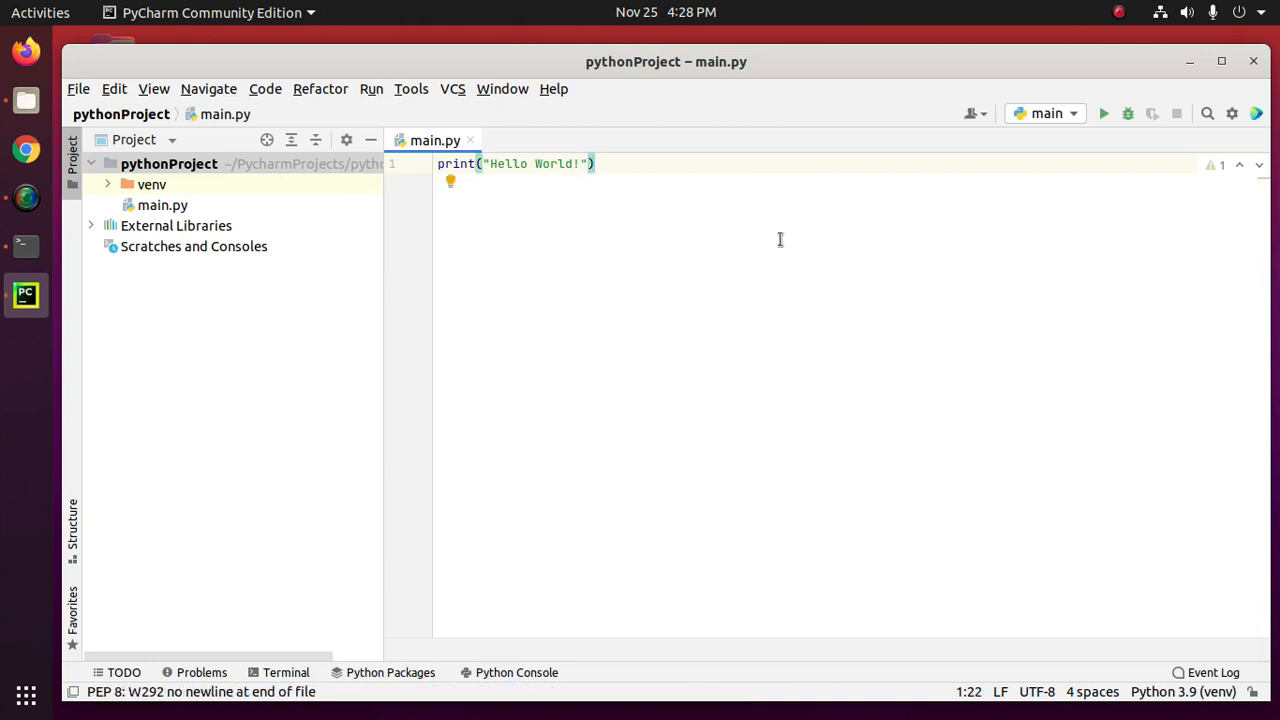
{"action": "mouse_move", "coordinate": [544, 392]}
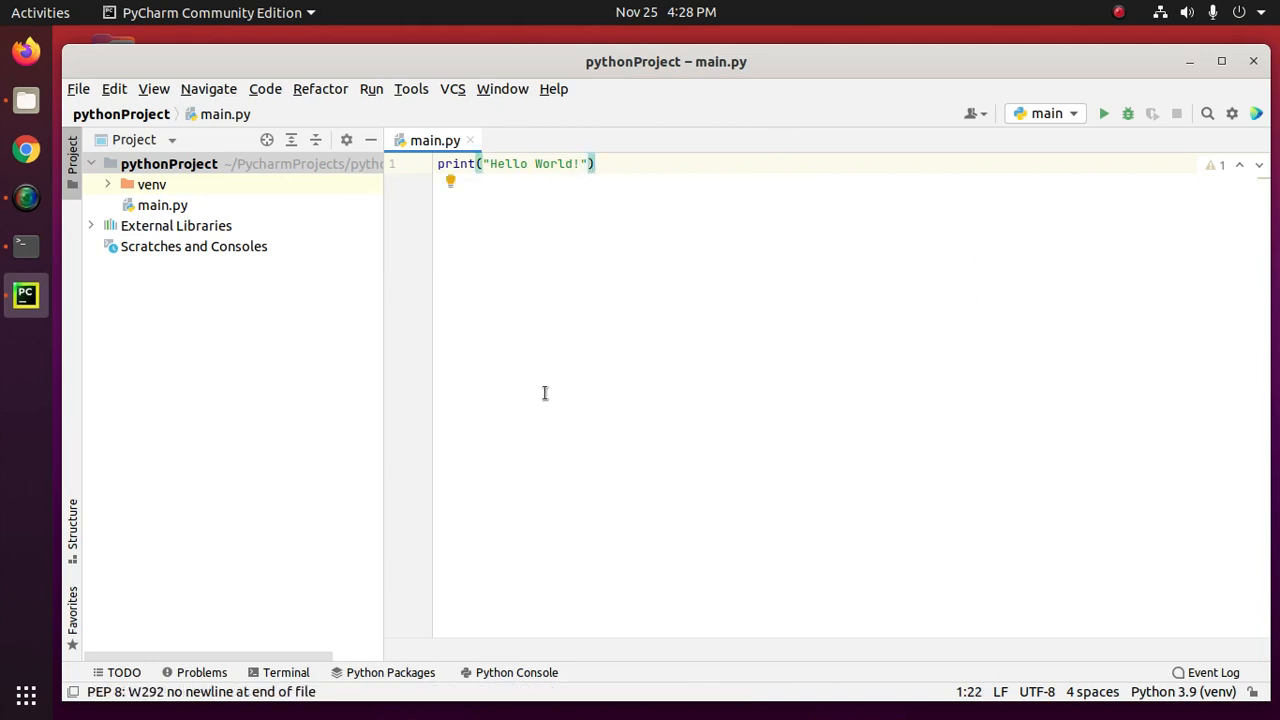
{"action": "mouse_move", "coordinate": [376, 96]}
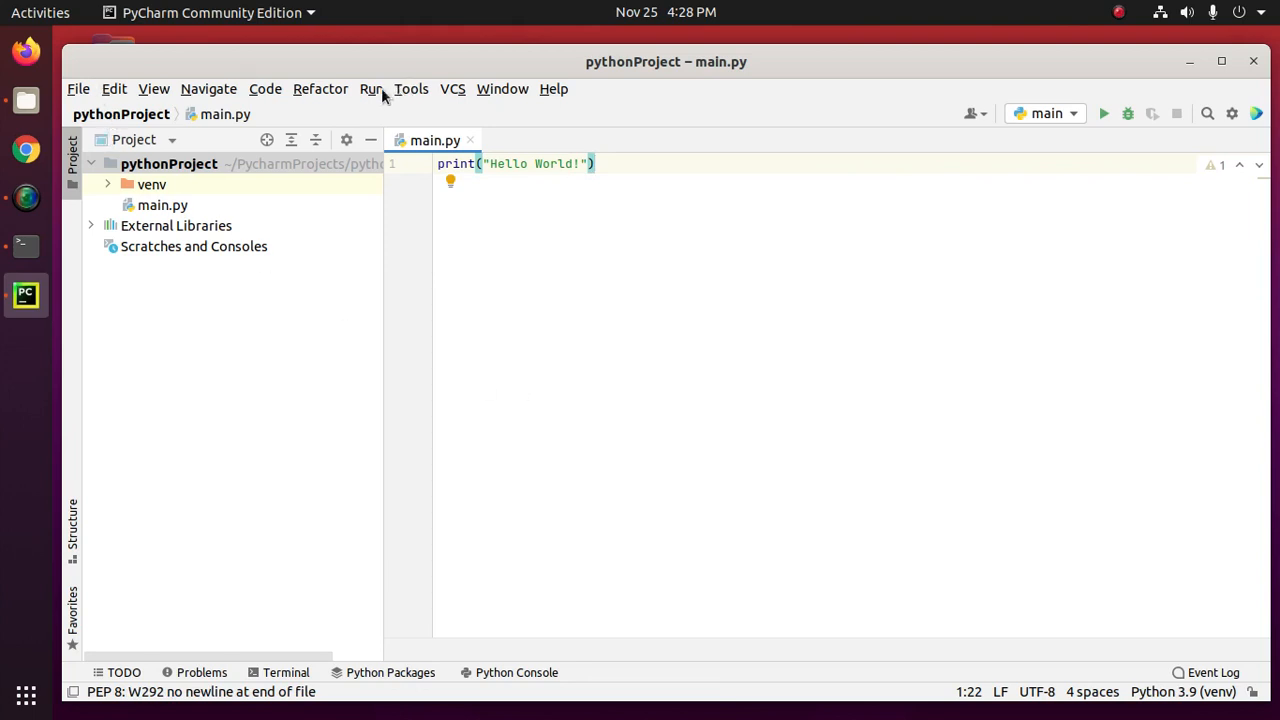
Reach the project's Python Interpreter settings page by searching the settings for interpreter.
{"action": "left_click", "coordinate": [78, 88]}
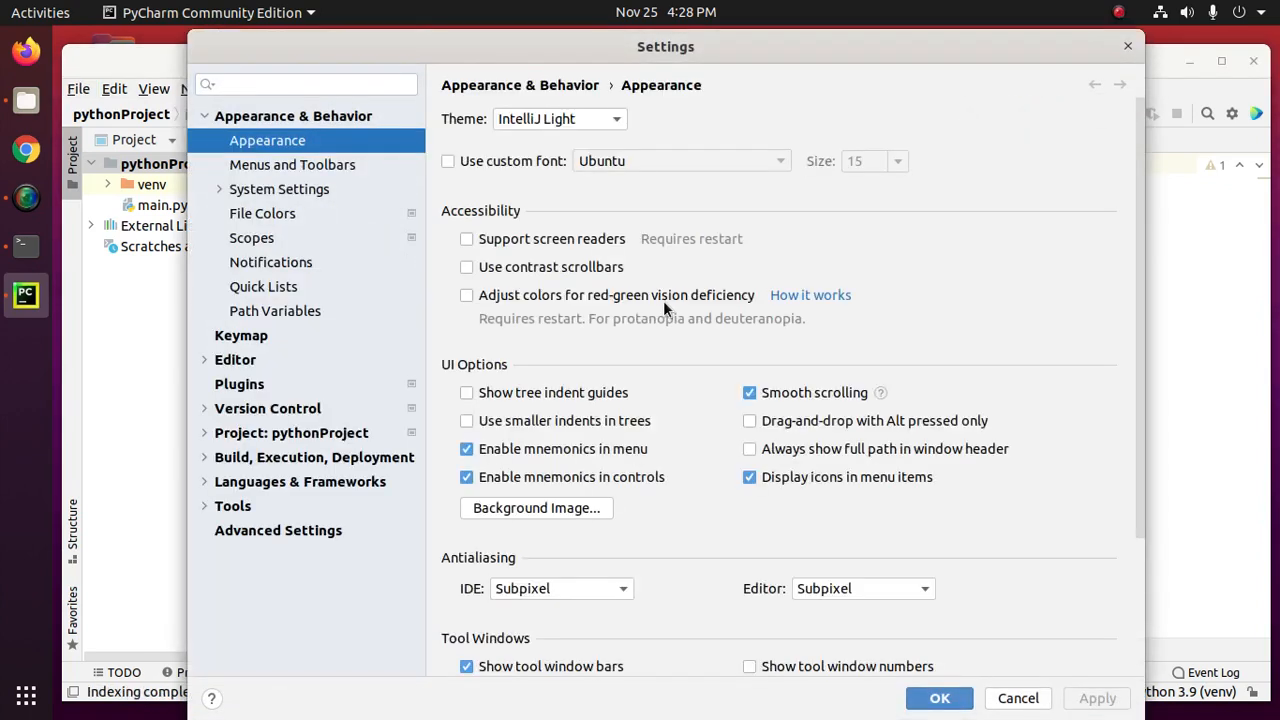
{"action": "left_click", "coordinate": [300, 84]}
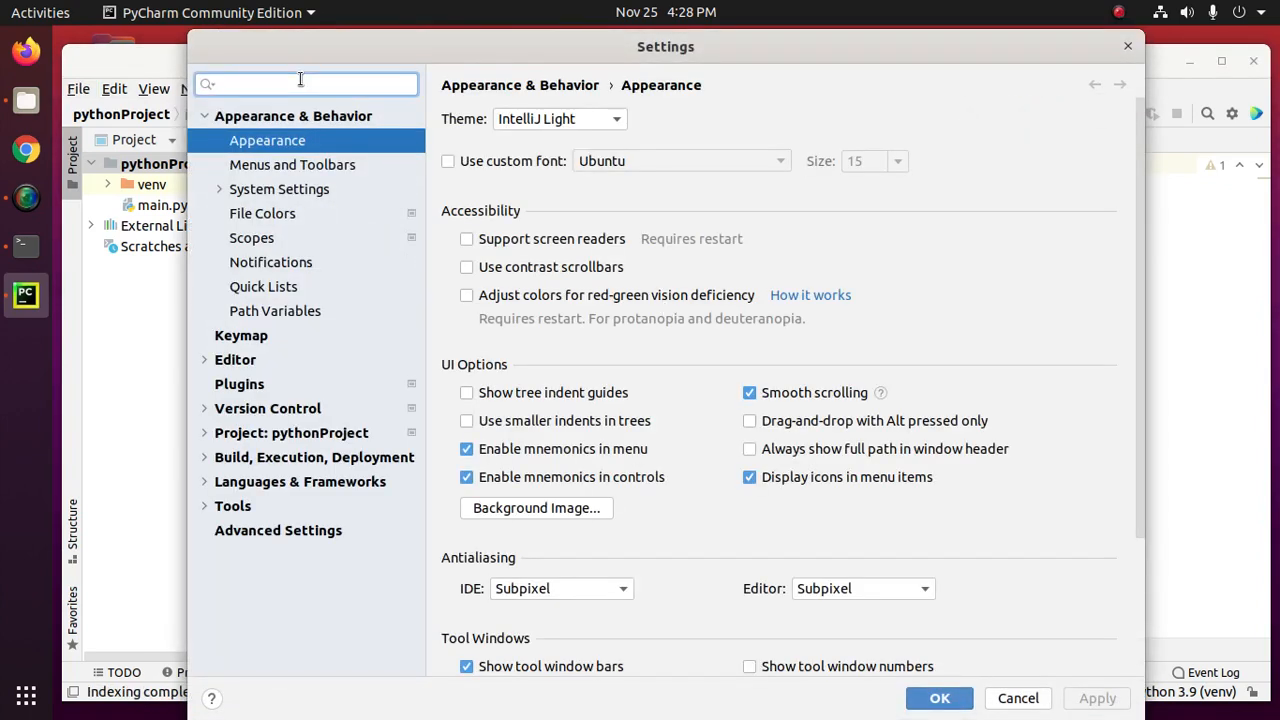
{"action": "type", "text": "inter"}
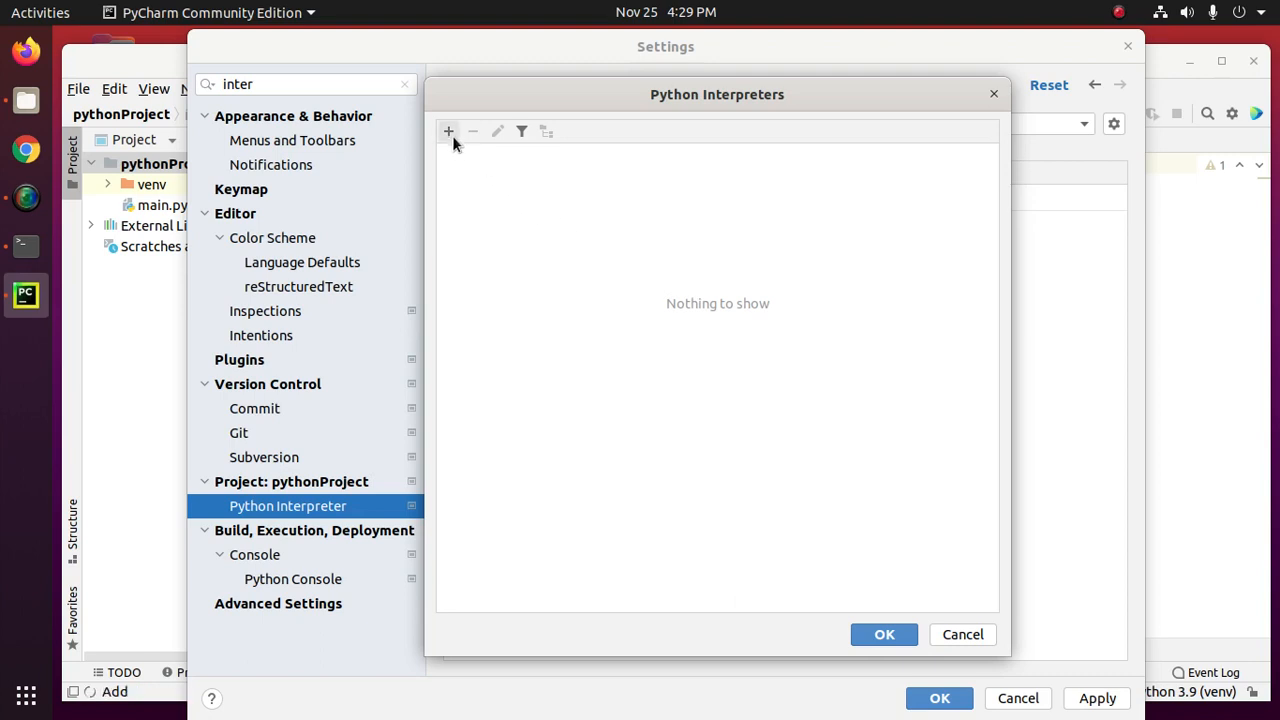
Add an existing Virtualenv interpreter available to all projects, pointing at the project venv python path.
{"action": "left_click", "coordinate": [448, 132]}
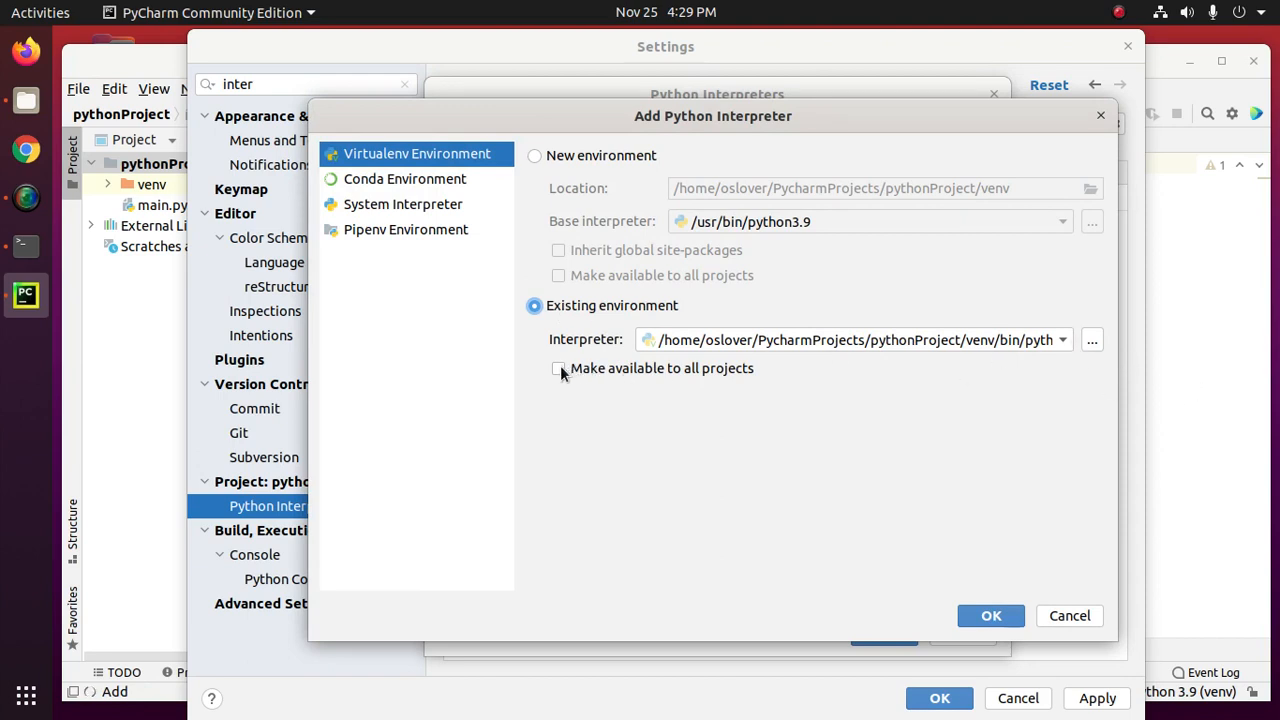
{"action": "left_click", "coordinate": [558, 368]}
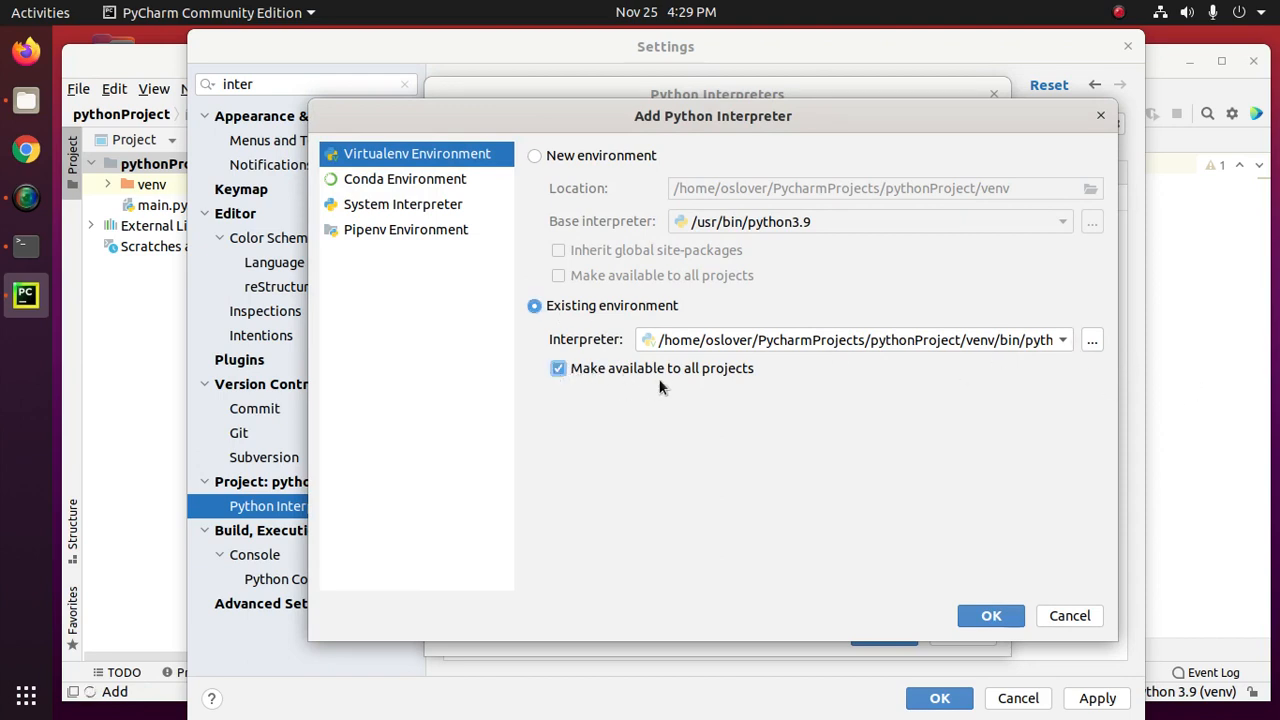
{"action": "left_click", "coordinate": [1064, 340]}
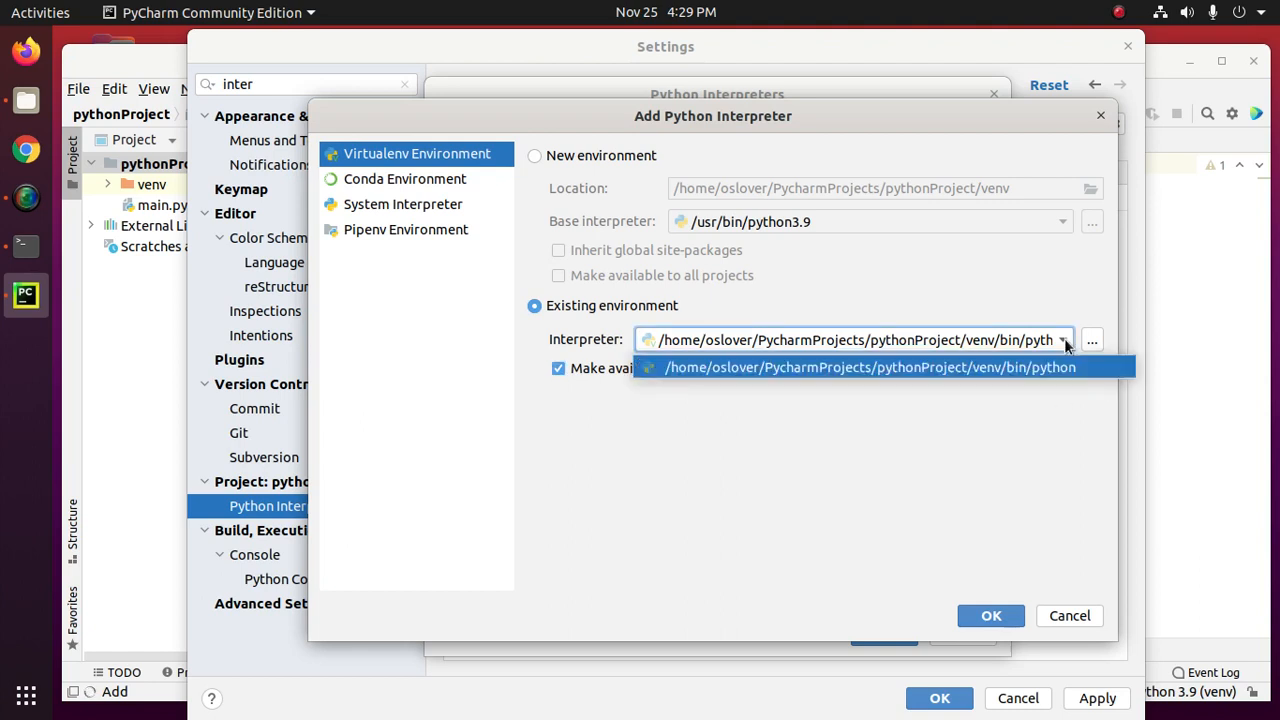
{"action": "mouse_move", "coordinate": [988, 390]}
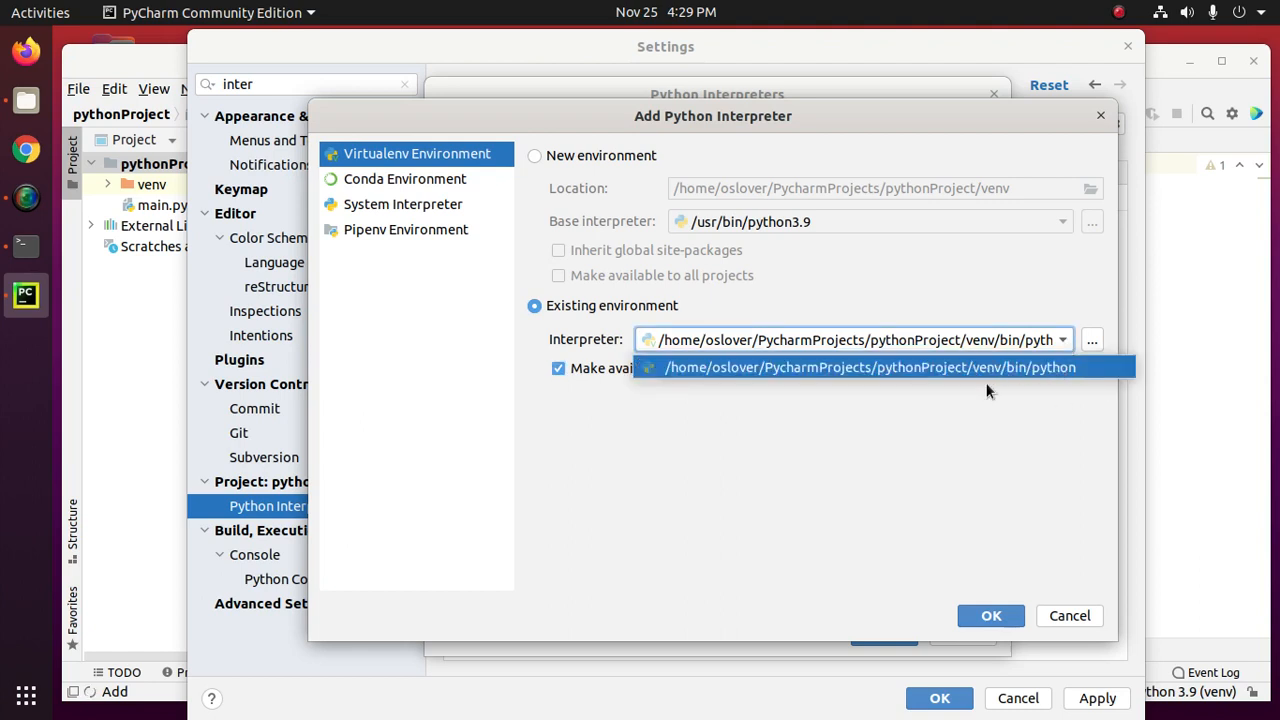
{"action": "left_click", "coordinate": [868, 368]}
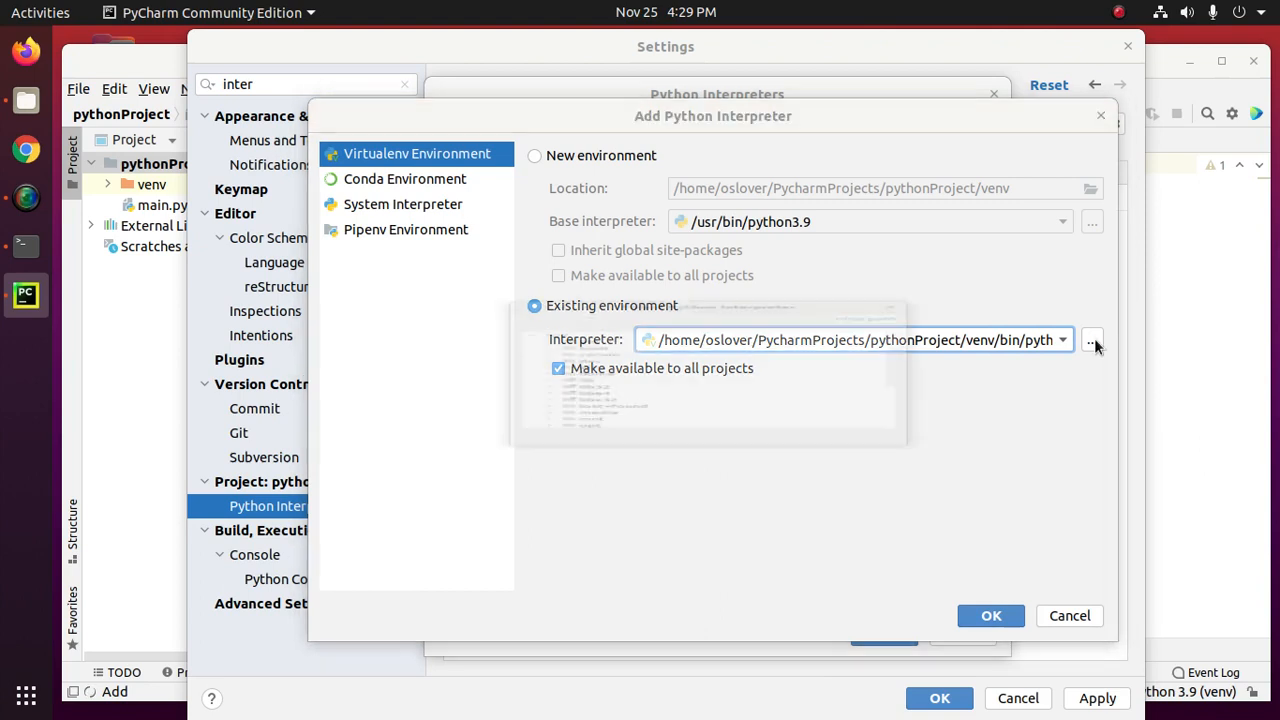
Browse to venv/bin/python3.9, confirm it and apply Python 3.9 as the project interpreter.
{"action": "left_click", "coordinate": [1092, 340]}
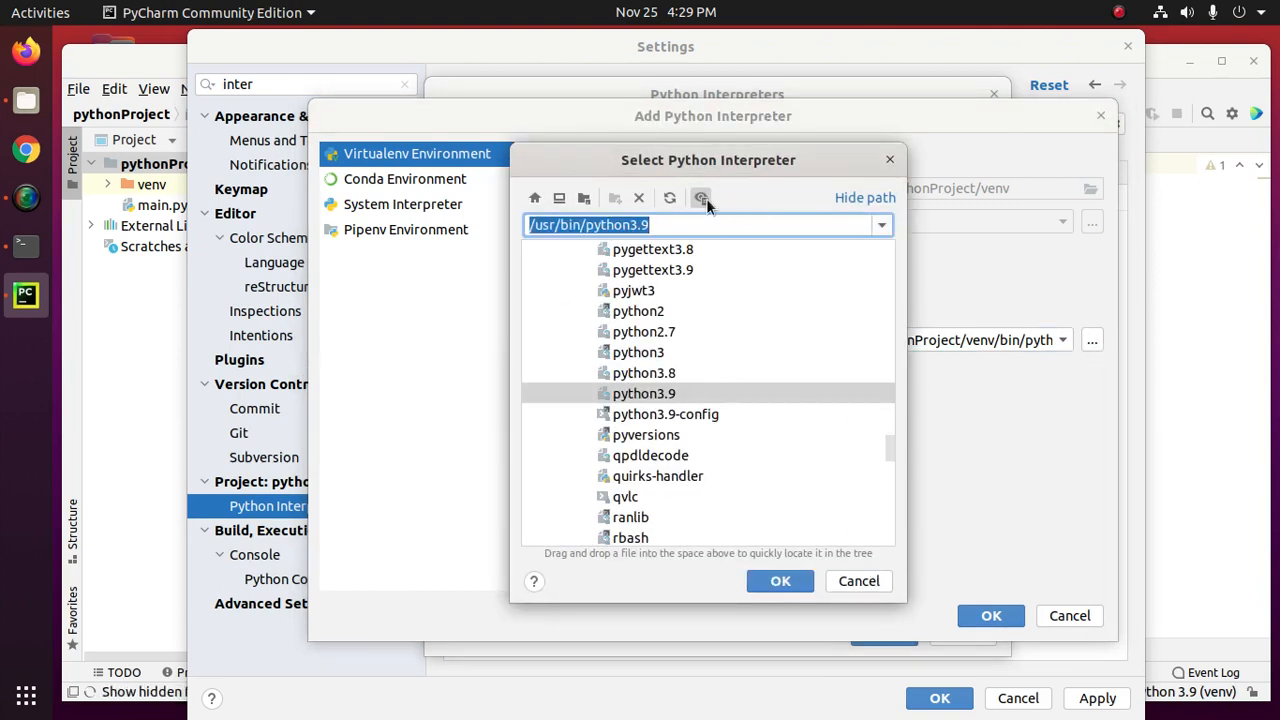
{"action": "left_click", "coordinate": [534, 198]}
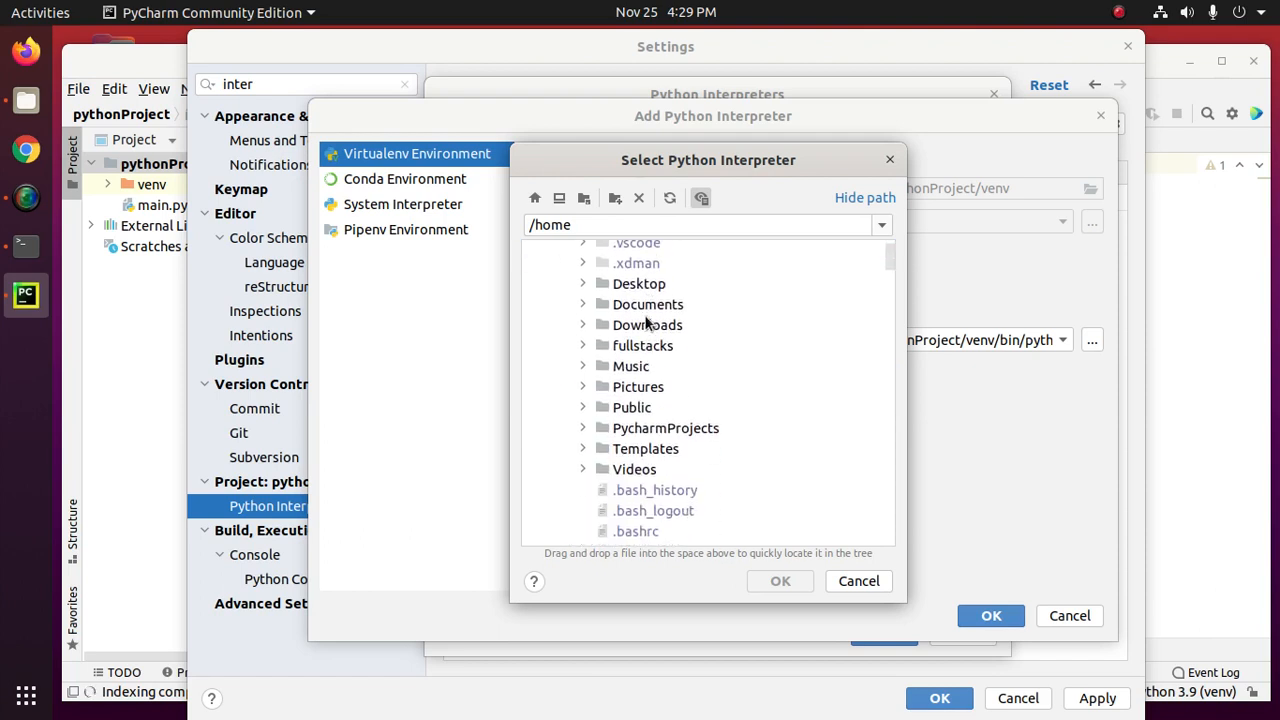
{"action": "scroll", "scroll_direction": "down", "scroll_amount": 3}
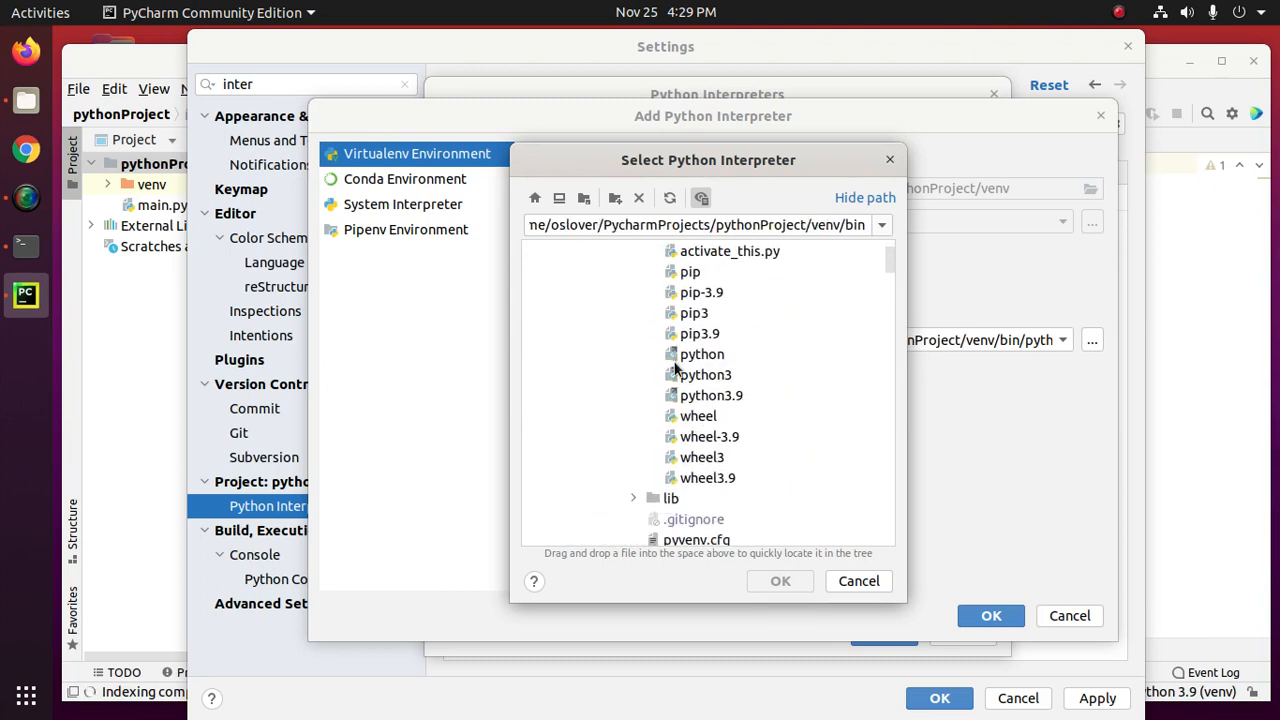
{"action": "mouse_move", "coordinate": [710, 400]}
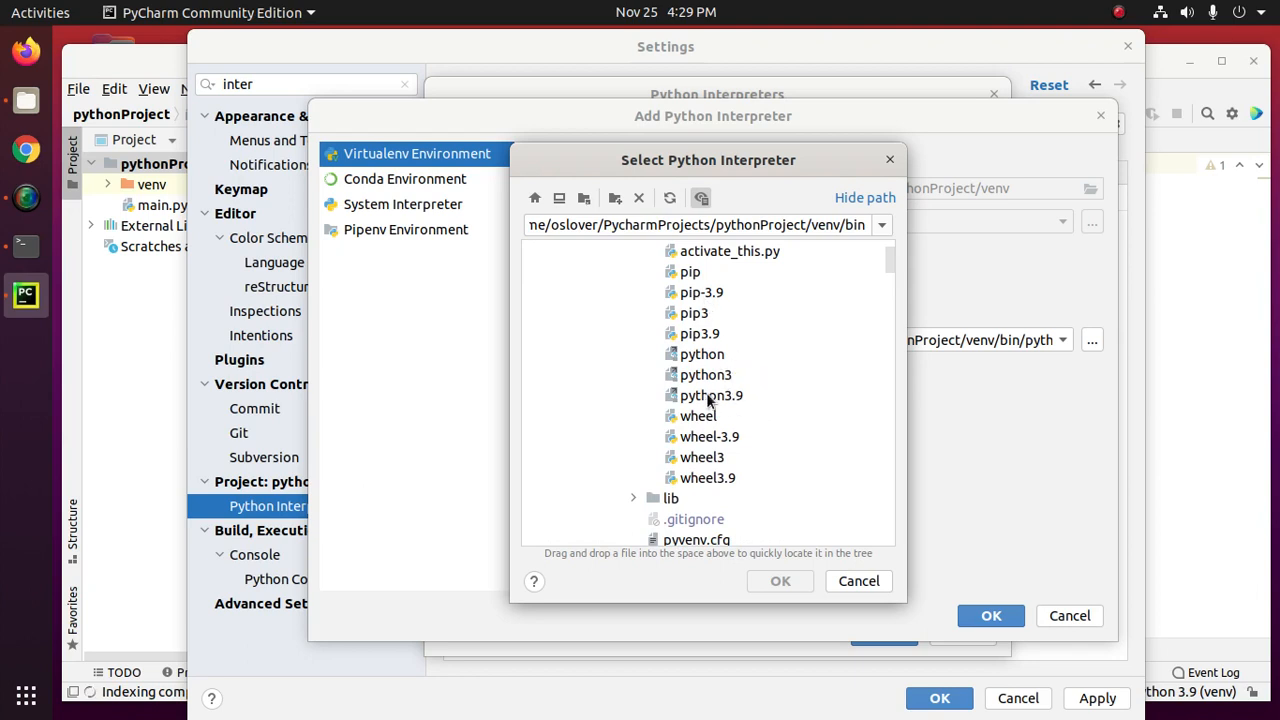
{"action": "left_click", "coordinate": [780, 580]}
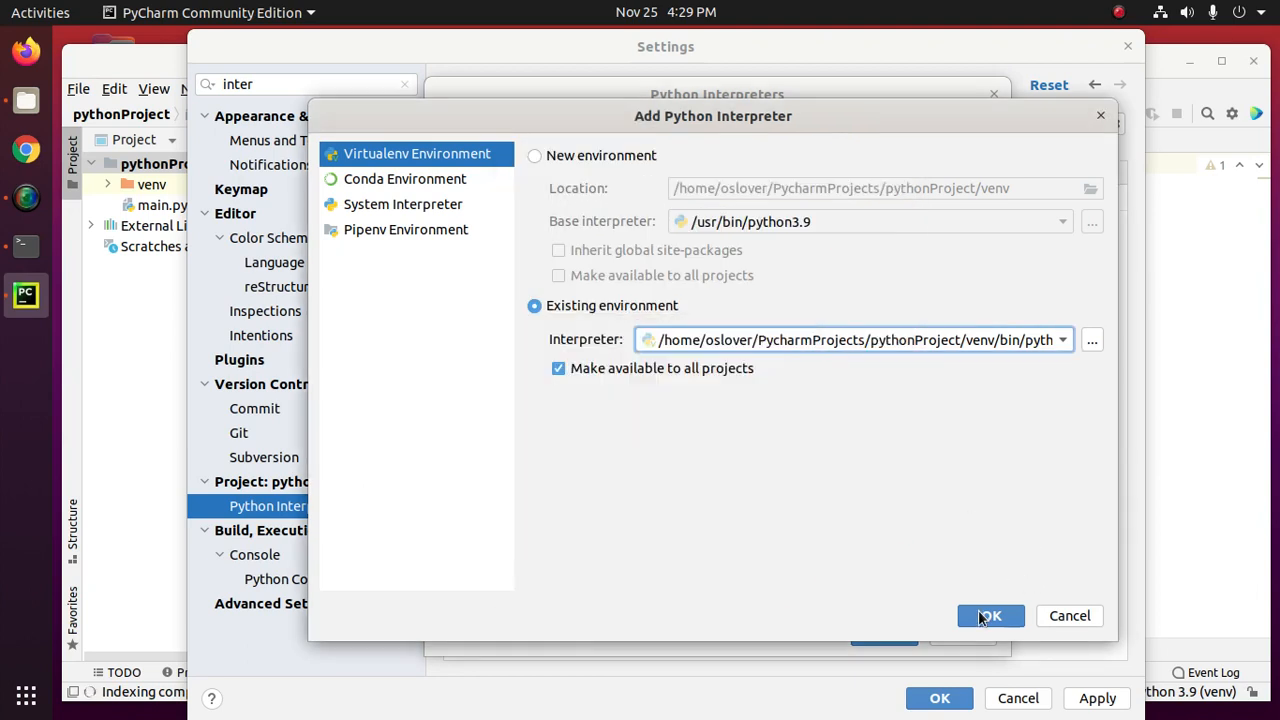
{"action": "left_click", "coordinate": [990, 616]}
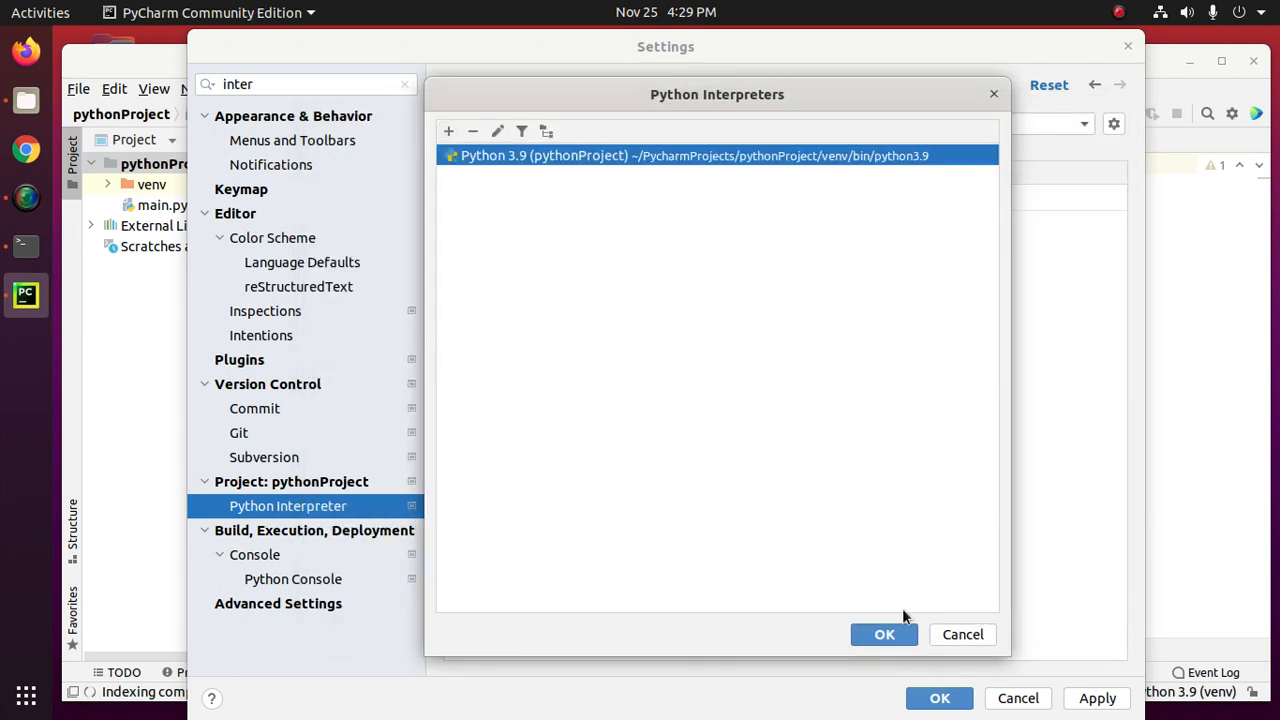
{"action": "left_click", "coordinate": [884, 636]}
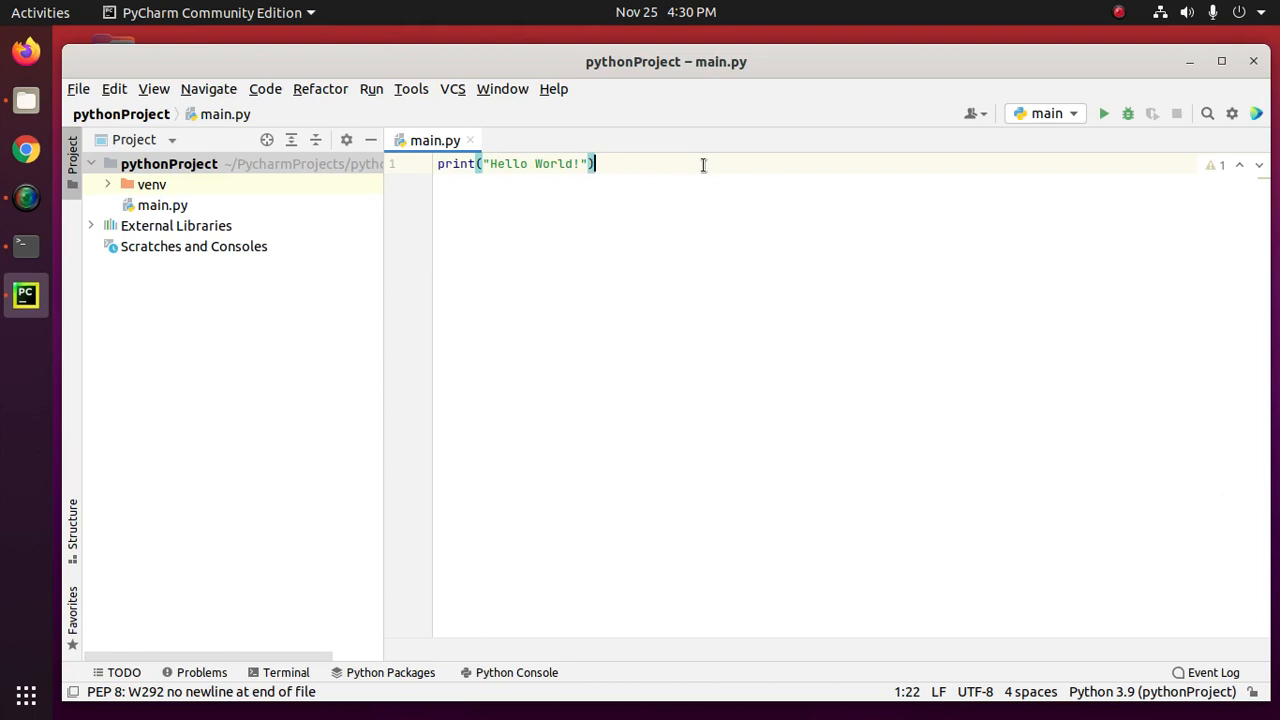
{"action": "mouse_move", "coordinate": [1224, 60]}
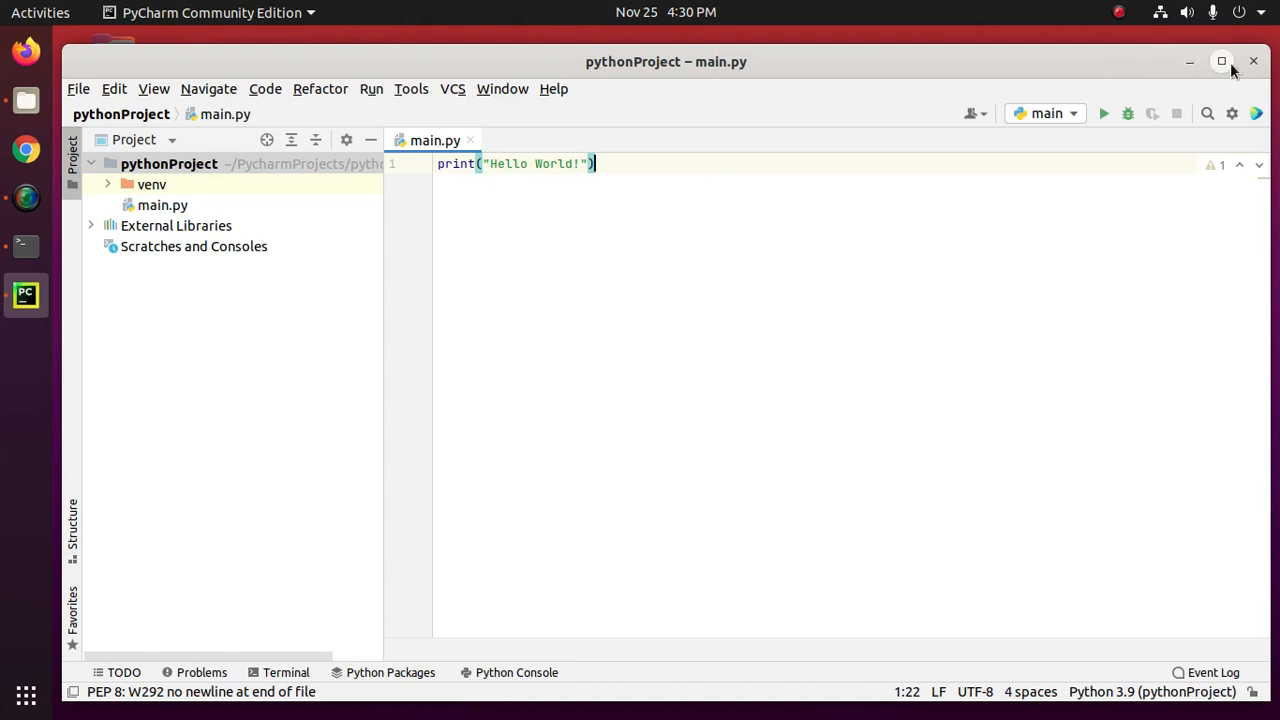
Run main.py with the venv interpreter and confirm 'Hello World!' prints with exit code 0.
{"action": "left_click", "coordinate": [1220, 60]}
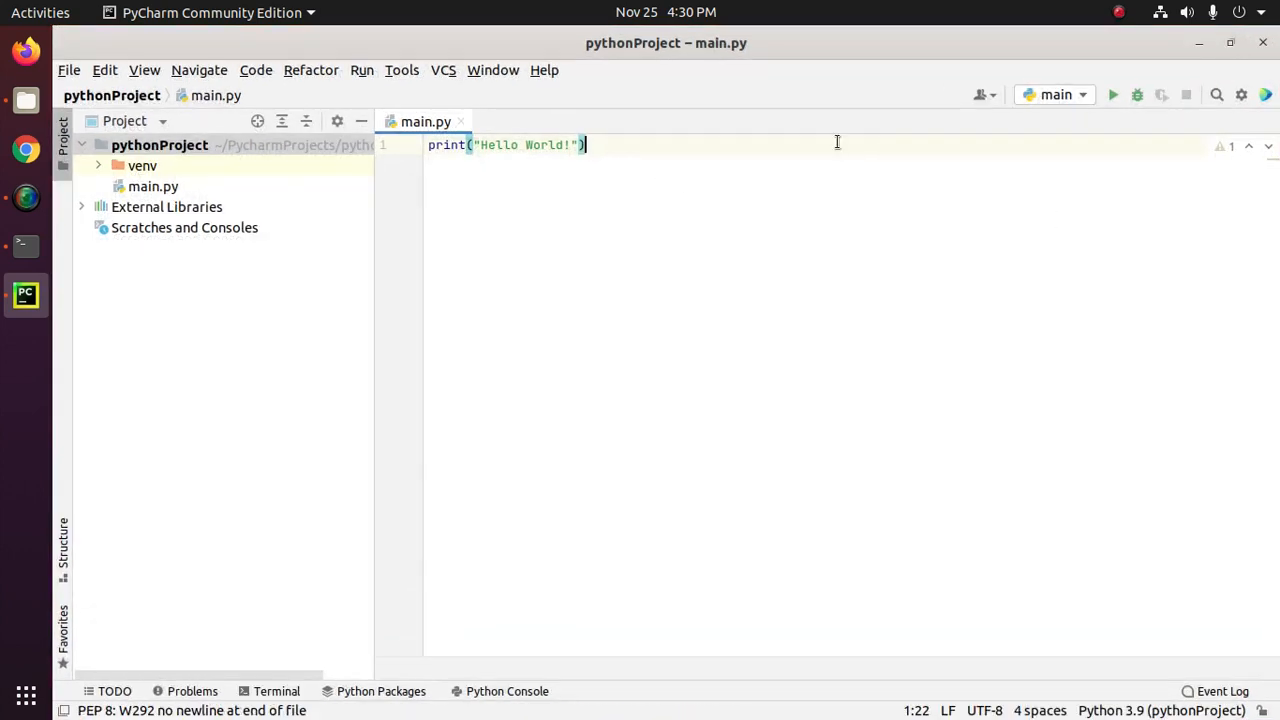
{"action": "mouse_move", "coordinate": [1200, 204]}
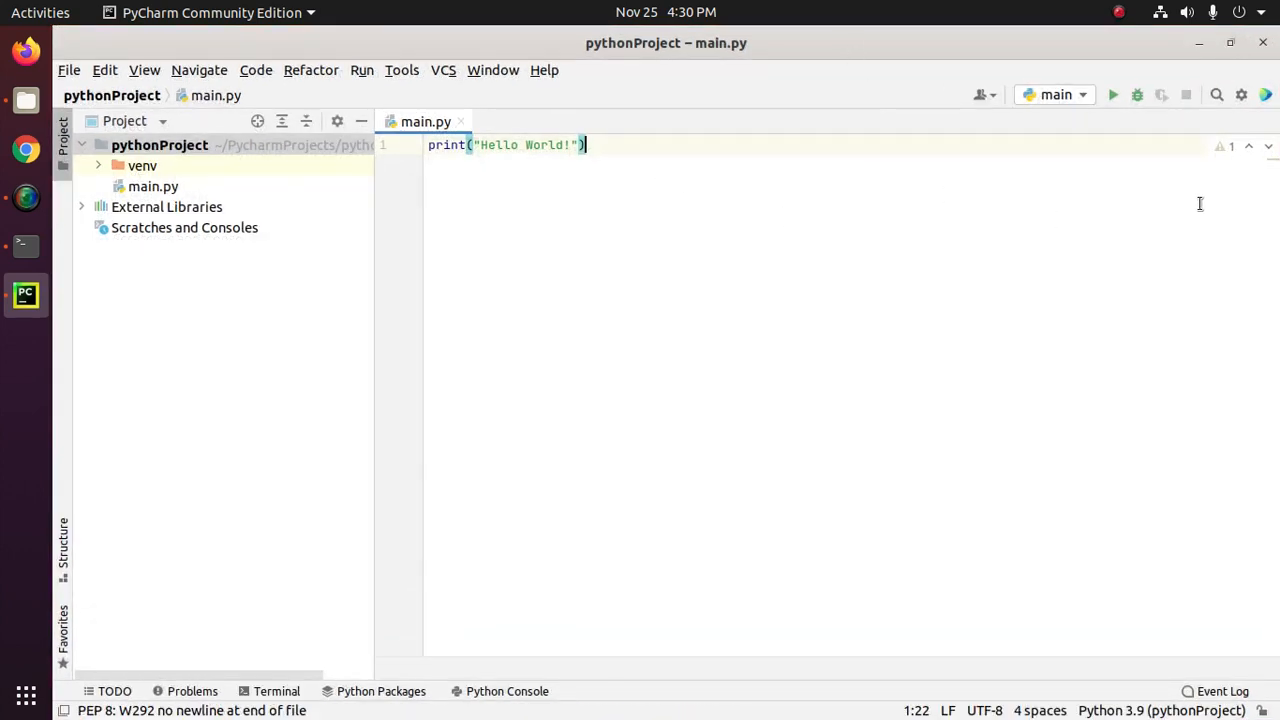
{"action": "mouse_move", "coordinate": [1116, 96]}
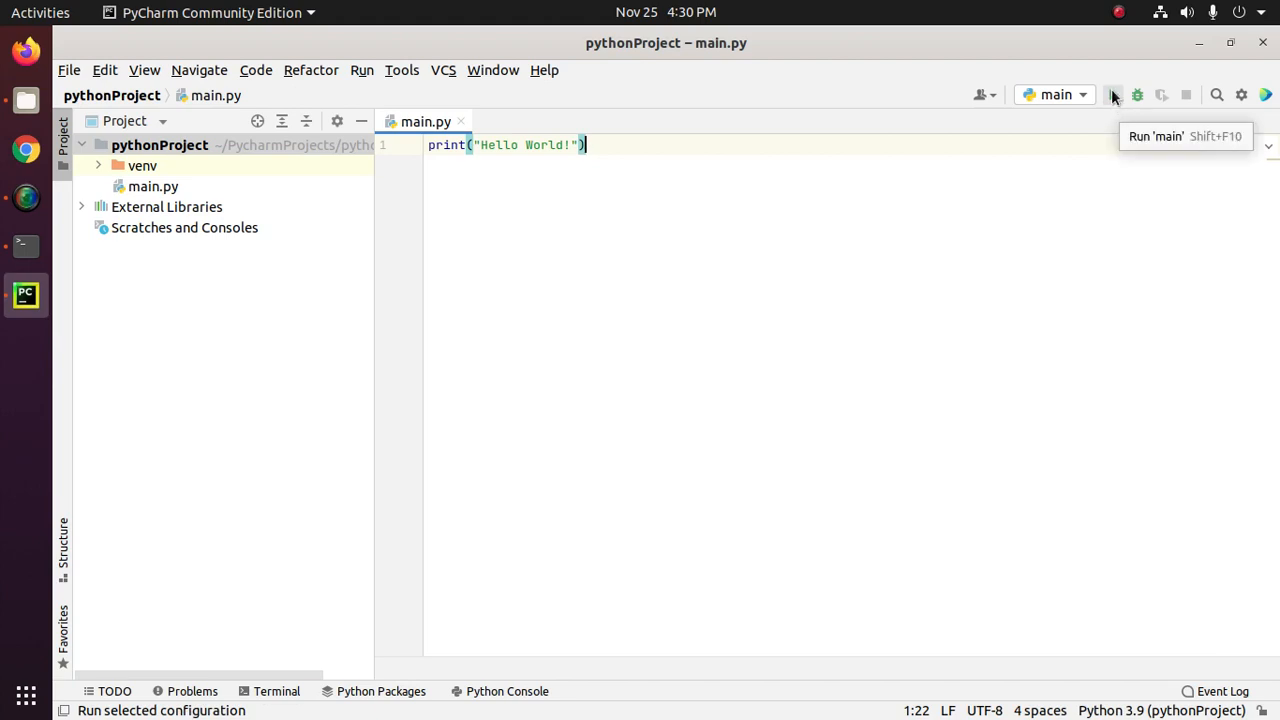
{"action": "left_click", "coordinate": [1112, 96]}
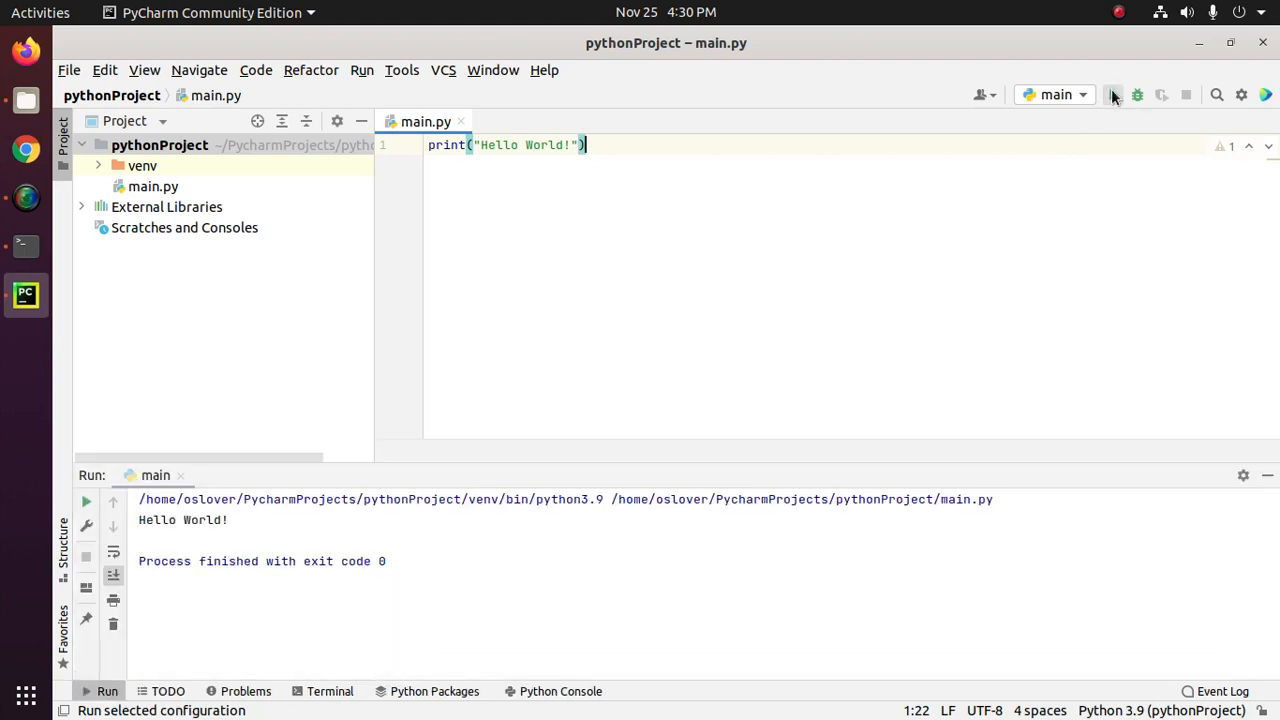
{"action": "double_click", "coordinate": [182, 520]}
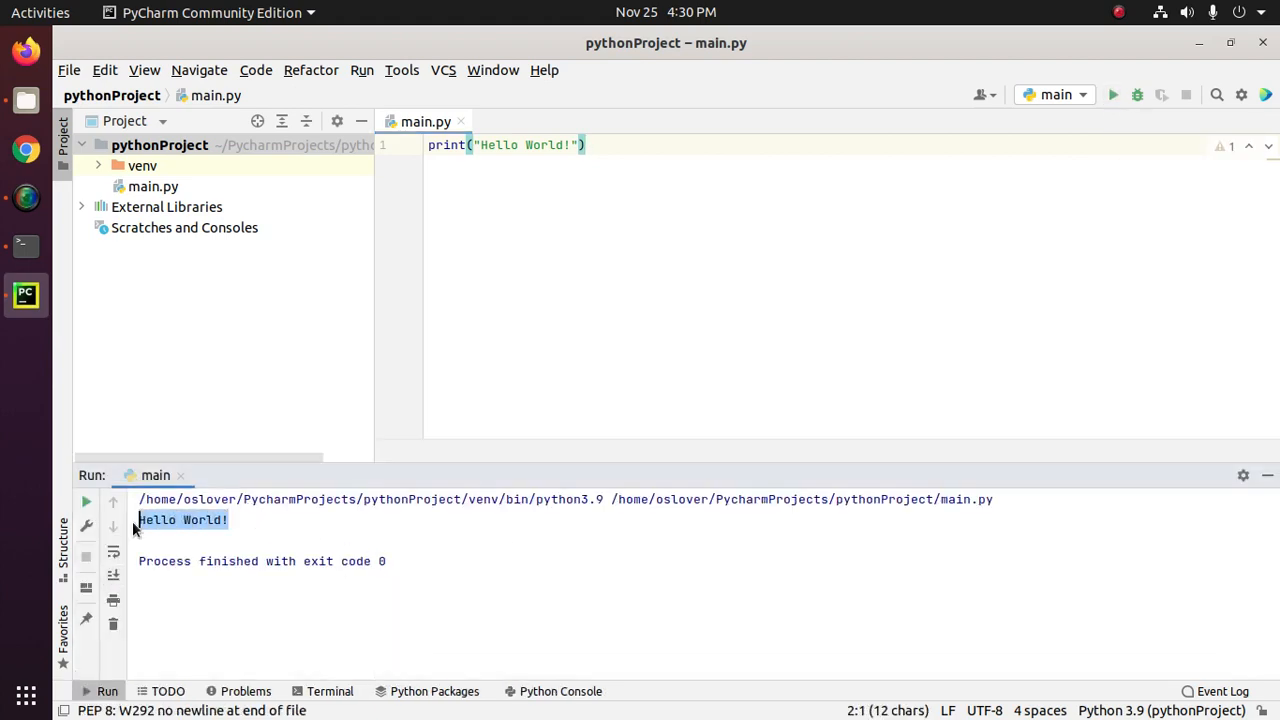
{"action": "mouse_move", "coordinate": [548, 190]}
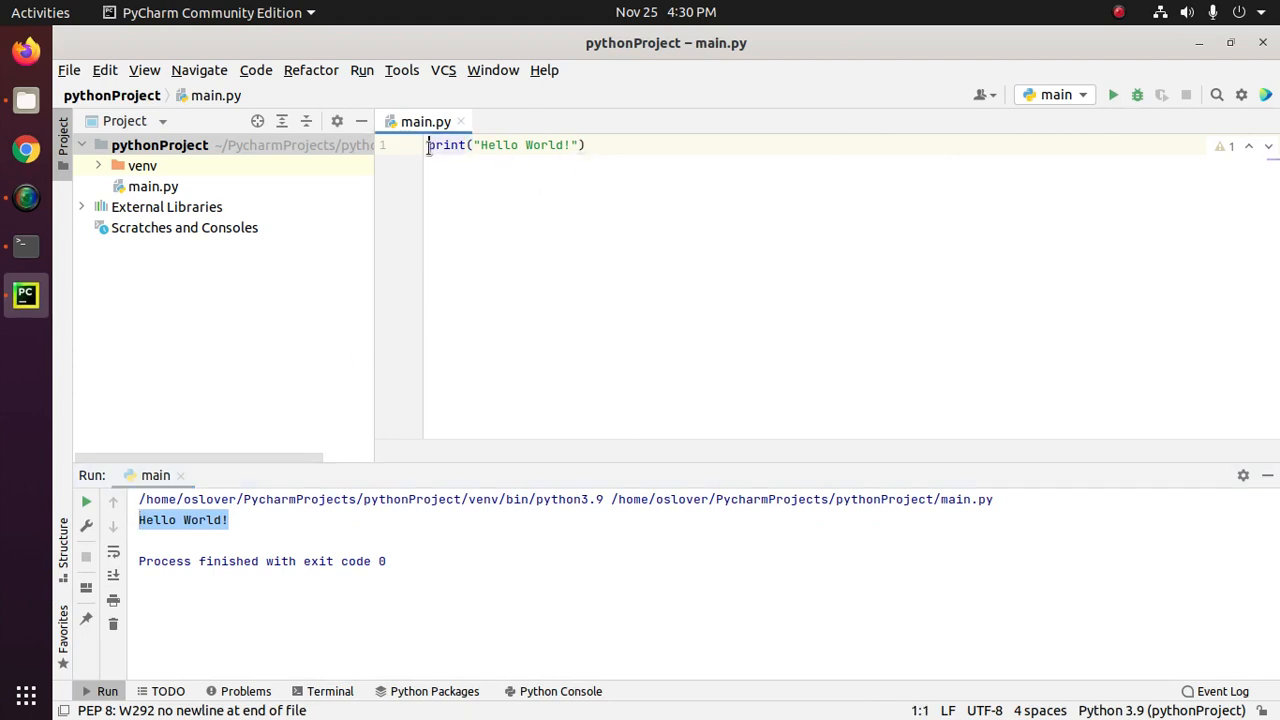
Hide the PyCharm window, leaving the bare Ubuntu desktop showing.
{"action": "key", "text": "Enter"}
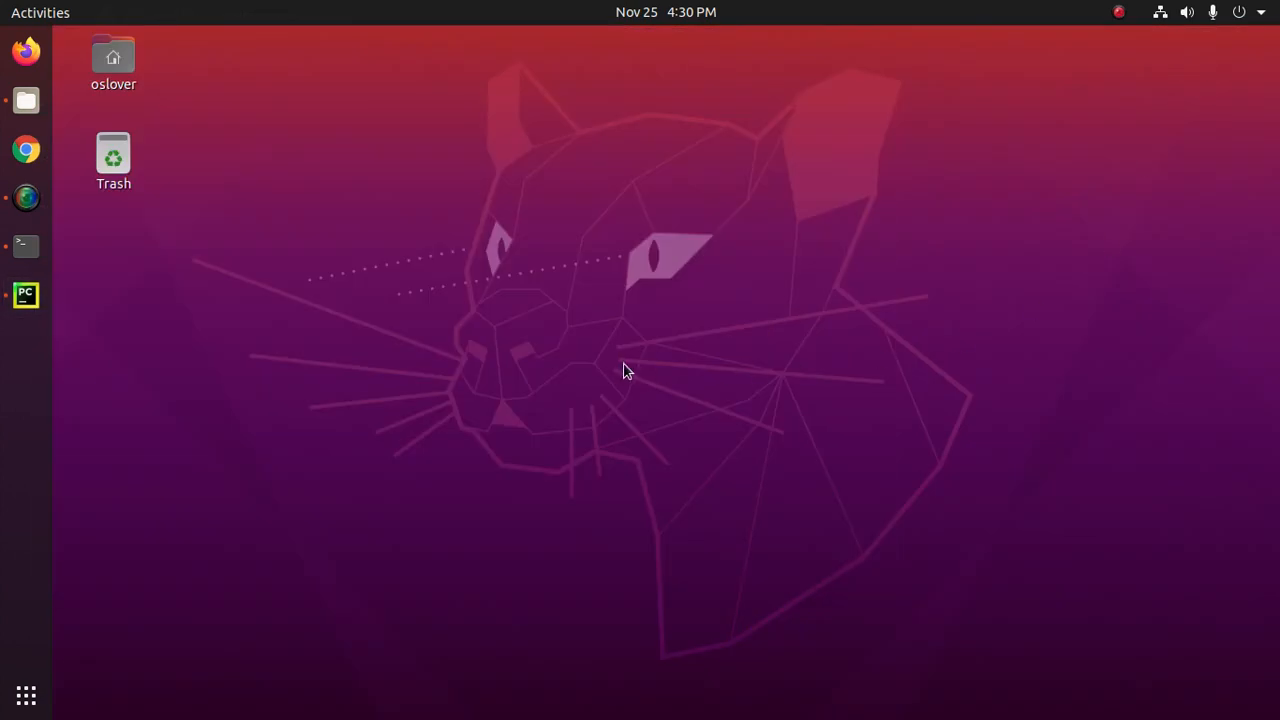
{"action": "mouse_move", "coordinate": [568, 290]}
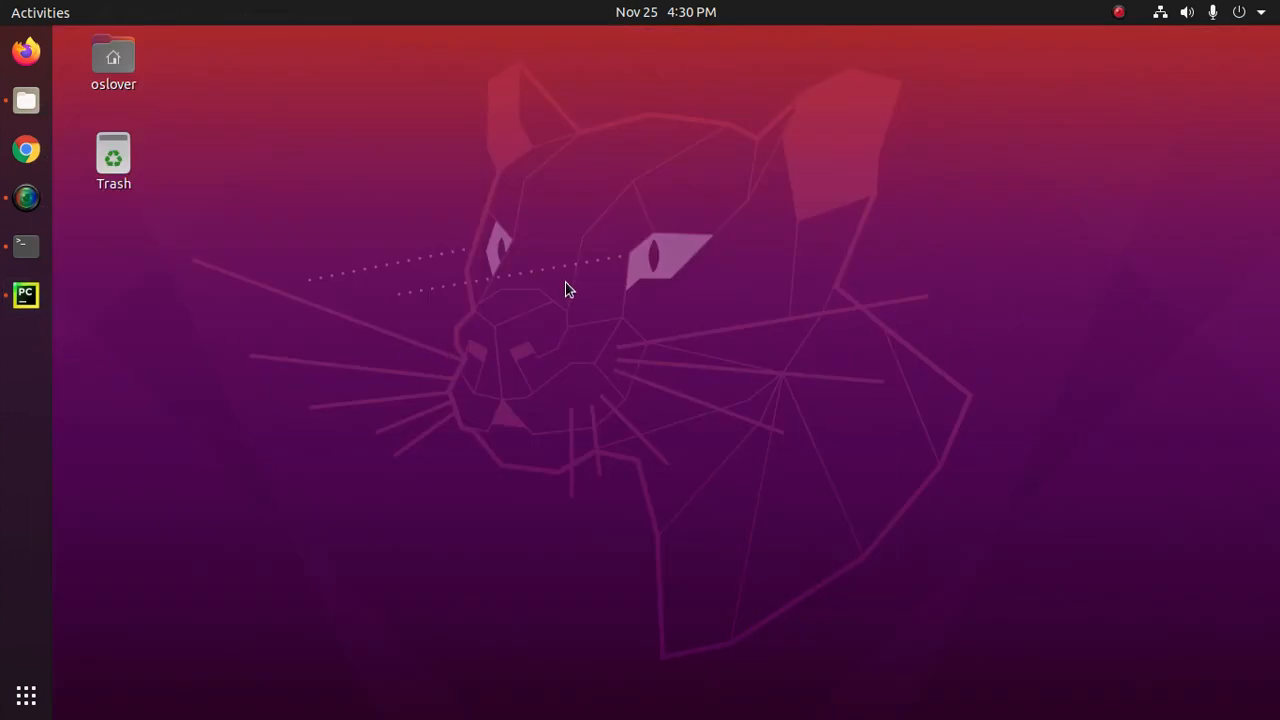